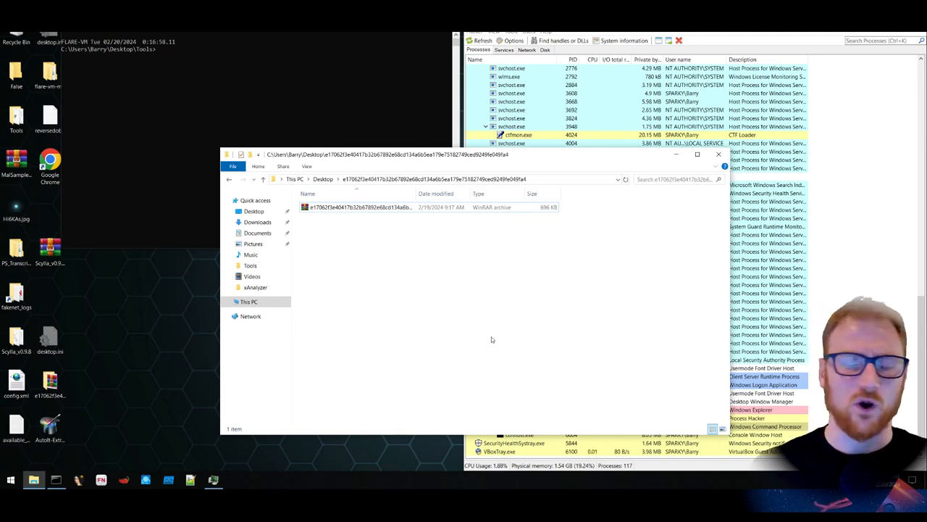
{"action": "mouse_move", "coordinate": [472, 327]}
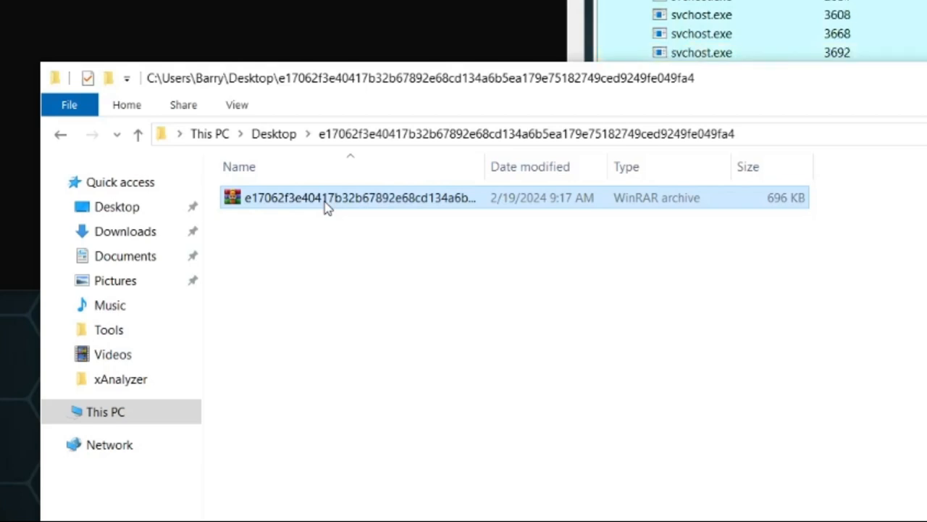
Extract the sample's WinRAR archive here, producing a new folder beside it.
{"action": "right_click", "coordinate": [331, 205]}
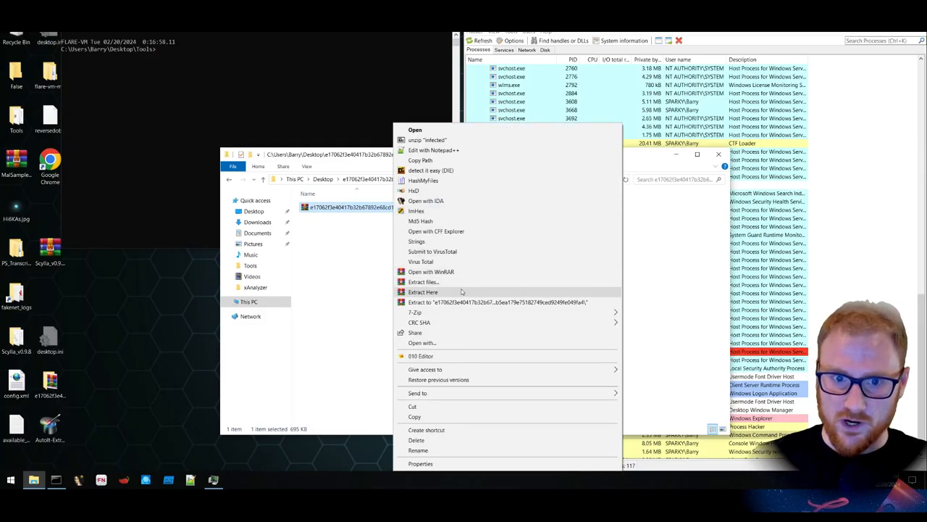
{"action": "left_click", "coordinate": [423, 292]}
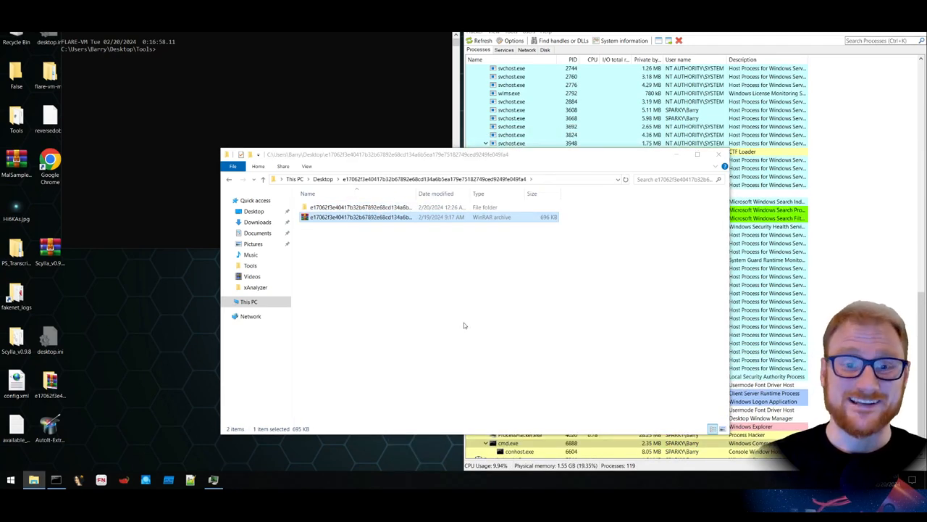
Enter the extracted folder and select the DHL008976.exe sample.
{"action": "double_click", "coordinate": [359, 205]}
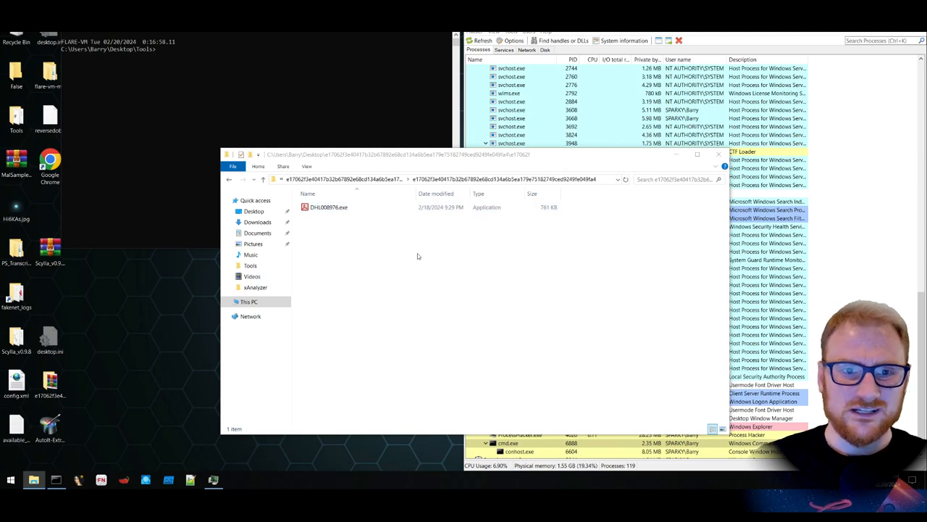
{"action": "mouse_move", "coordinate": [391, 243]}
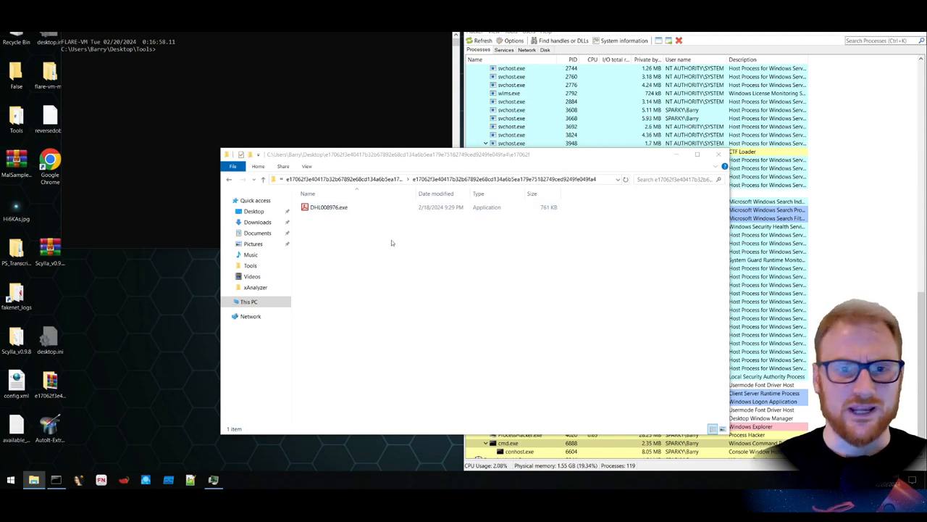
{"action": "left_click", "coordinate": [328, 205]}
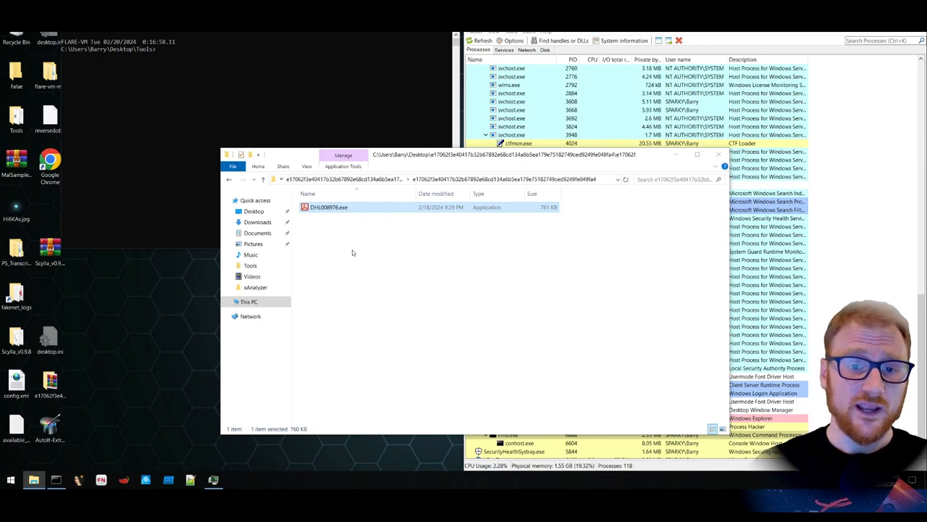
{"action": "mouse_move", "coordinate": [353, 217]}
{"action": "type", "text": "upx -d"}
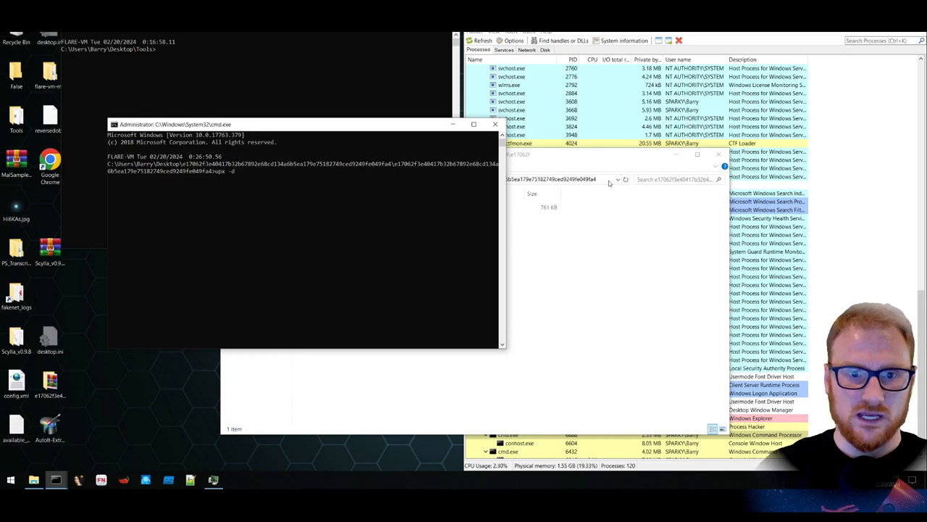
Run upx -d on DHL008976.exe to unpack it to about 1,256 KB.
{"action": "type", "text": "DHL008976.exe"}
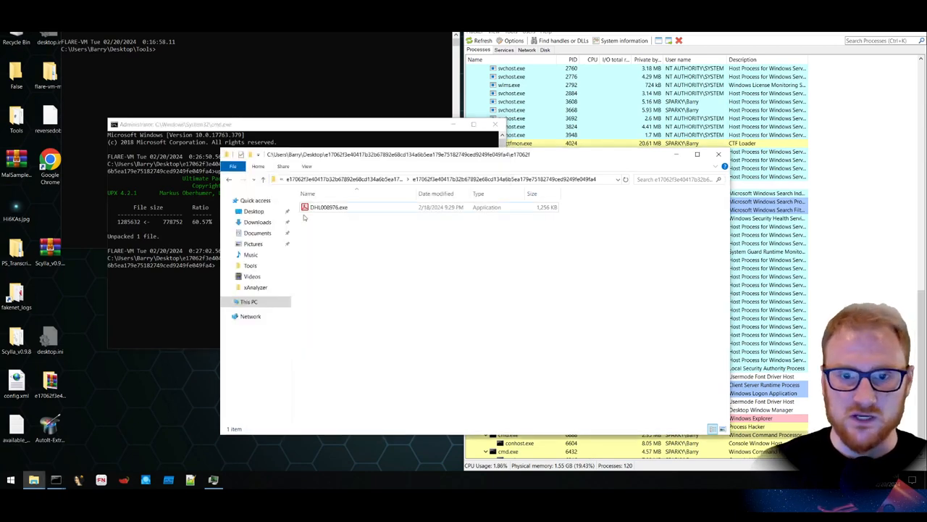
Scan DHL008976.exe with Detect It Easy, noting AutoIt 3 / Visual C++ 2017, then close the results.
{"action": "right_click", "coordinate": [329, 208]}
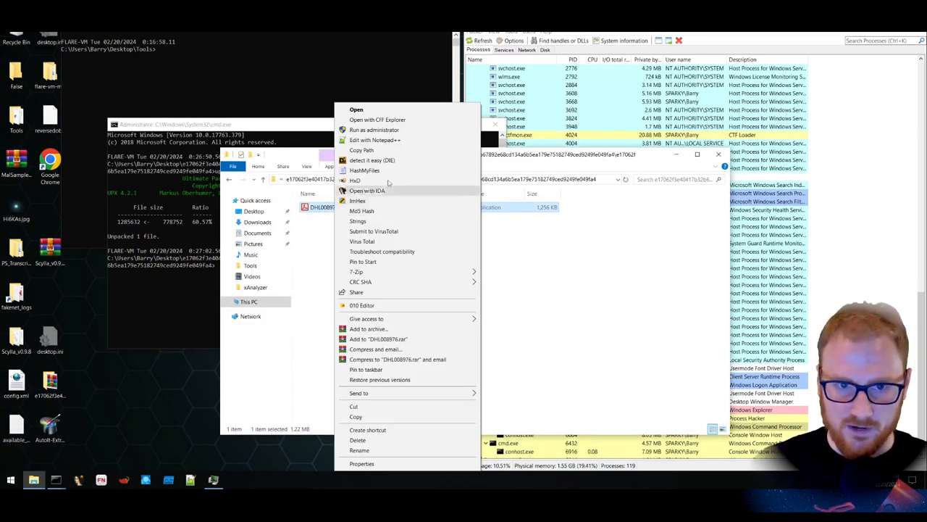
{"action": "left_click", "coordinate": [371, 159]}
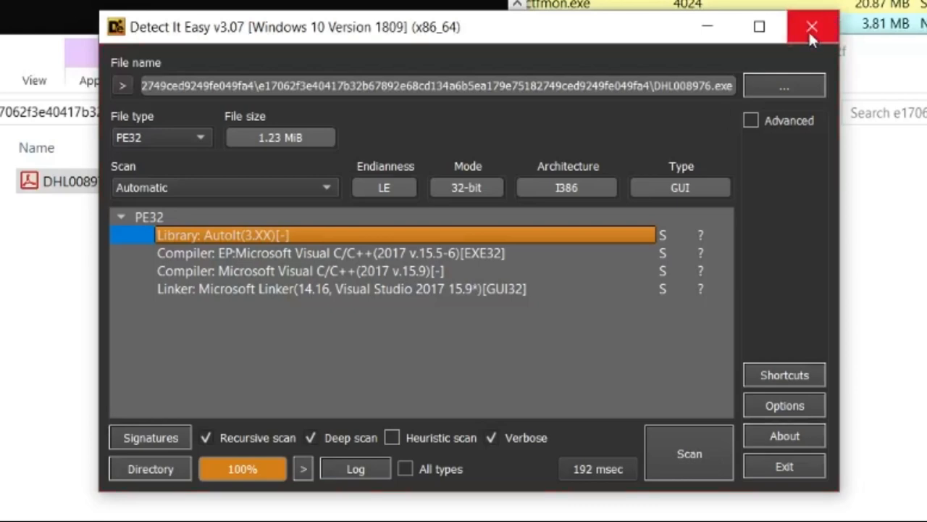
{"action": "left_click", "coordinate": [811, 26]}
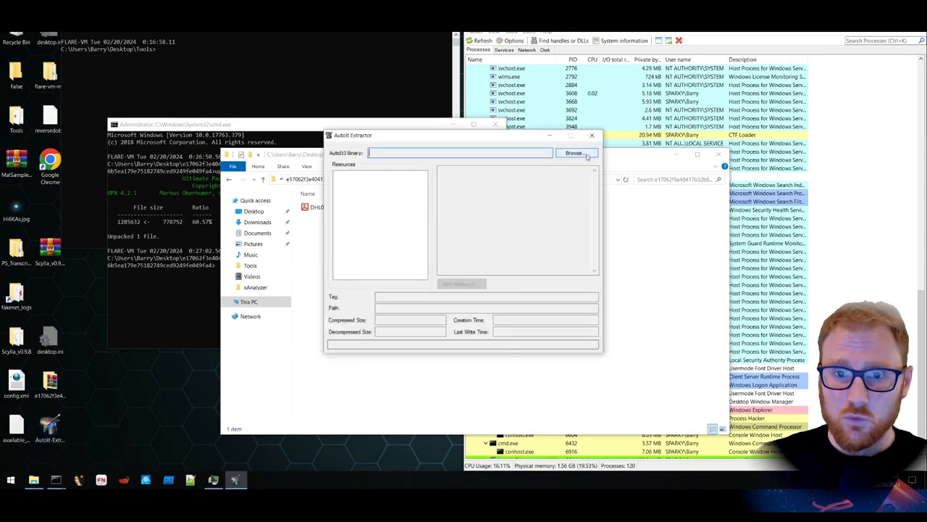
Load the sample binary and select its embedded AUTOIT SCRIPT resource and full path.
{"action": "left_click", "coordinate": [576, 153]}
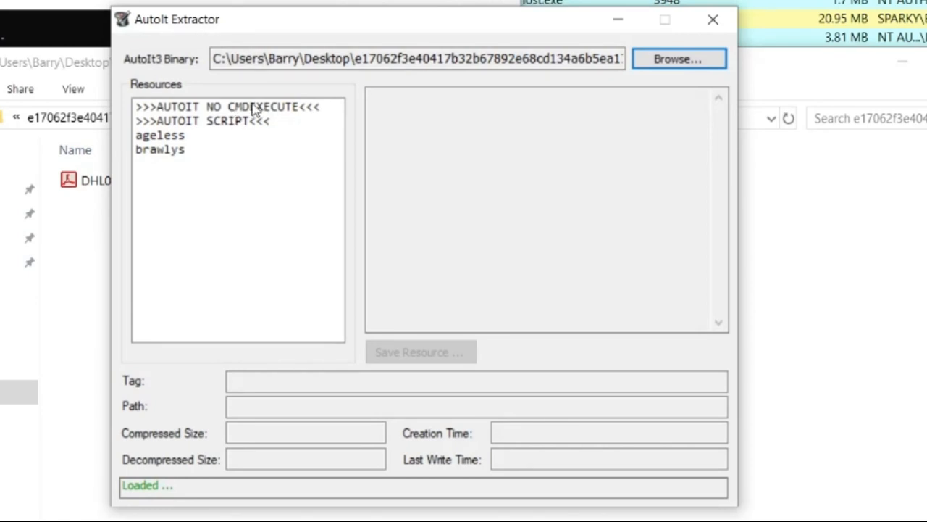
{"action": "mouse_move", "coordinate": [255, 113]}
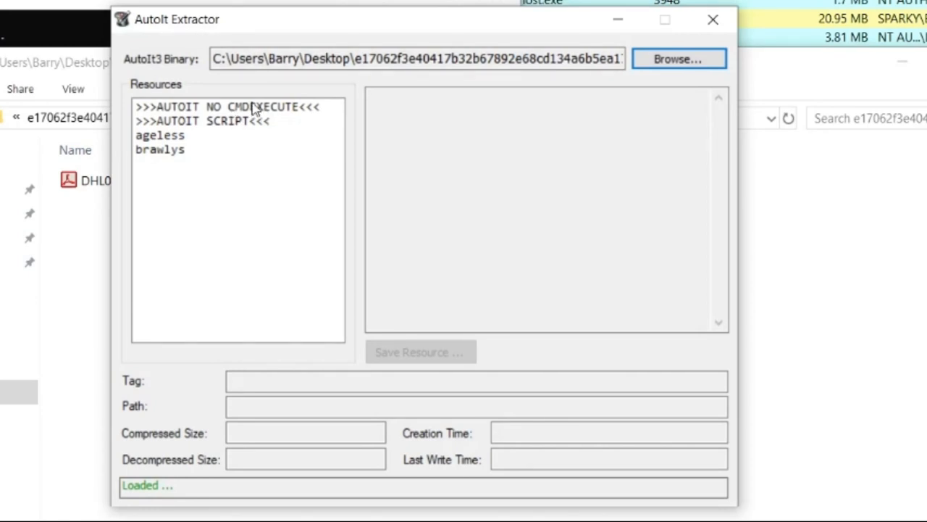
{"action": "left_click", "coordinate": [226, 107]}
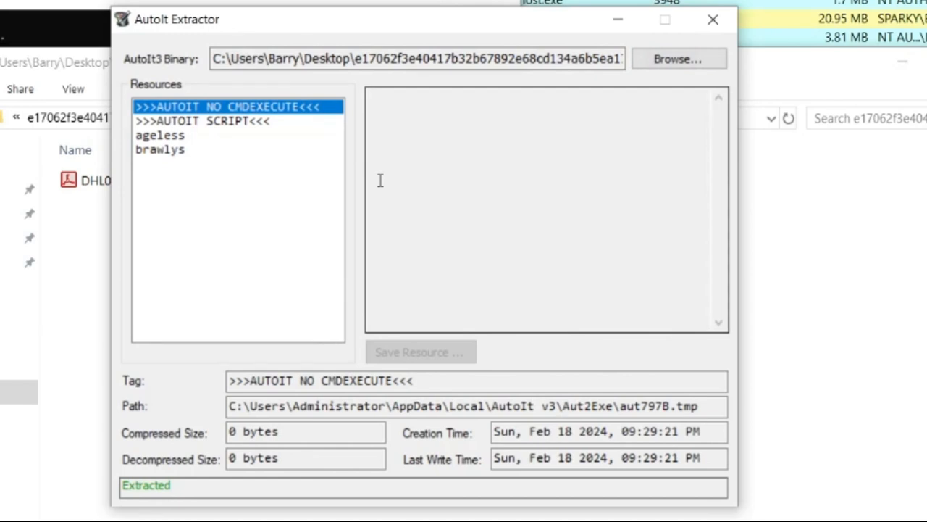
{"action": "mouse_move", "coordinate": [406, 264]}
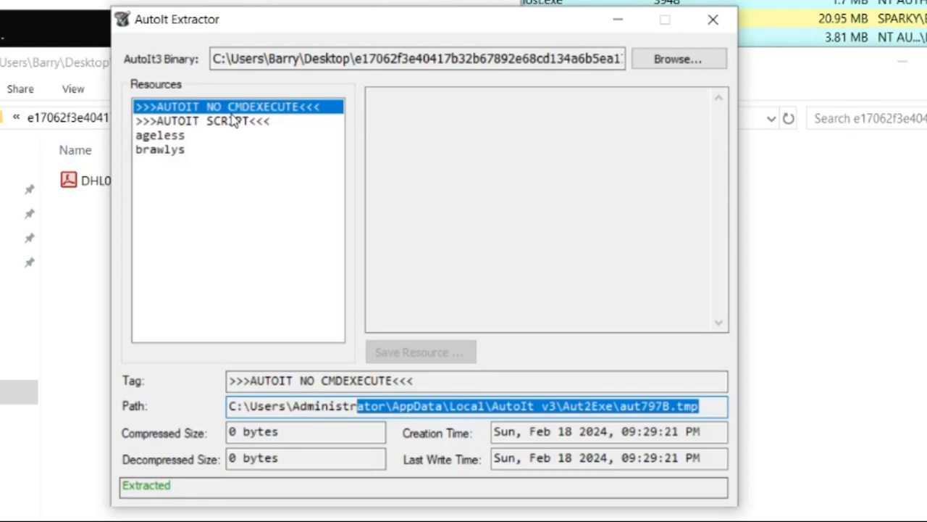
{"action": "mouse_move", "coordinate": [269, 133]}
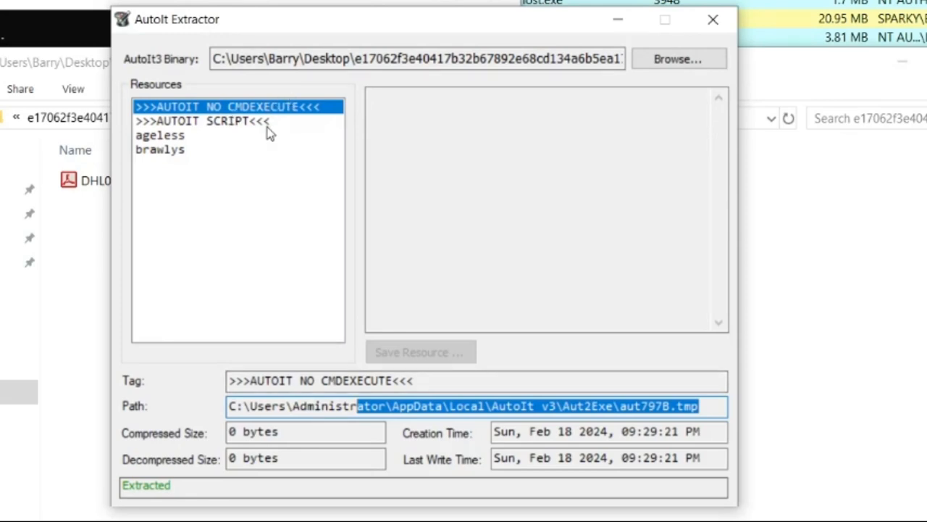
{"action": "left_click", "coordinate": [203, 122]}
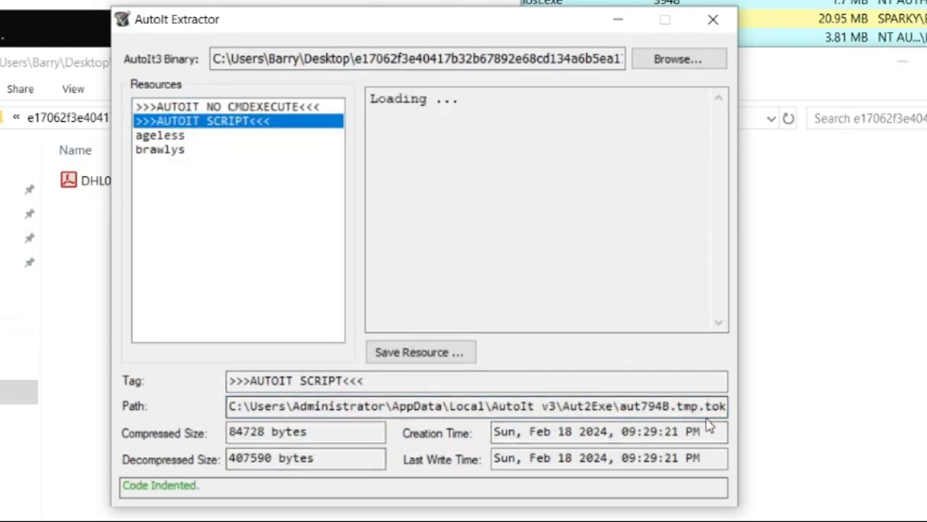
{"action": "triple_click", "coordinate": [475, 406]}
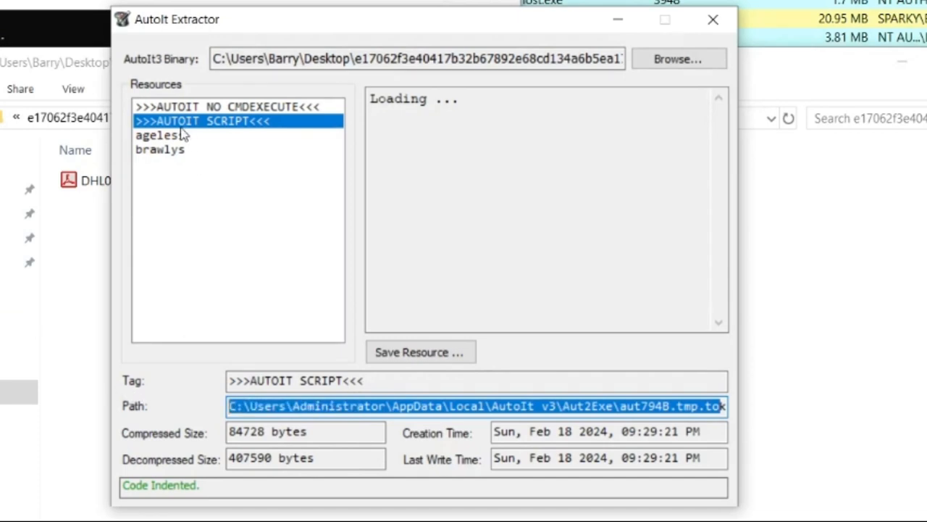
Compare the data of the 'ageless' and 'brawlys' resources.
{"action": "left_click", "coordinate": [159, 135]}
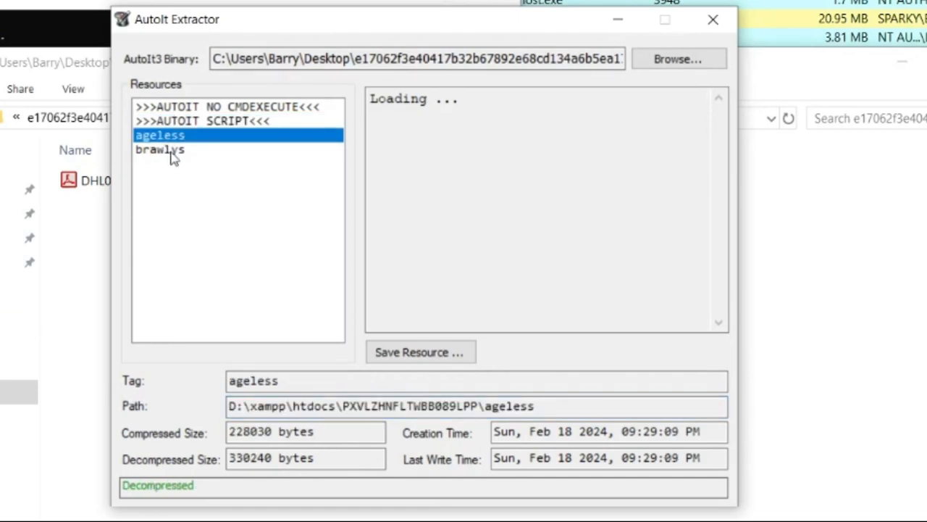
{"action": "left_click", "coordinate": [159, 149]}
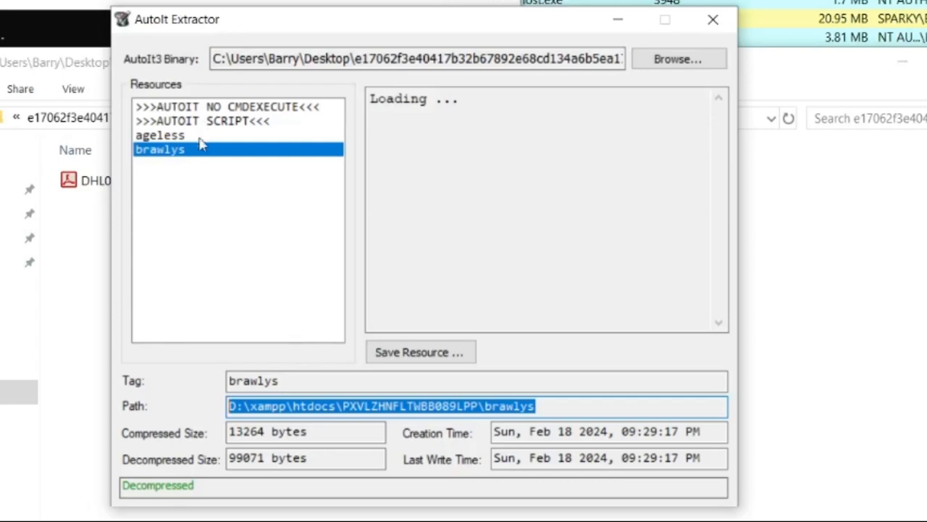
{"action": "left_click", "coordinate": [160, 135]}
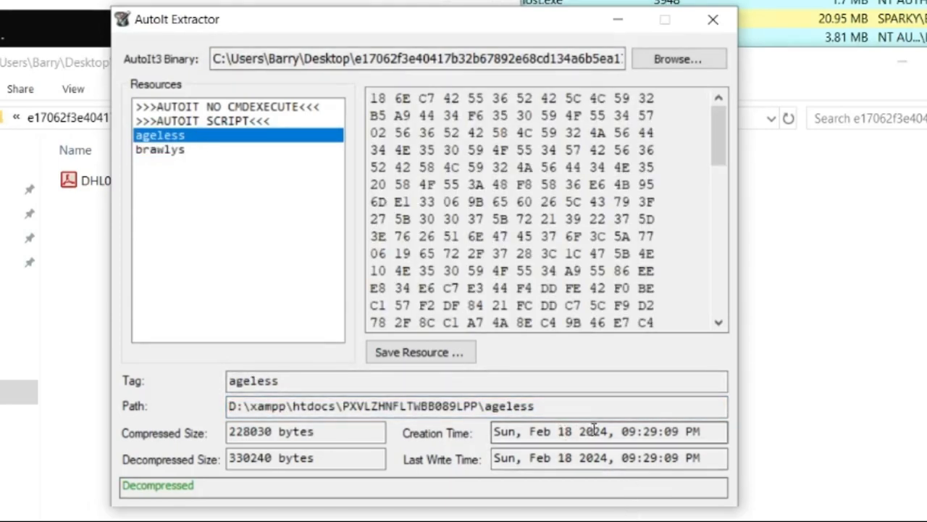
{"action": "mouse_move", "coordinate": [615, 432]}
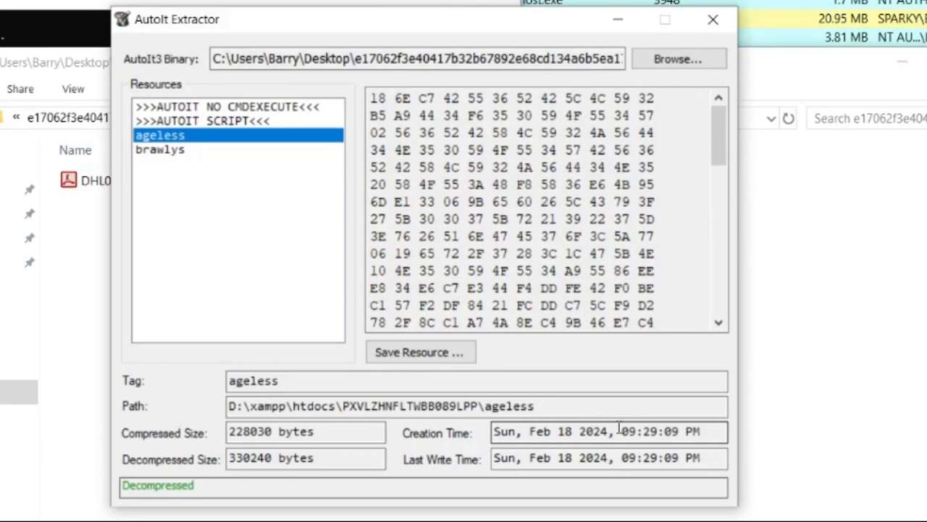
{"action": "left_click", "coordinate": [160, 149]}
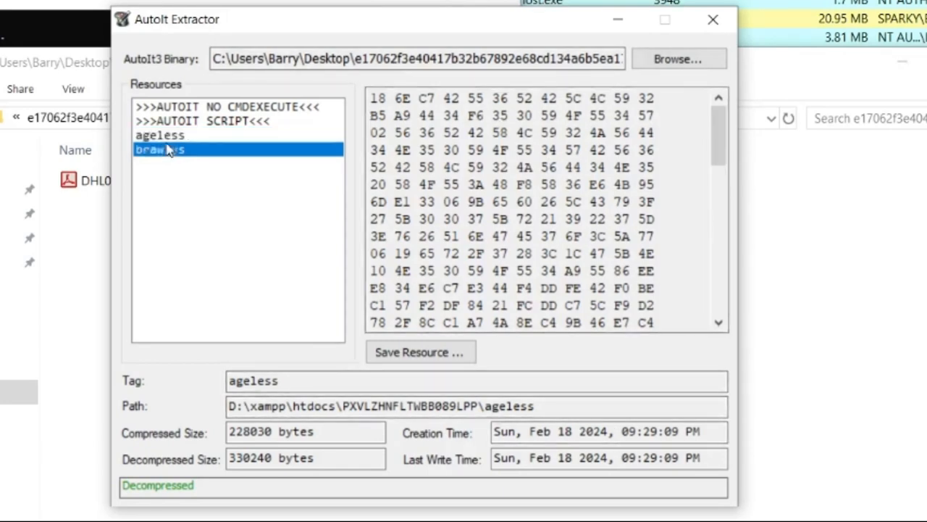
{"action": "left_click", "coordinate": [159, 135]}
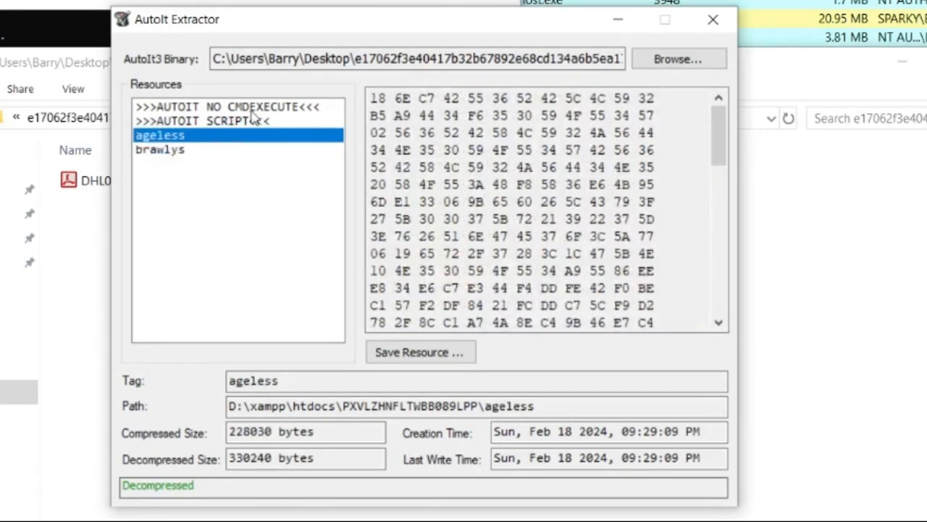
Review the decompiled AutoIt script and the brawlys numeric data, then save the script to a file.
{"action": "left_click", "coordinate": [203, 121]}
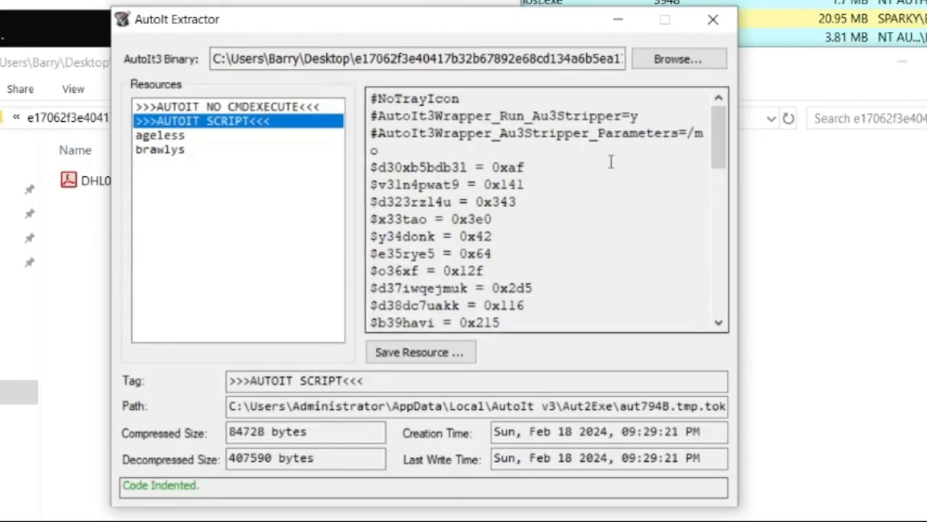
{"action": "scroll", "scroll_direction": "down", "scroll_amount": 3}
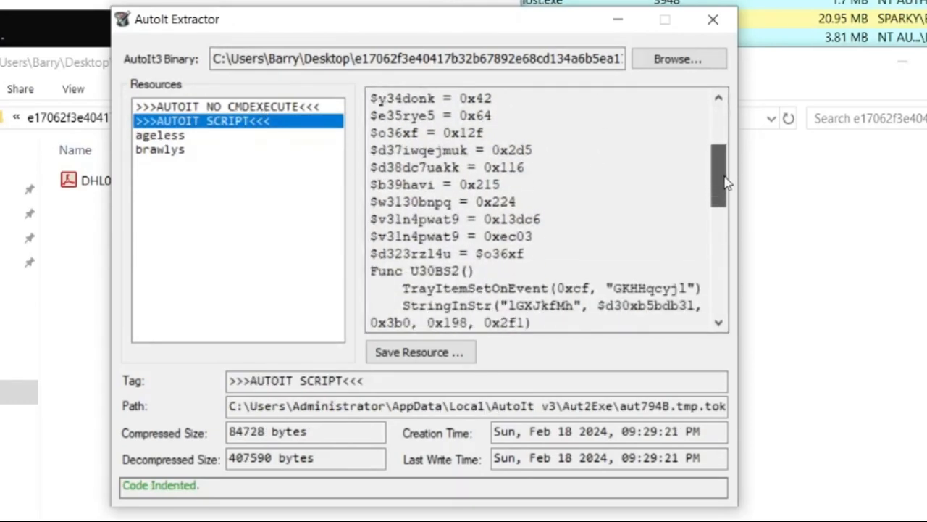
{"action": "scroll", "scroll_direction": "down", "scroll_amount": 3}
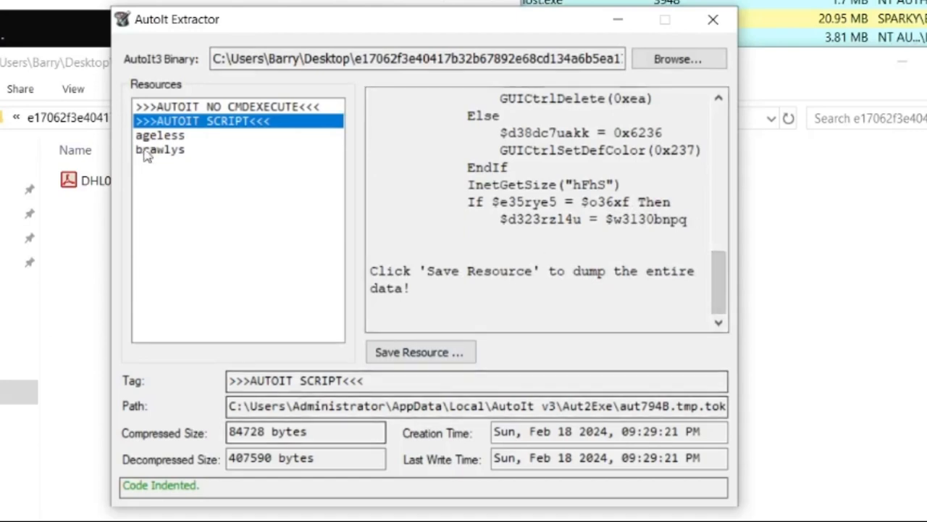
{"action": "left_click", "coordinate": [225, 107]}
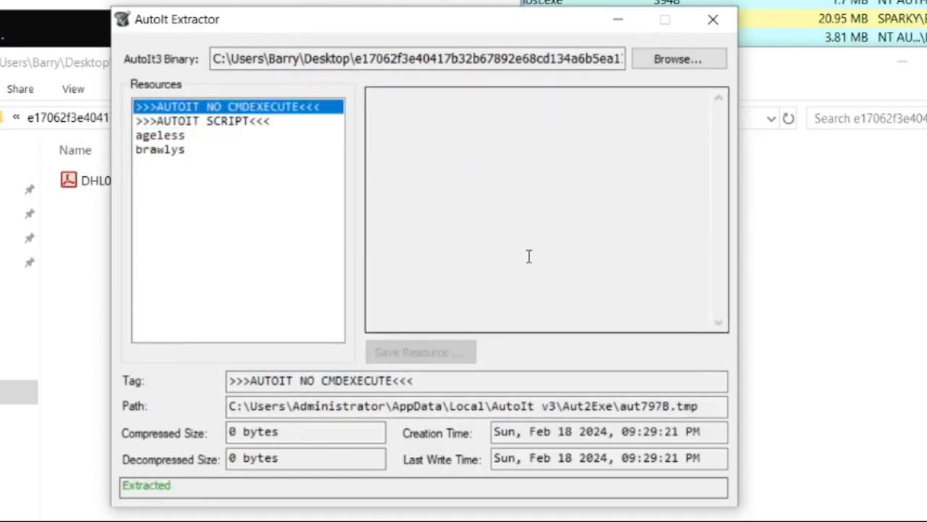
{"action": "left_click", "coordinate": [203, 122]}
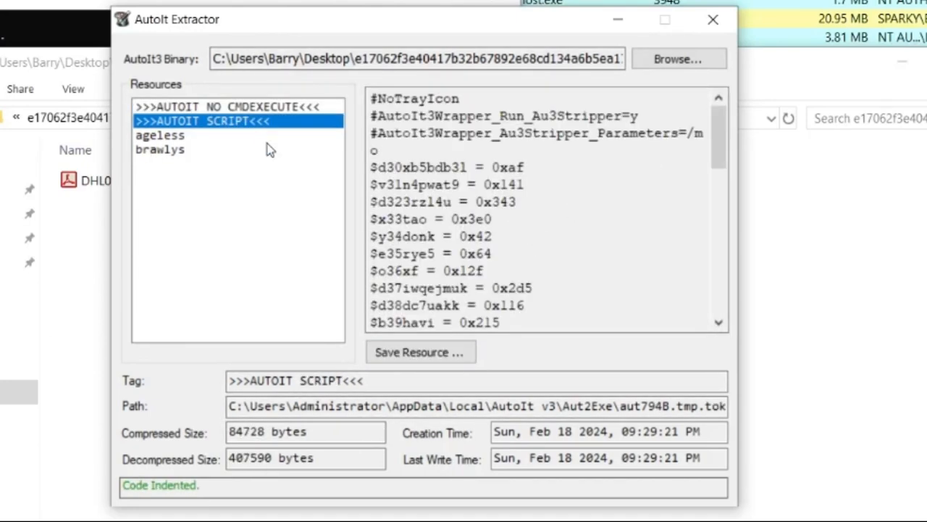
{"action": "left_click", "coordinate": [159, 150]}
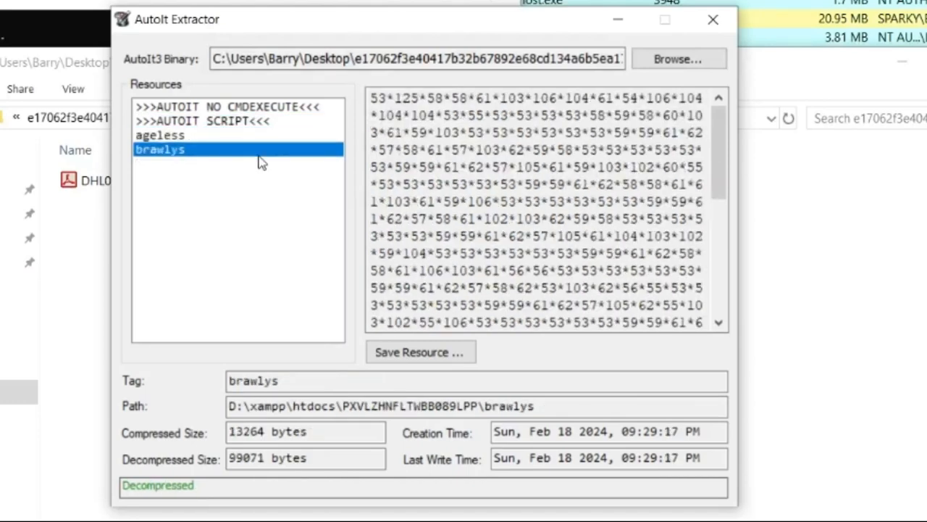
{"action": "left_click", "coordinate": [203, 120]}
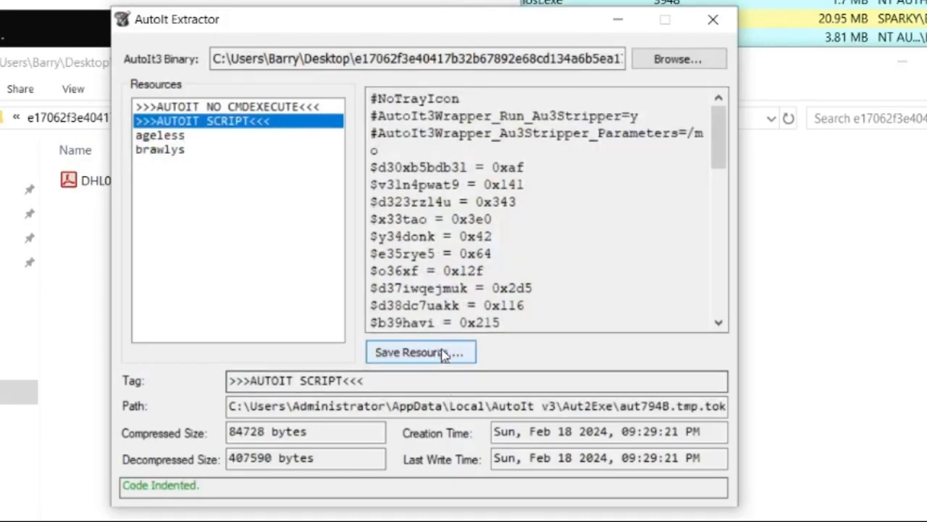
Save the ageless and brawlys resources as Ageless.bin and Brawlys.txt beside Script.txt.
{"action": "left_click", "coordinate": [420, 352]}
{"action": "type", "text": "Ageless"}
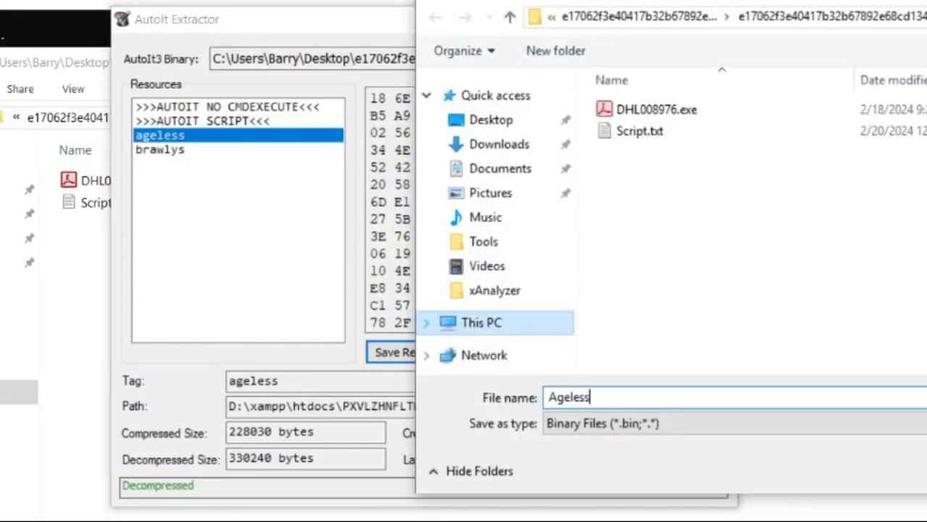
{"action": "left_click", "coordinate": [159, 150]}
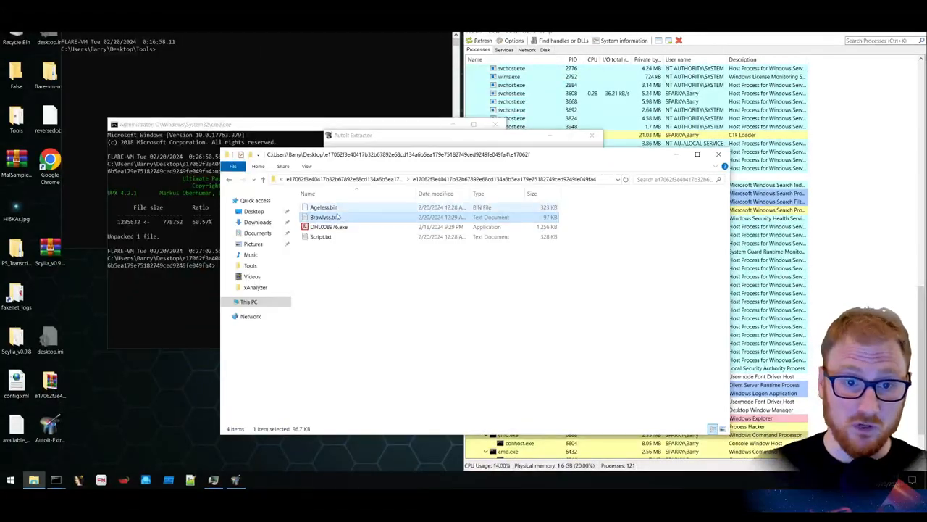
{"action": "left_click", "coordinate": [325, 207]}
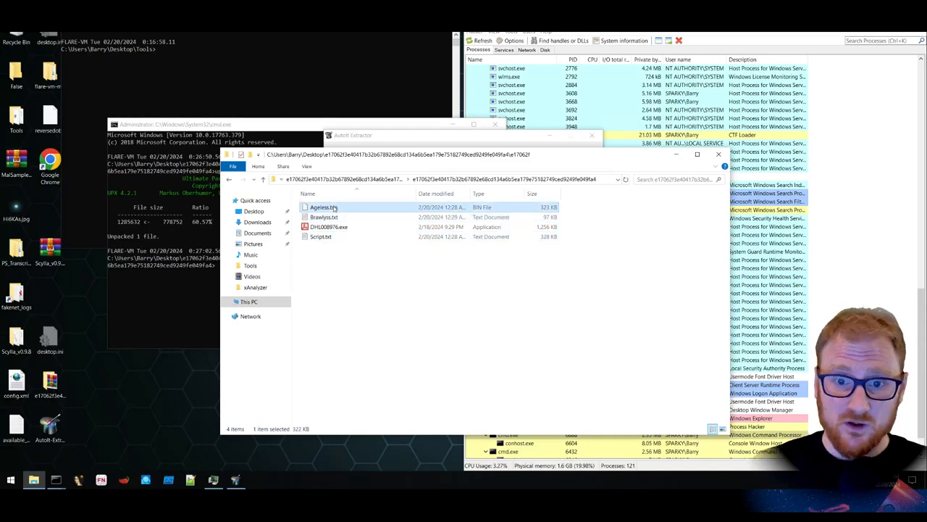
Open Script.txt in Notepad and read through the decompiled AutoIt code.
{"action": "double_click", "coordinate": [322, 236]}
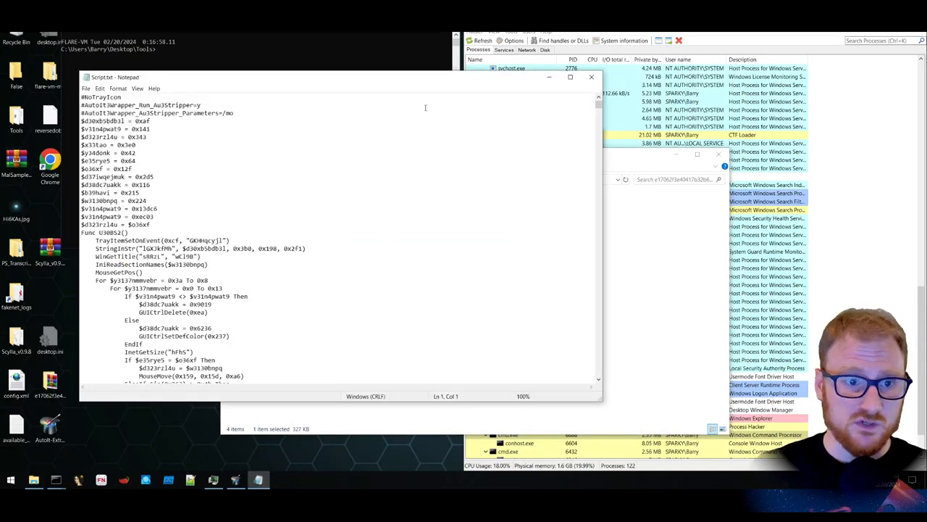
{"action": "scroll", "scroll_direction": "down", "scroll_amount": 3}
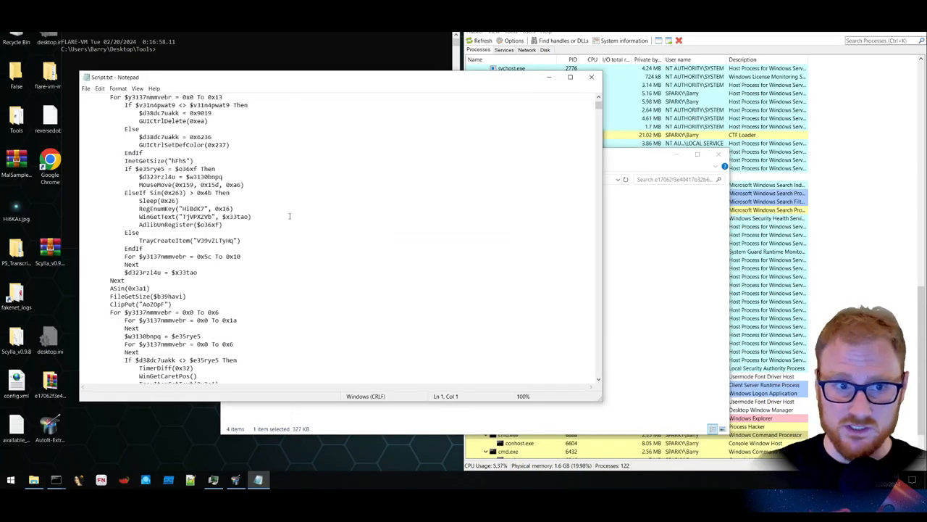
{"action": "scroll", "scroll_direction": "down", "scroll_amount": 3}
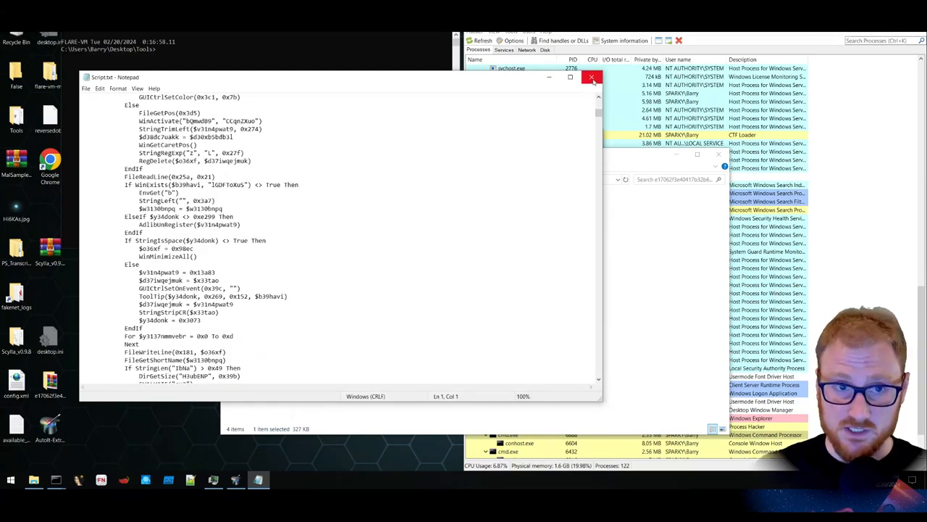
Close Notepad, launch PEStudio on the sample and view its version, resources and data directories.
{"action": "left_click", "coordinate": [592, 79]}
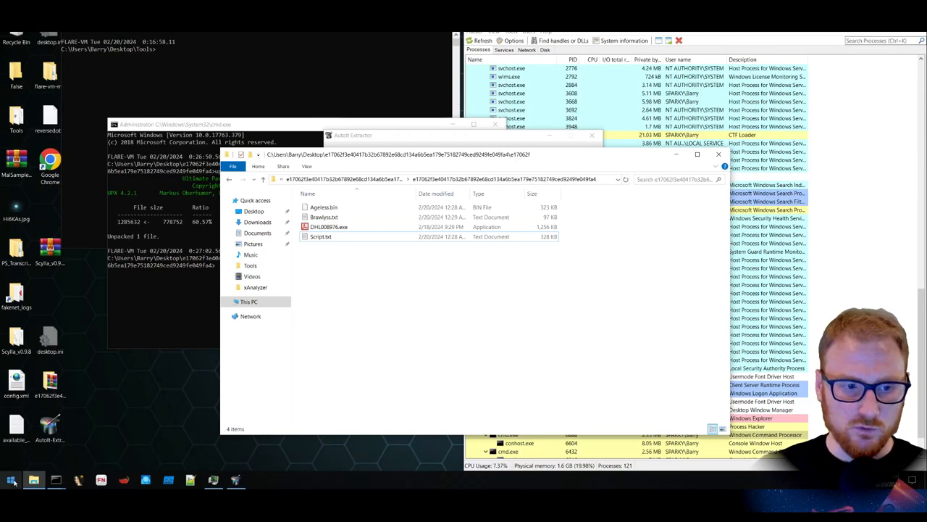
{"action": "type", "text": "pesu"}
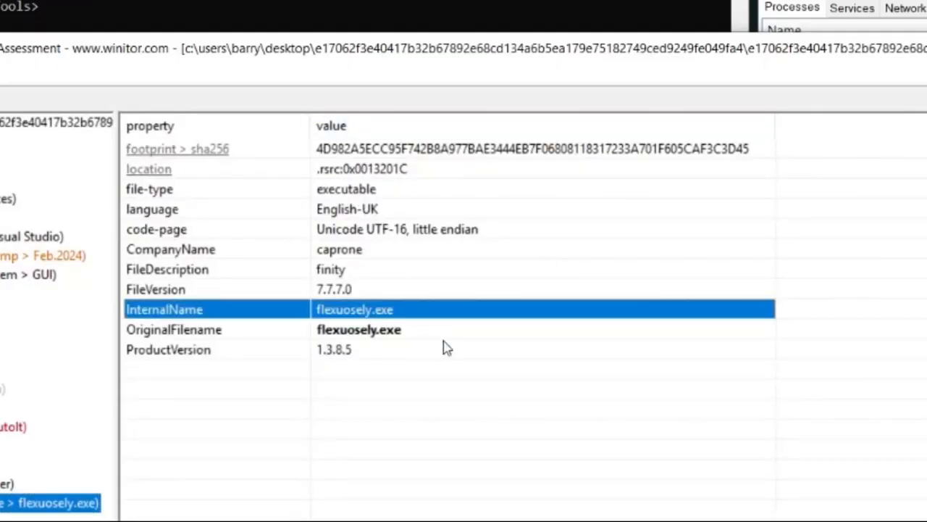
{"action": "mouse_move", "coordinate": [467, 356]}
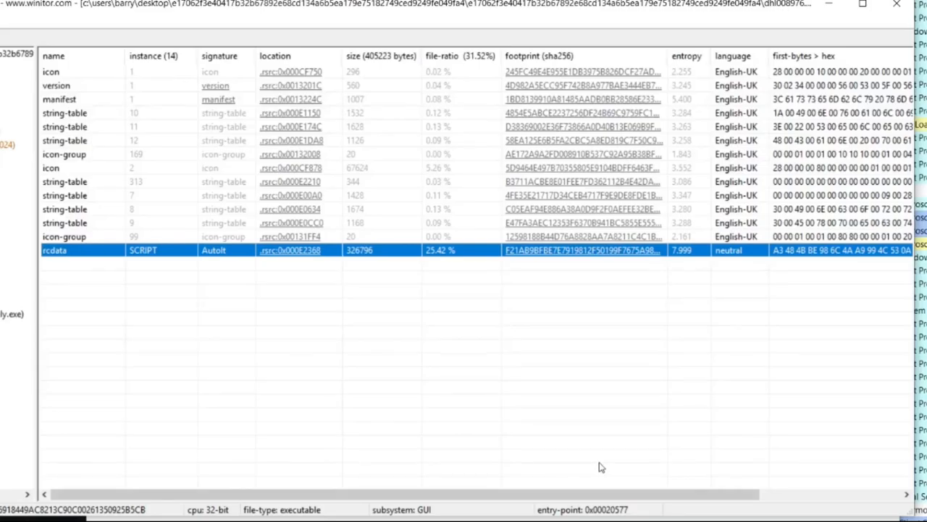
{"action": "mouse_move", "coordinate": [699, 255]}
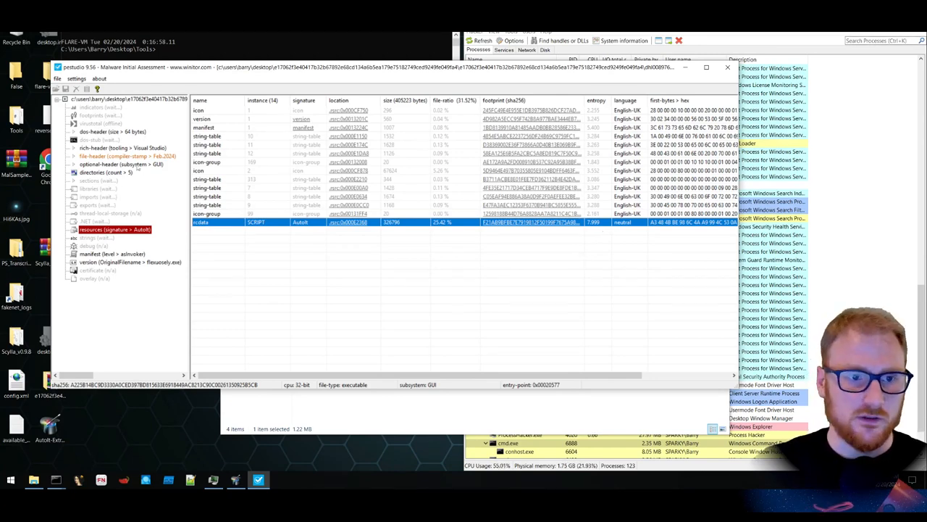
{"action": "left_click", "coordinate": [107, 171]}
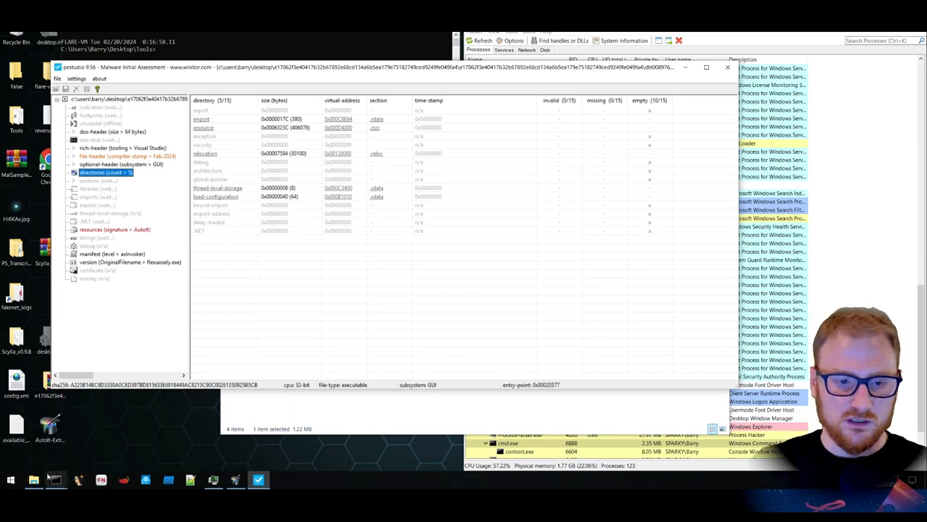
{"action": "left_click", "coordinate": [11, 480]}
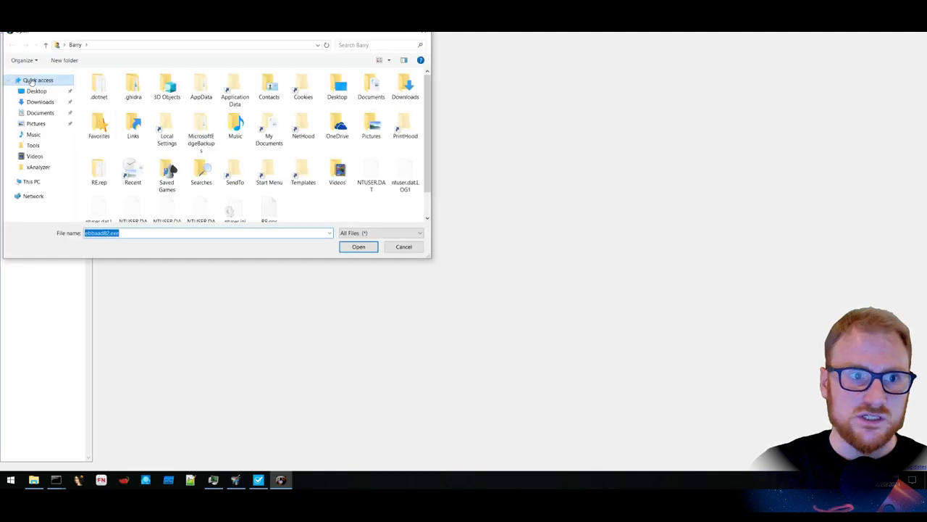
Open DHL008976.exe in PE-bear and review its imported DLLs and KERNEL32 functions.
{"action": "left_click", "coordinate": [358, 247]}
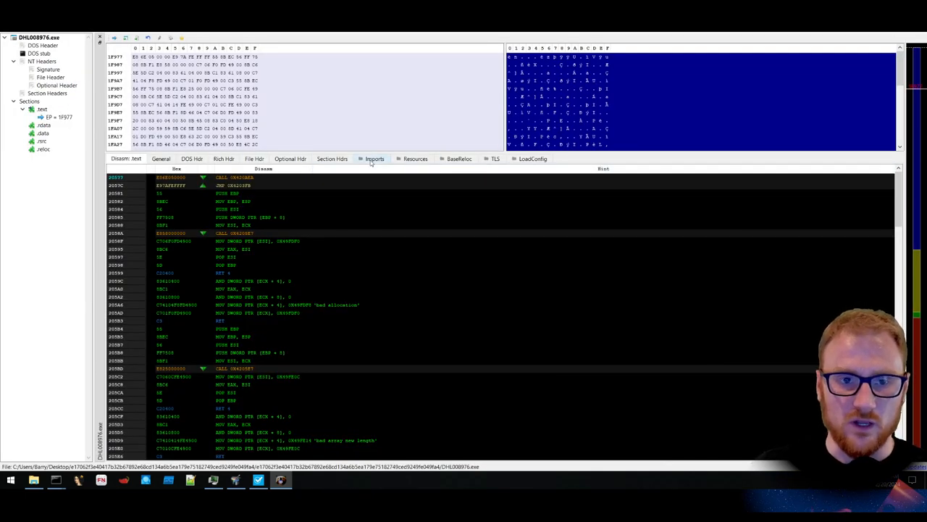
{"action": "left_click", "coordinate": [374, 158]}
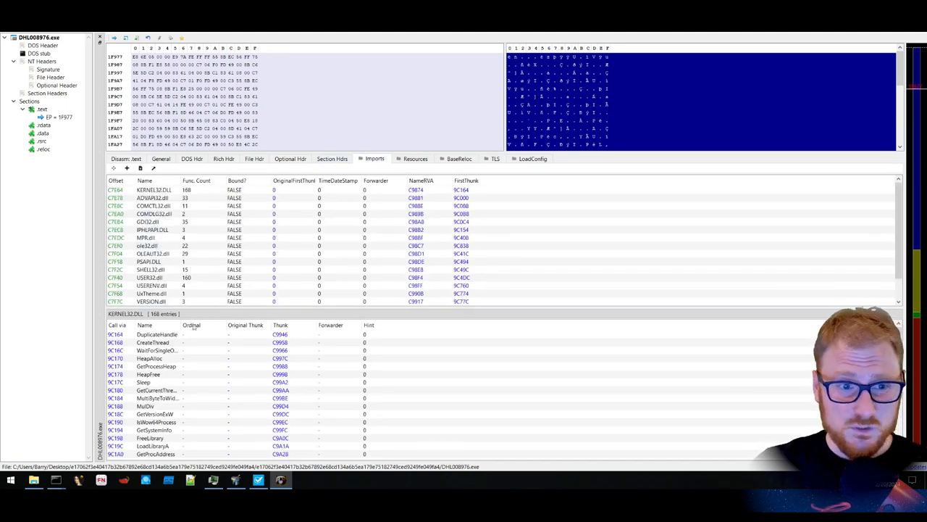
{"action": "scroll", "scroll_direction": "down", "scroll_amount": 3}
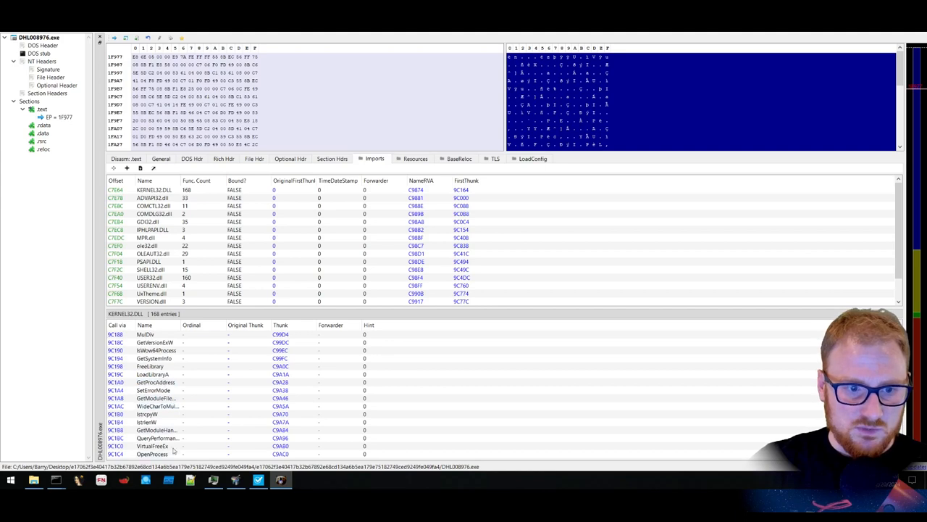
{"action": "scroll", "scroll_direction": "down", "scroll_amount": 3}
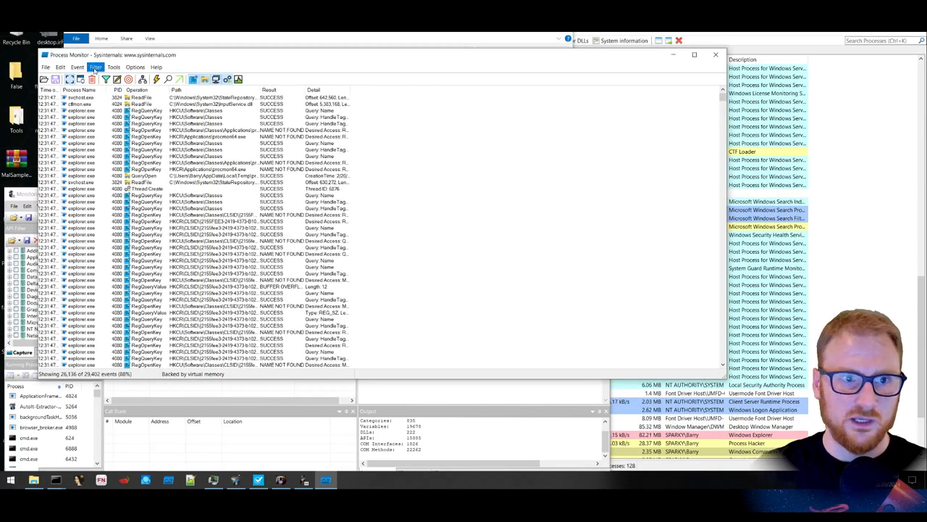
Add a Process Monitor include filter for Process Name is DHL008976.exe.
{"action": "left_click", "coordinate": [96, 67]}
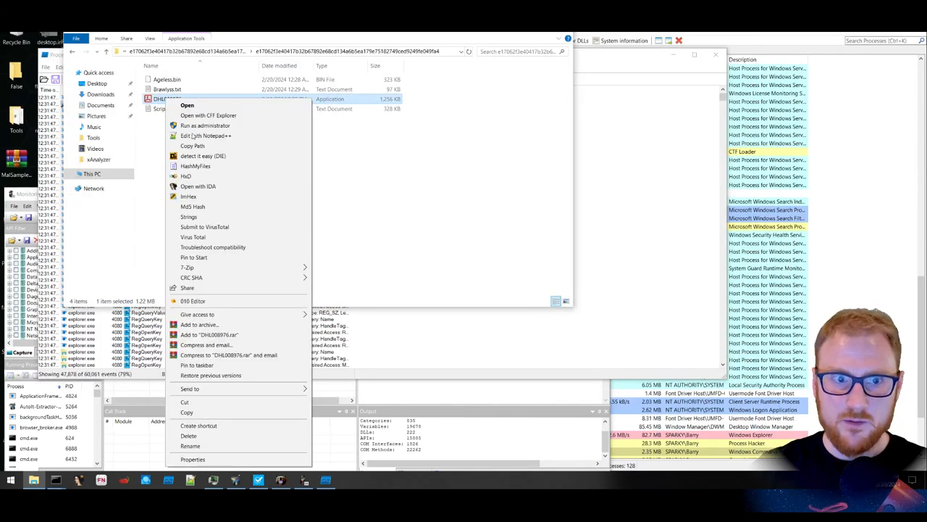
{"action": "left_click", "coordinate": [125, 26]}
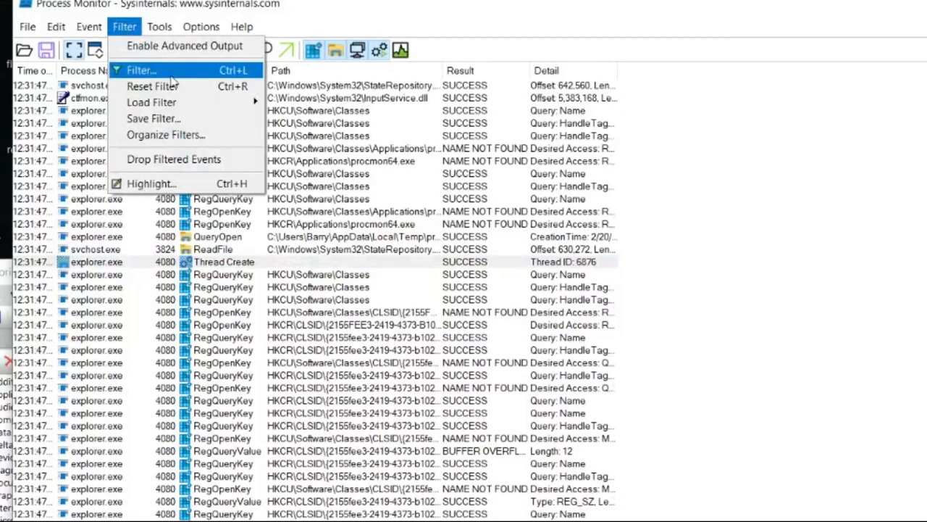
{"action": "left_click", "coordinate": [141, 70]}
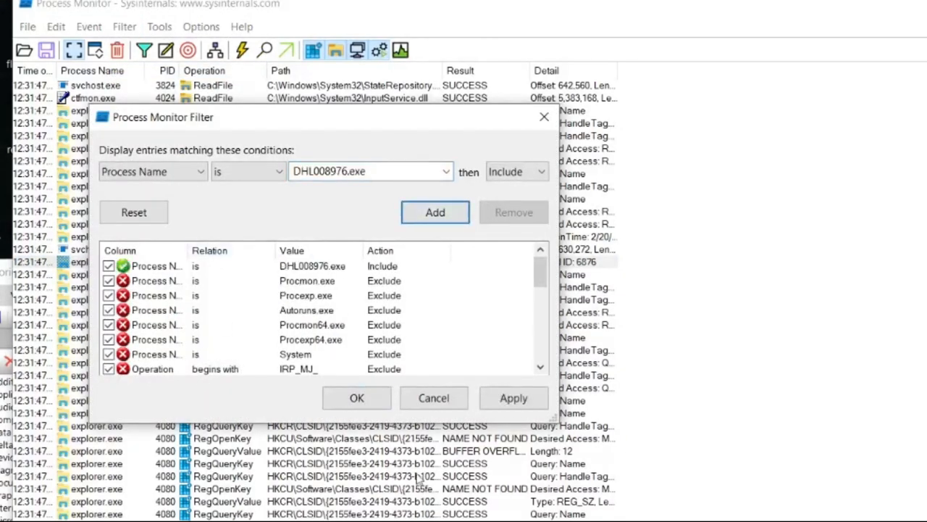
{"action": "left_click", "coordinate": [356, 397]}
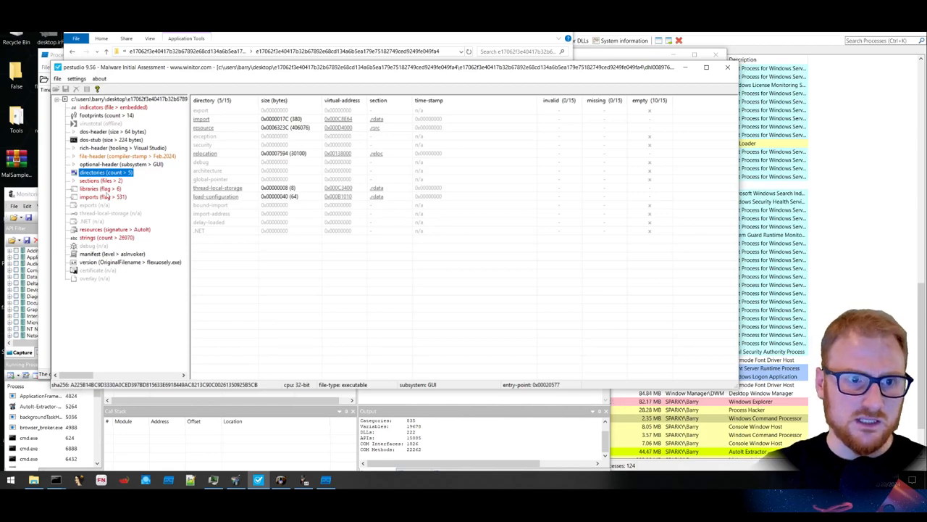
List the sample's libraries, then its 531 imports, locating the flagged process-injection functions.
{"action": "left_click", "coordinate": [100, 188]}
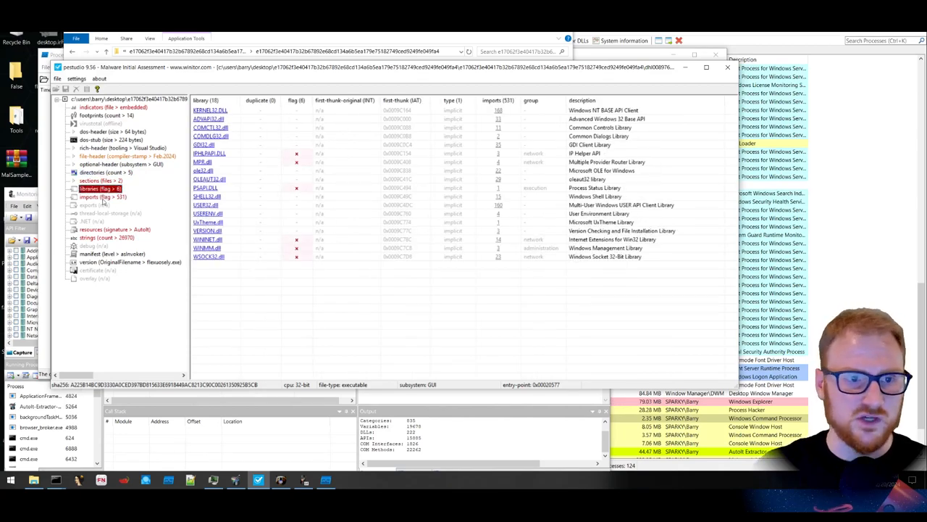
{"action": "left_click", "coordinate": [101, 197]}
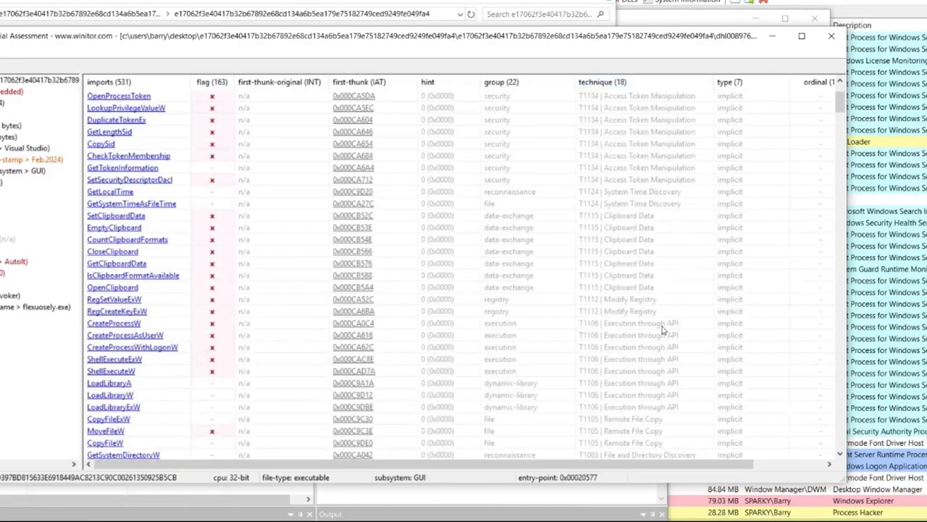
{"action": "scroll", "scroll_direction": "down", "scroll_amount": 3}
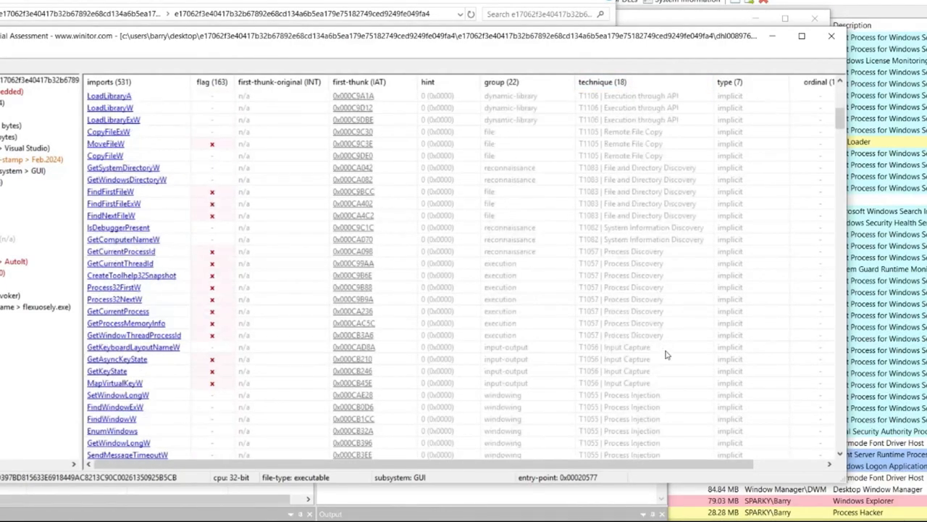
{"action": "scroll", "scroll_direction": "down", "scroll_amount": 3}
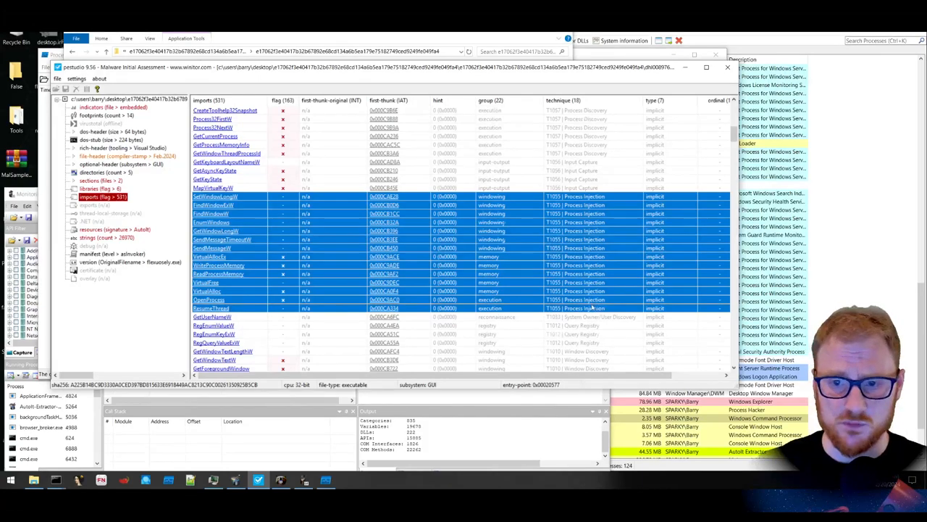
{"action": "scroll", "scroll_direction": "down", "scroll_amount": 3}
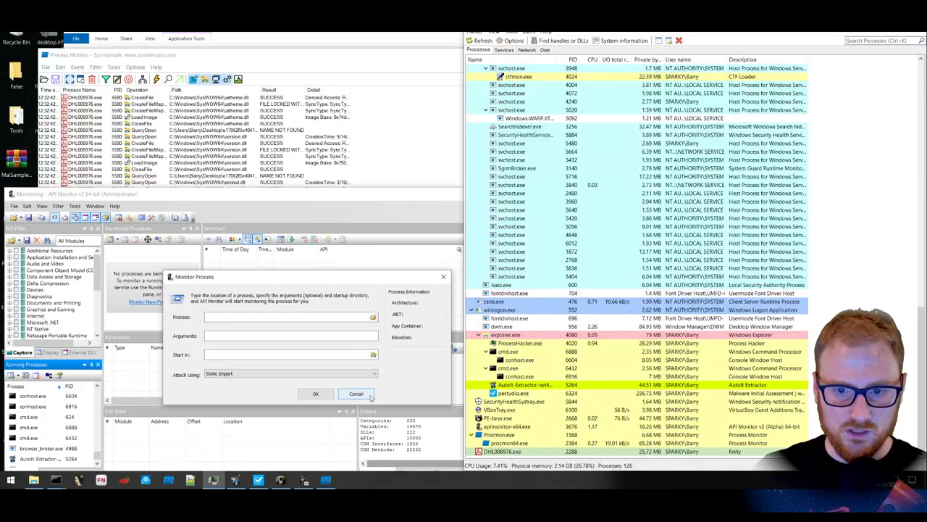
Dismiss the Monitor Process setup and scroll DHL008976.exe's registry queries and failed VNC path lookups.
{"action": "left_click", "coordinate": [356, 394]}
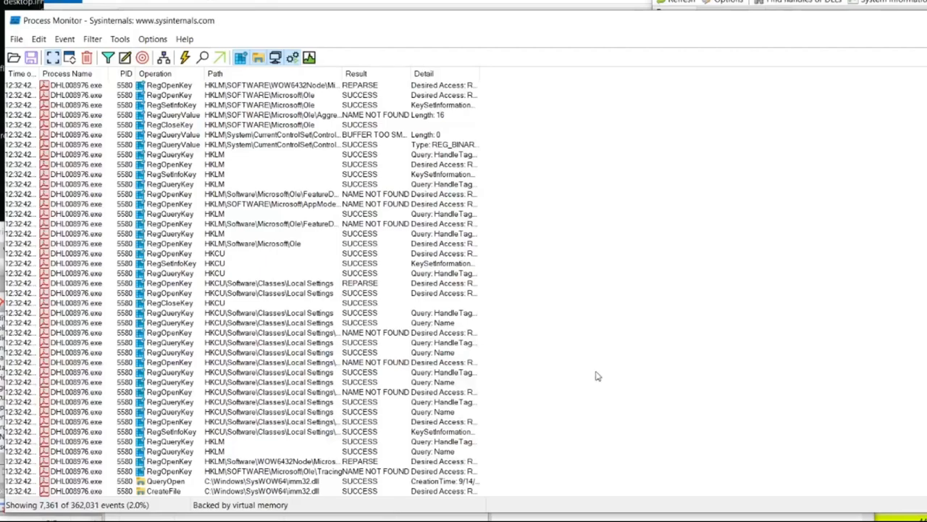
{"action": "scroll", "scroll_direction": "down", "scroll_amount": 3}
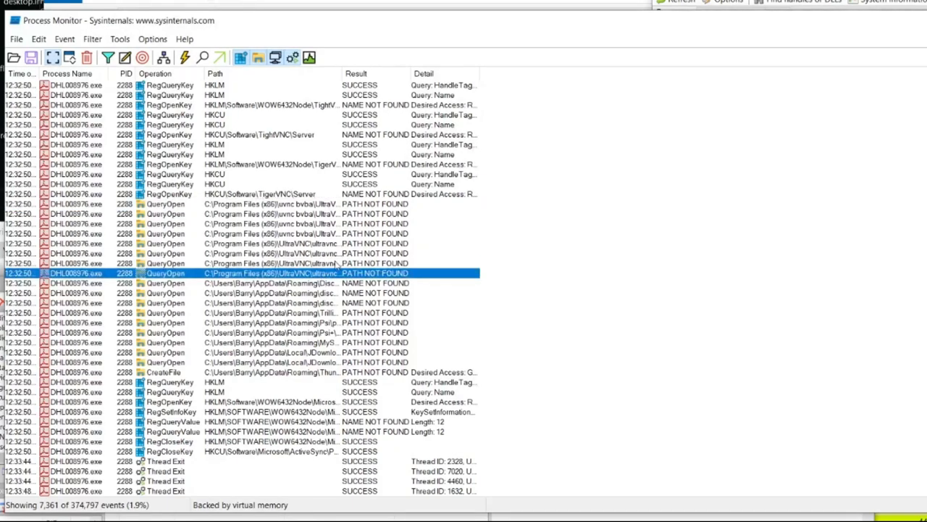
{"action": "mouse_move", "coordinate": [336, 253]}
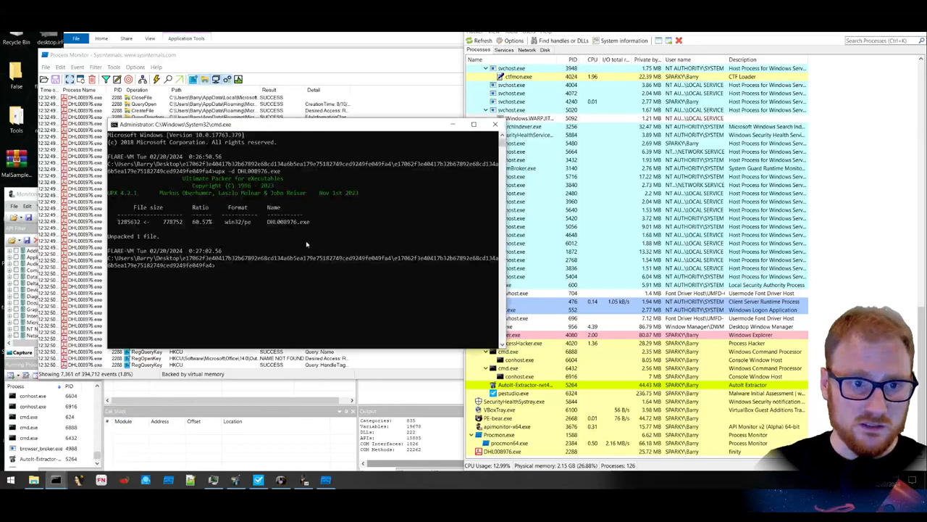
{"action": "mouse_move", "coordinate": [333, 237]}
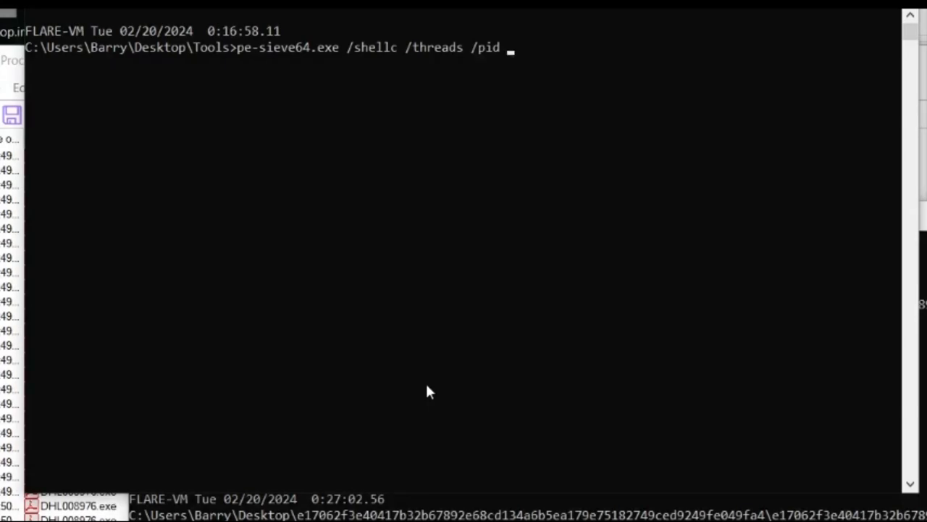
Run pe-sieve64.exe /shellc /threads against PID 2288, dumping suspicious modules.
{"action": "type", "text": "2288"}
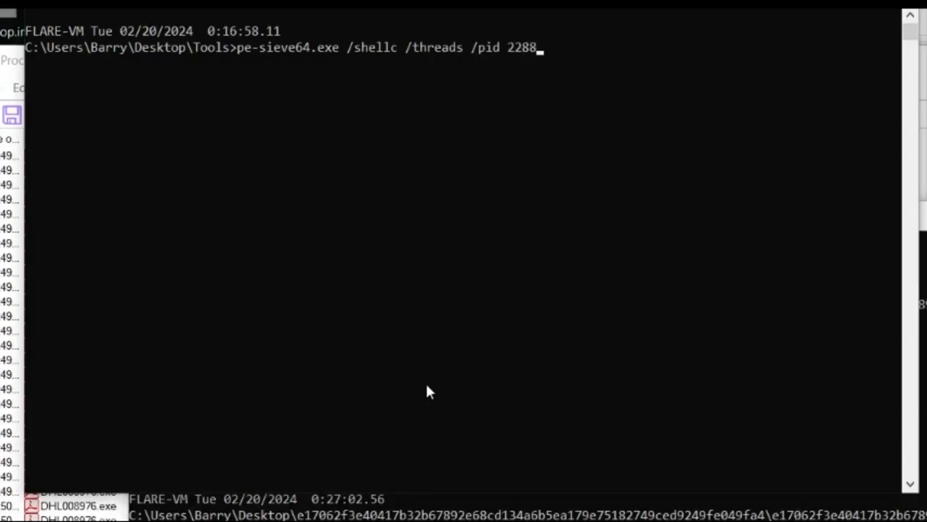
{"action": "key", "text": "enter"}
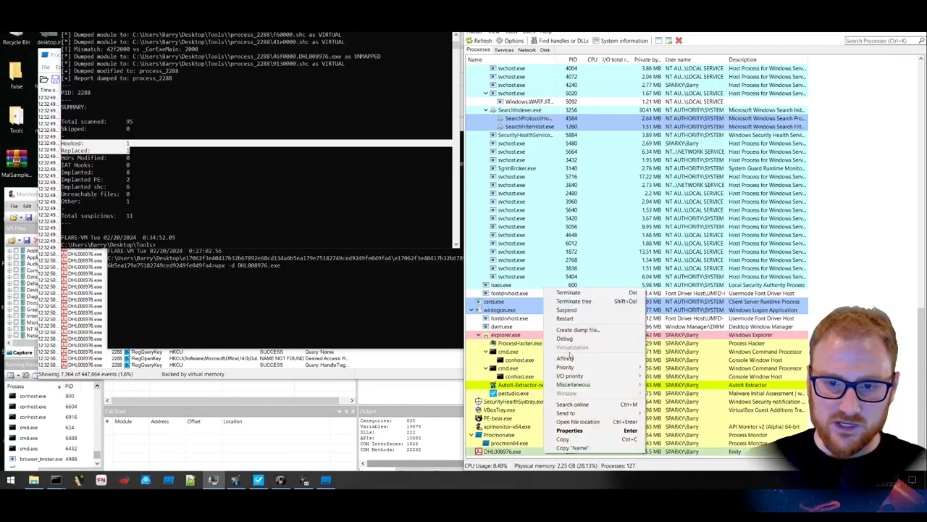
Terminate the DHL008976.exe process tree and confirm the kill.
{"action": "left_click", "coordinate": [568, 293]}
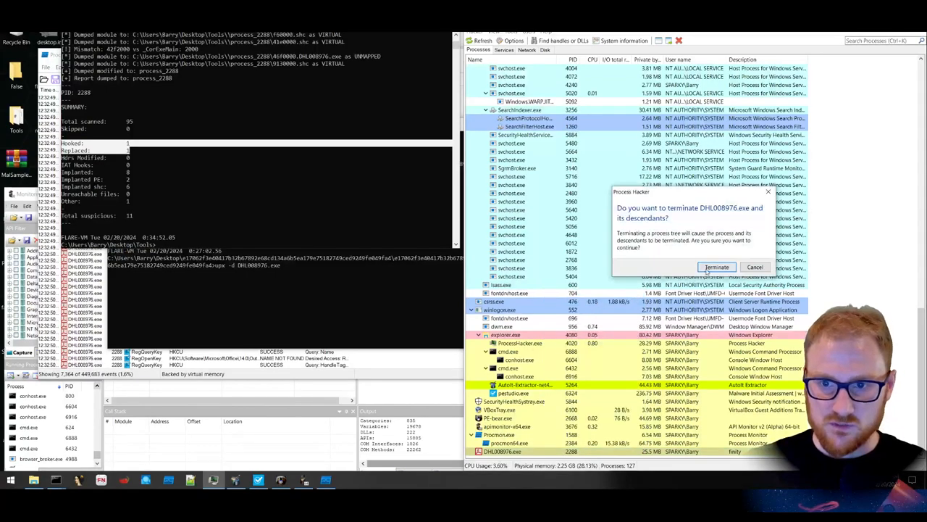
{"action": "left_click", "coordinate": [715, 266]}
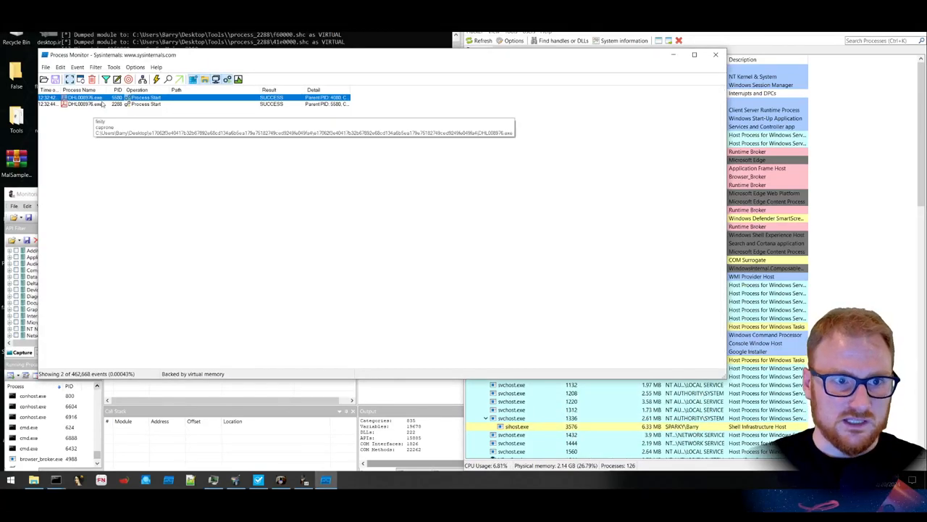
Review the sample's process start event and its filter conditions in Process Monitor.
{"action": "left_click", "coordinate": [145, 105]}
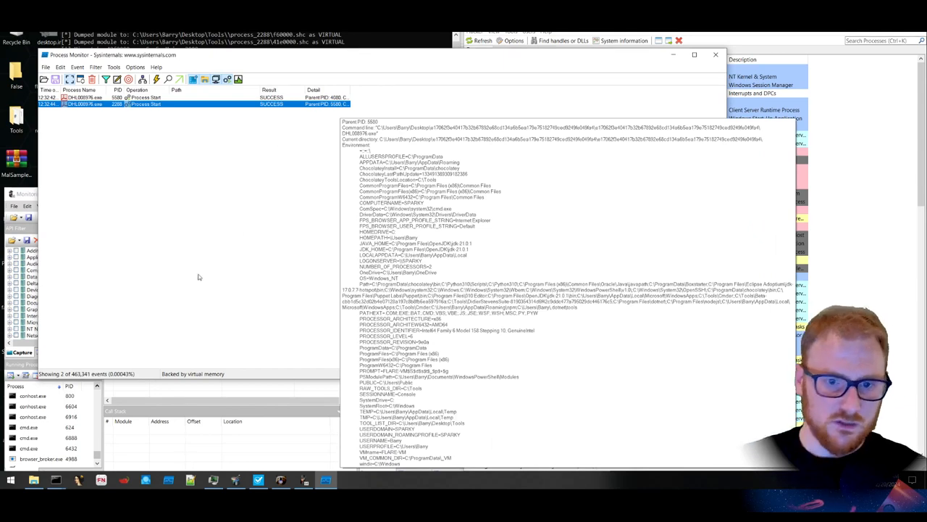
{"action": "mouse_move", "coordinate": [165, 310]}
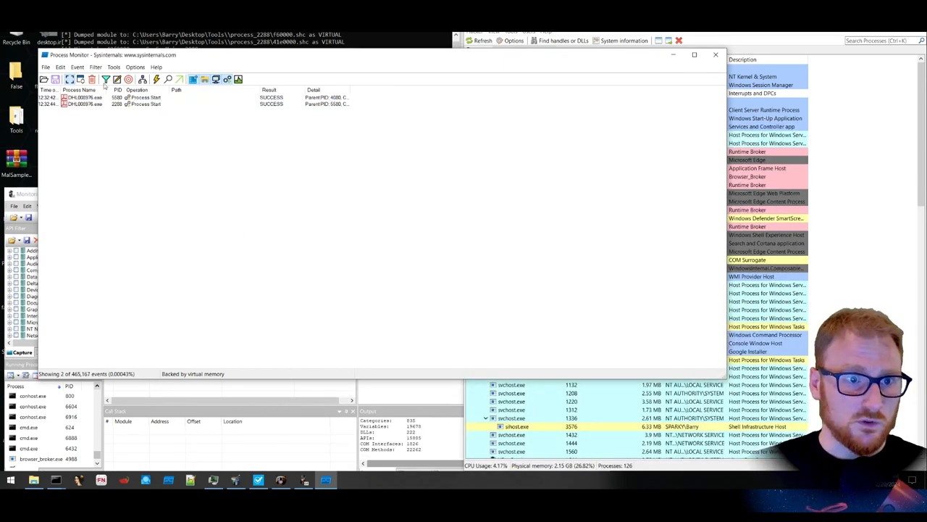
{"action": "left_click", "coordinate": [105, 80]}
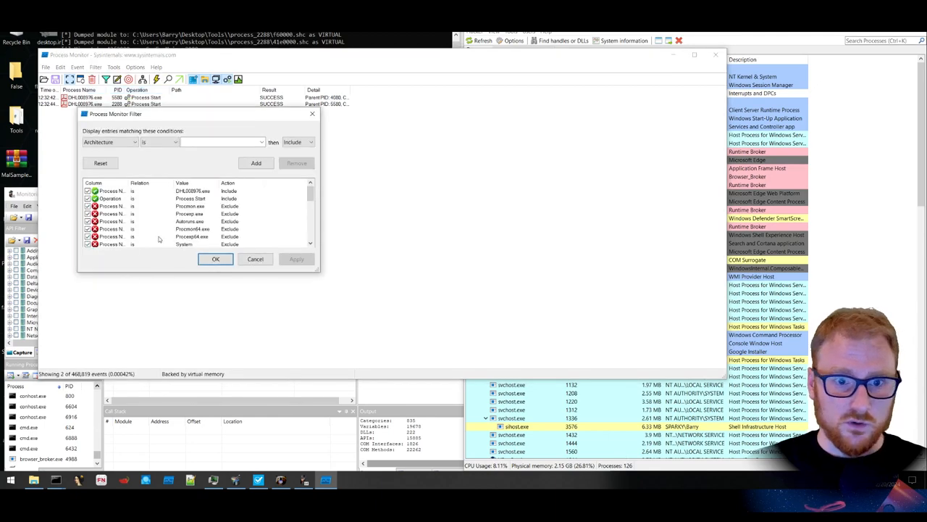
{"action": "left_click", "coordinate": [214, 258]}
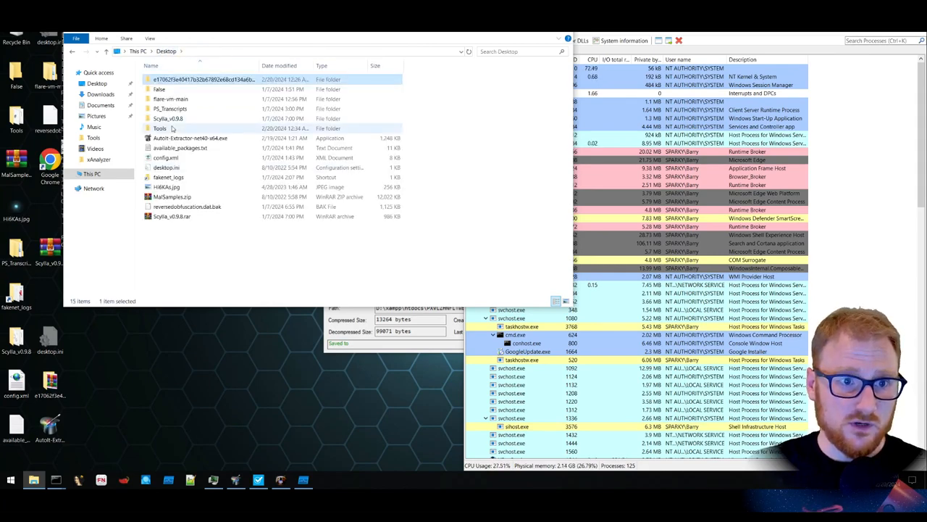
Navigate Desktop > Tools > process_2288 and select the dumped 400000.exe image.
{"action": "double_click", "coordinate": [159, 128]}
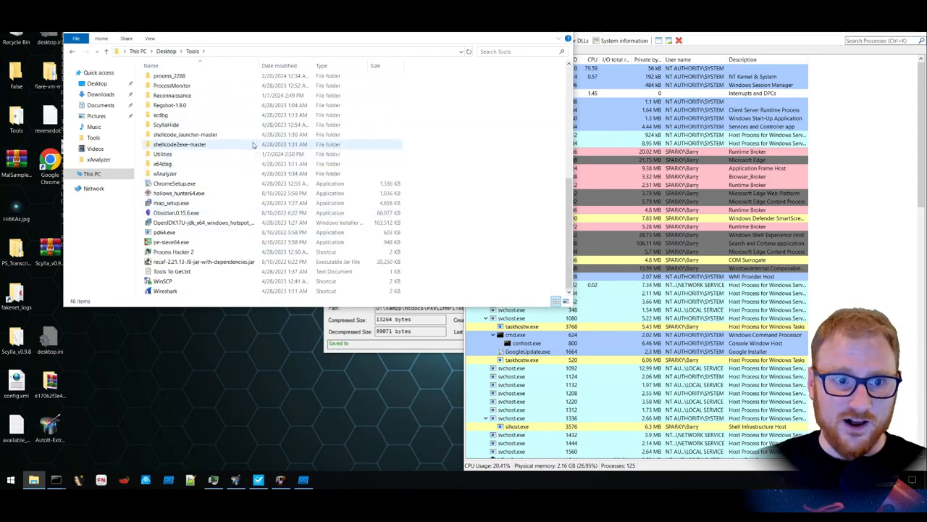
{"action": "double_click", "coordinate": [169, 75]}
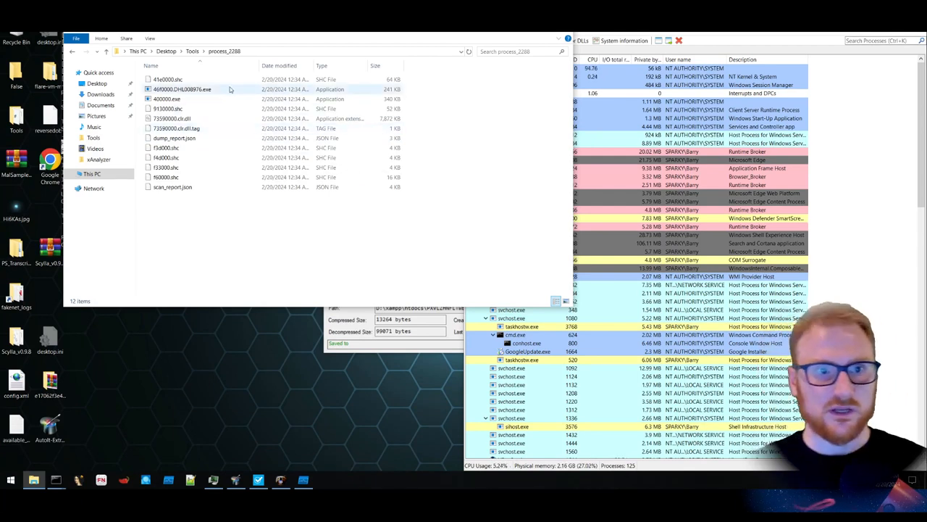
{"action": "left_click", "coordinate": [167, 99]}
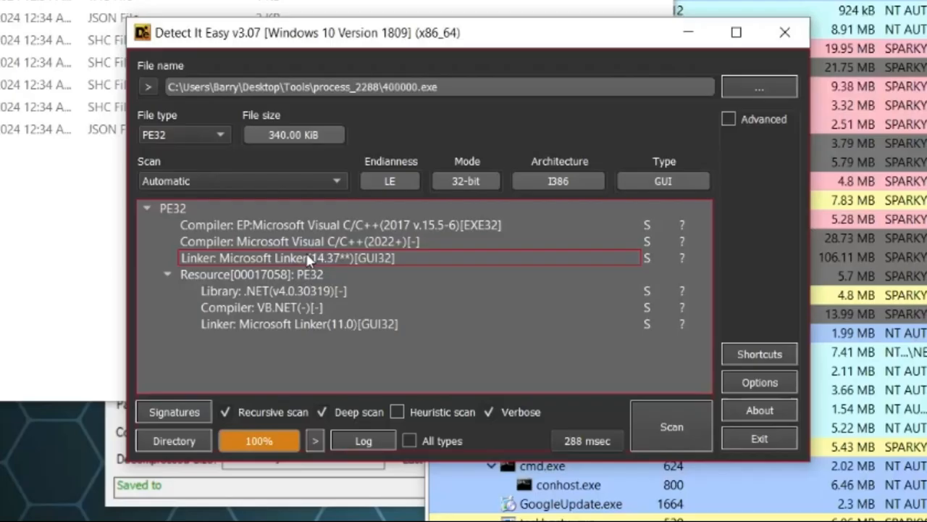
Review 400000.exe's linker, compiler, embedded PE32 resource and .NET v4.0.30319 detections.
{"action": "left_click", "coordinate": [362, 240]}
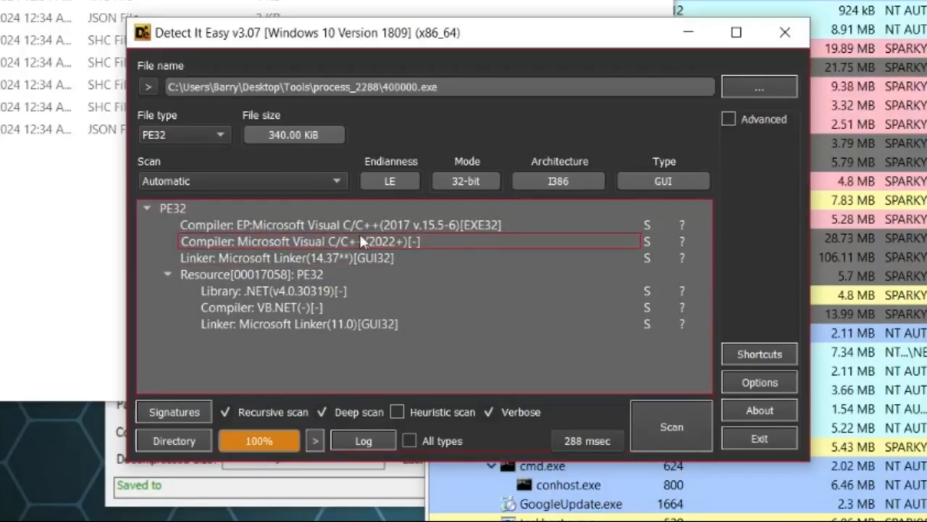
{"action": "left_click", "coordinate": [406, 273]}
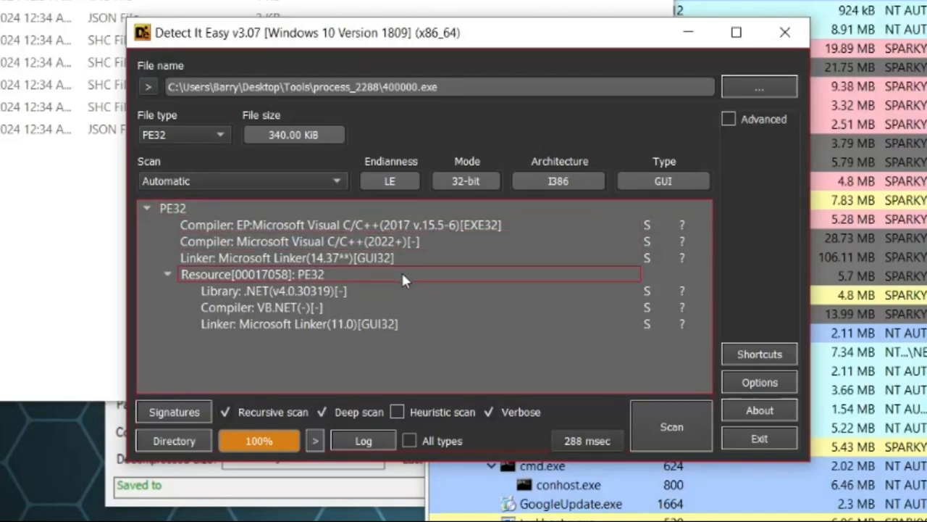
{"action": "left_click", "coordinate": [290, 290]}
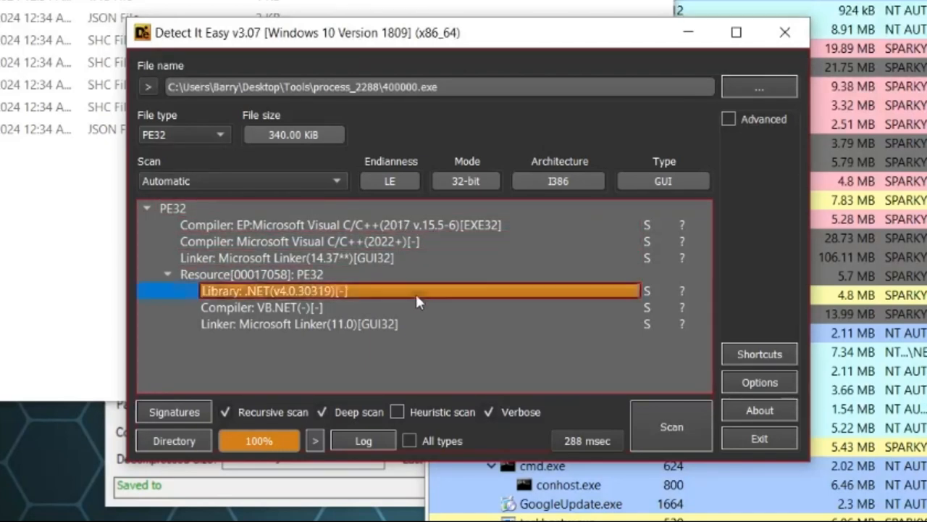
{"action": "left_click", "coordinate": [785, 32]}
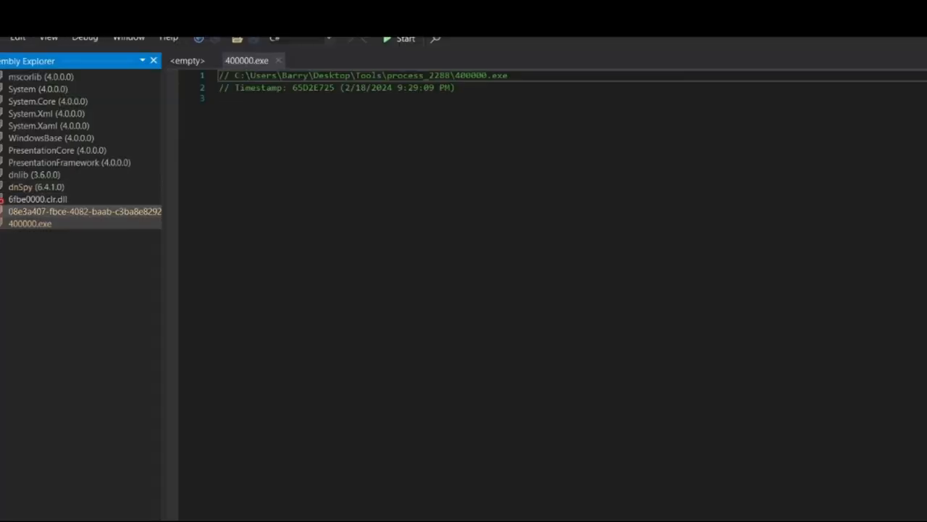
Inspect 400000.exe's DOS header, .text and .data sections, then the embedded assembly's obfuscated class.
{"action": "left_click", "coordinate": [7, 223]}
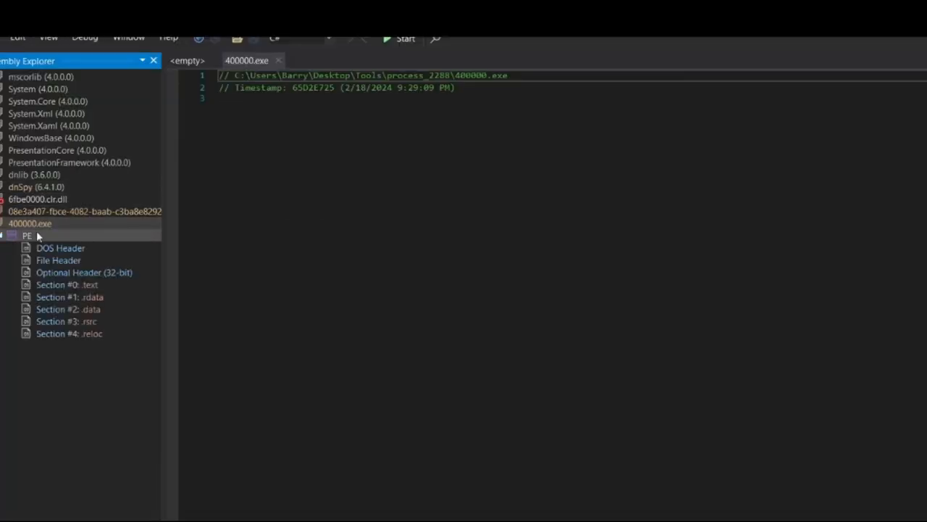
{"action": "left_click", "coordinate": [61, 248]}
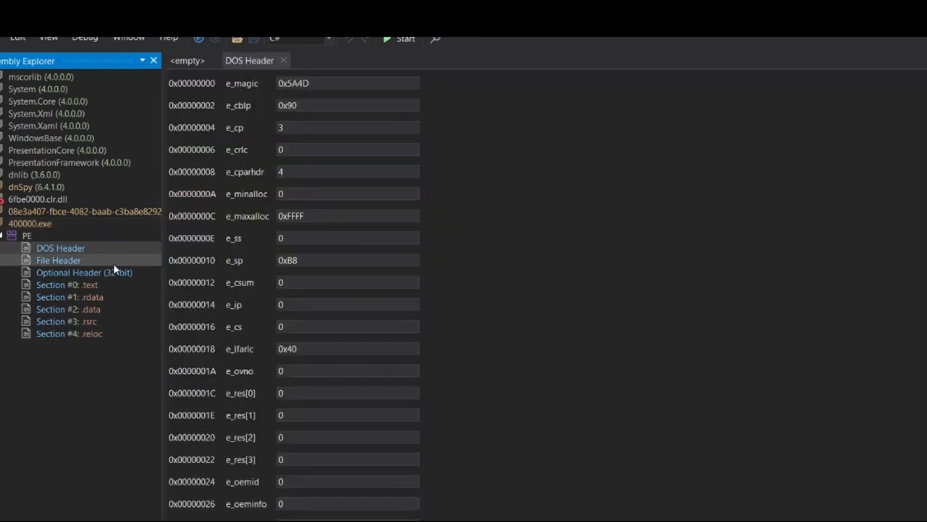
{"action": "left_click", "coordinate": [67, 283]}
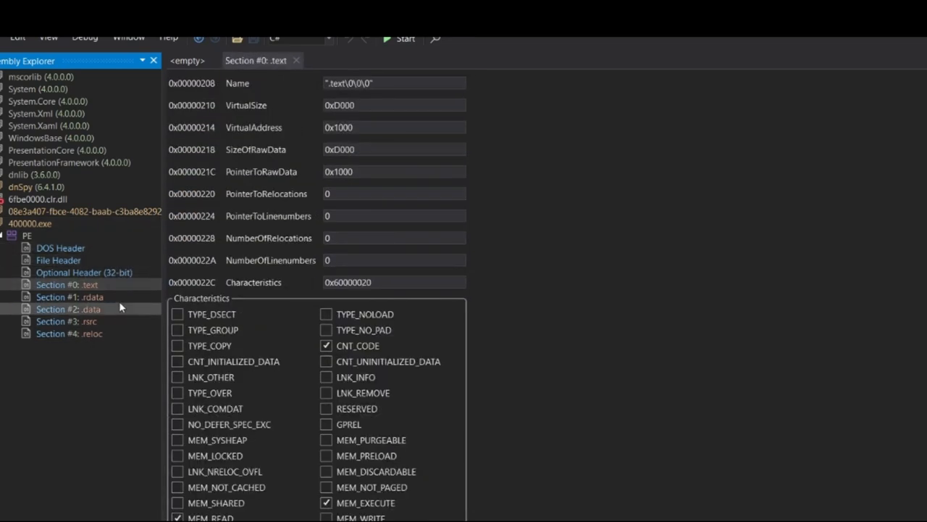
{"action": "left_click", "coordinate": [69, 308]}
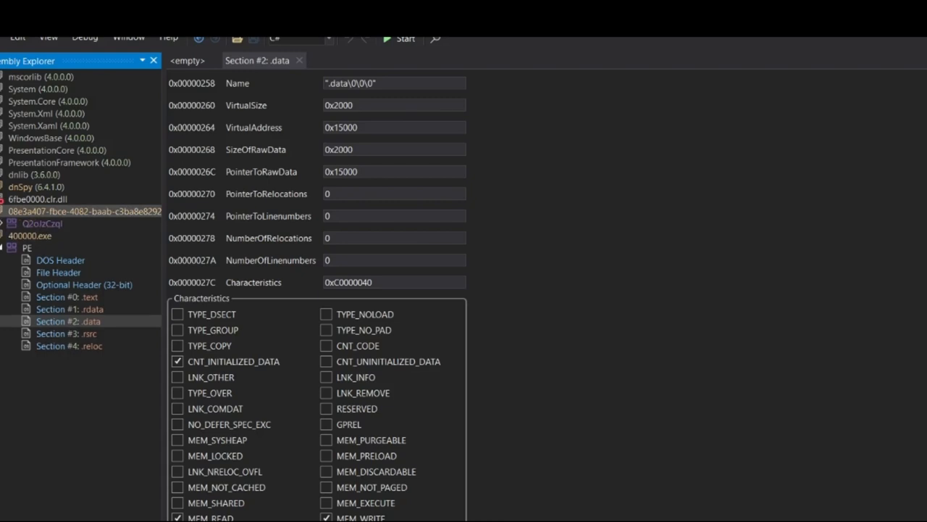
{"action": "left_click", "coordinate": [6, 223]}
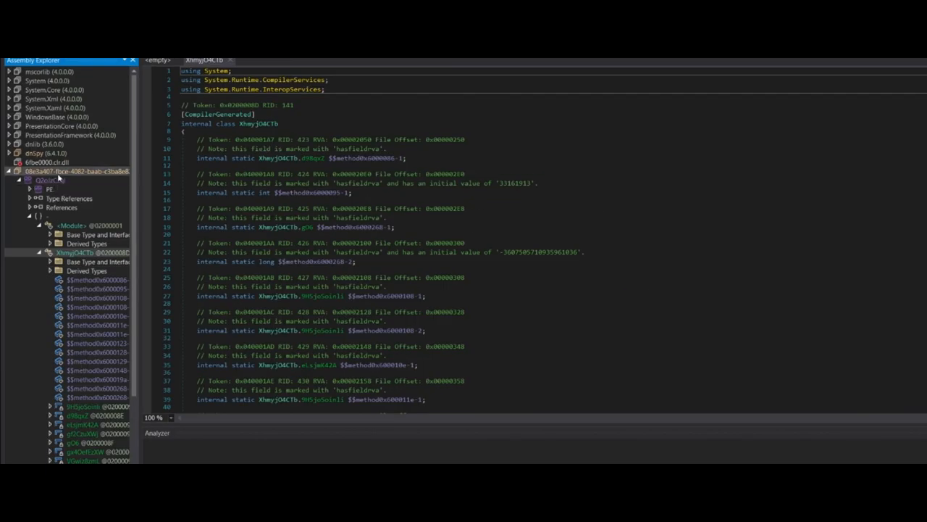
Jump to the embedded assembly's entry point and read its loop setting security protocols.
{"action": "right_click", "coordinate": [75, 180]}
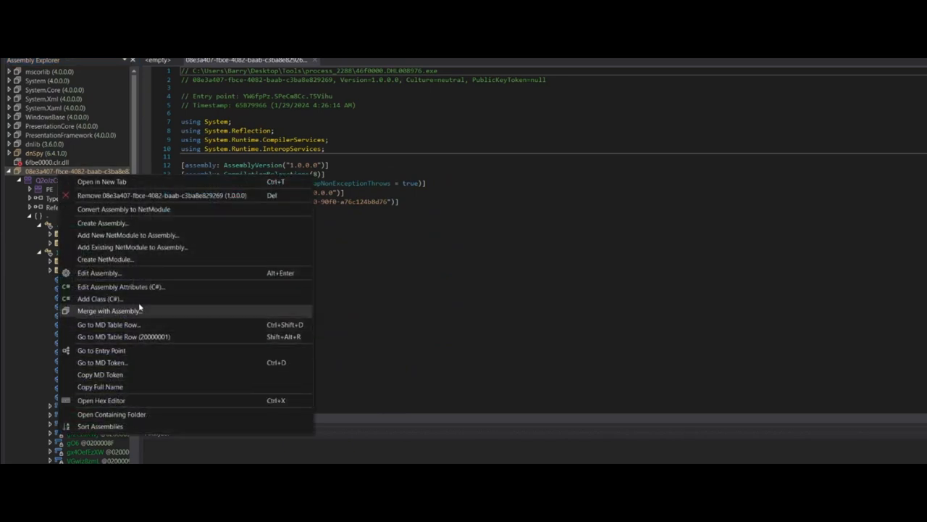
{"action": "left_click", "coordinate": [101, 349]}
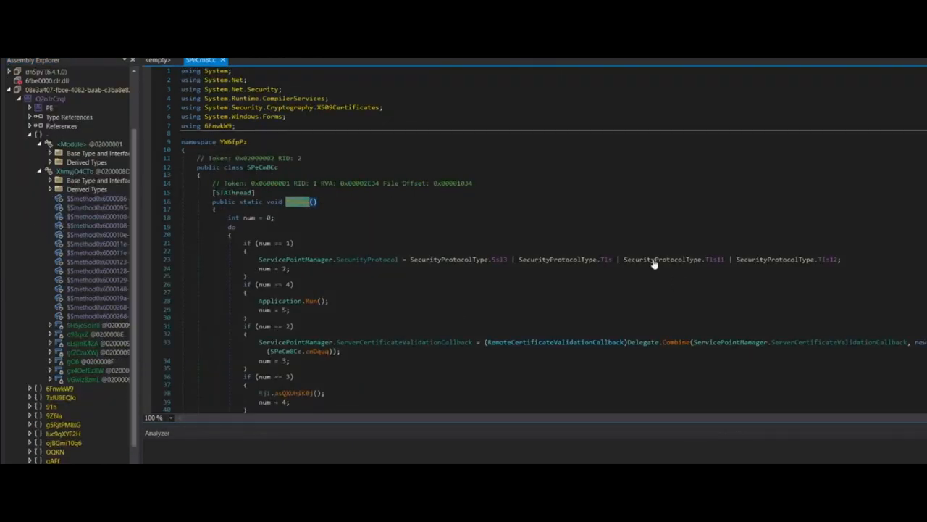
{"action": "mouse_move", "coordinate": [493, 317]}
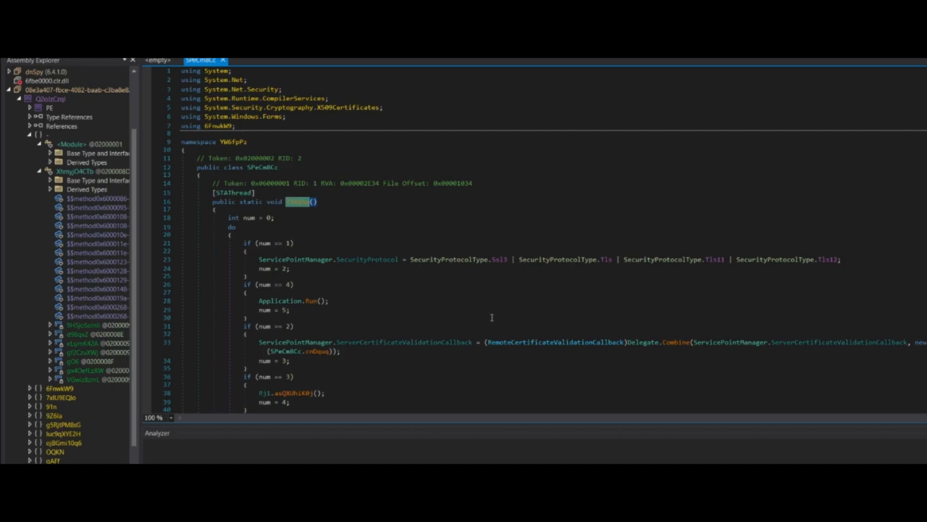
{"action": "scroll", "scroll_direction": "down", "scroll_amount": 3}
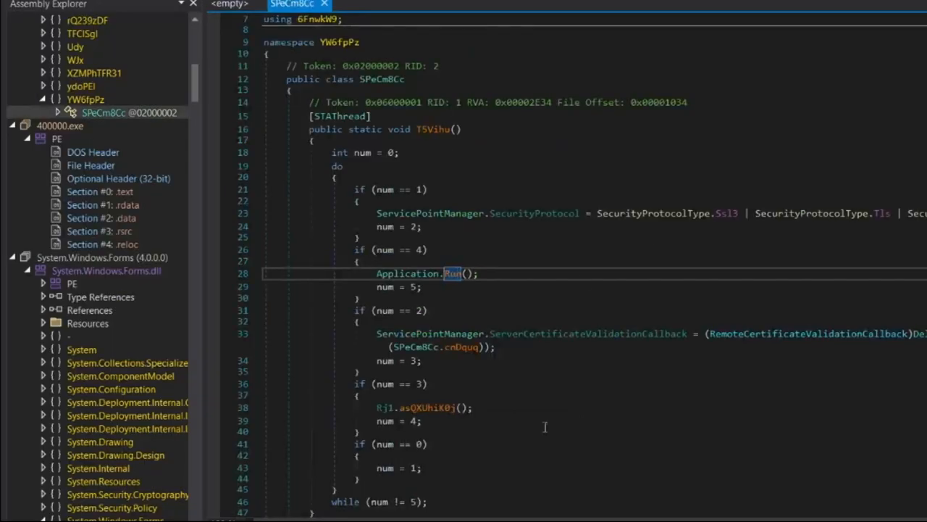
{"action": "mouse_move", "coordinate": [500, 341]}
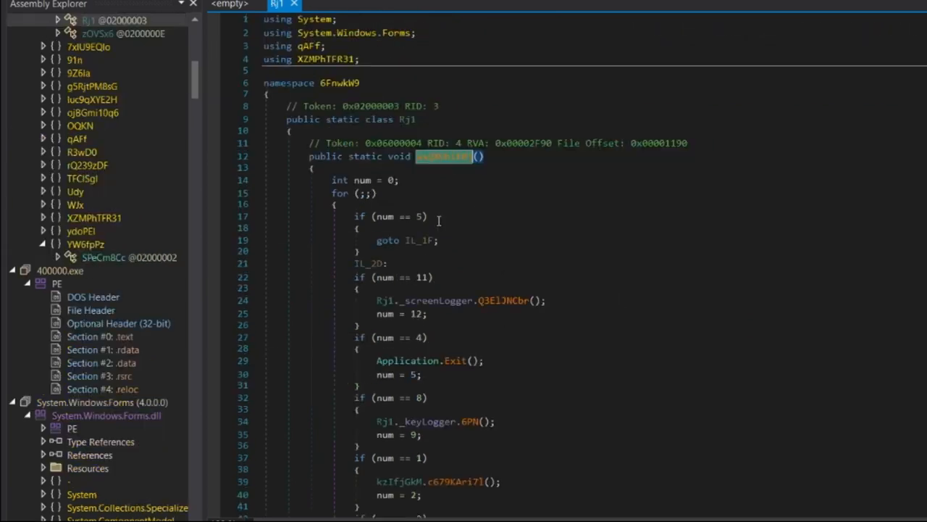
Read Rj1 and aWsRsm3dOQ launching screen logger and keylogger, then follow into class I7YH.
{"action": "scroll", "scroll_direction": "down", "scroll_amount": 3}
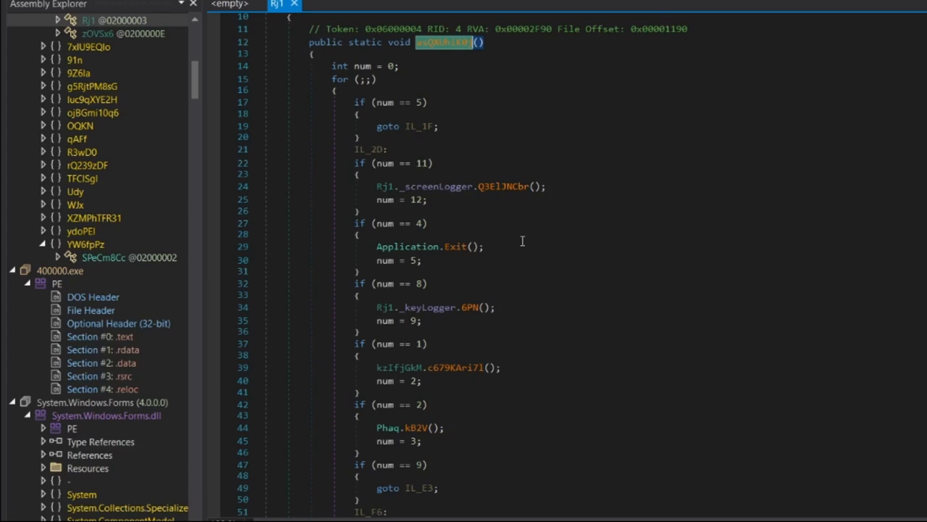
{"action": "mouse_move", "coordinate": [503, 127]}
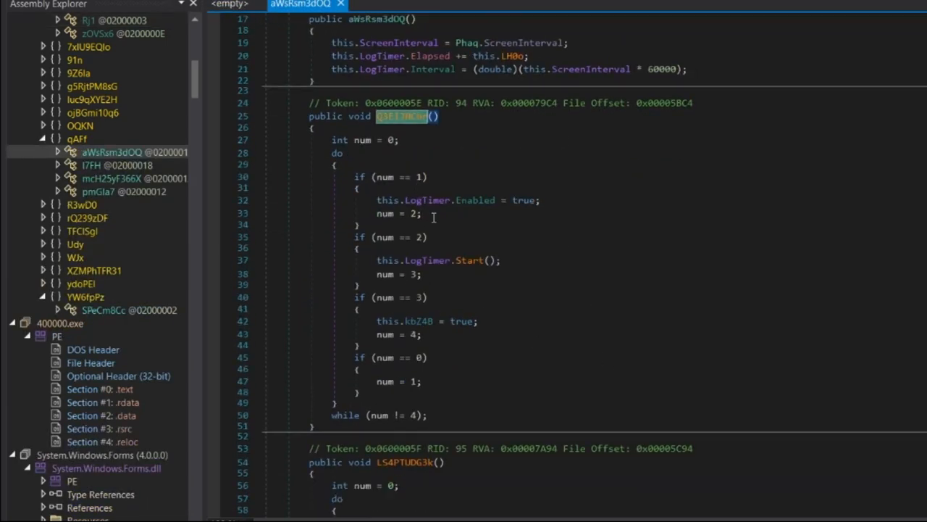
{"action": "scroll", "scroll_direction": "down", "scroll_amount": 3}
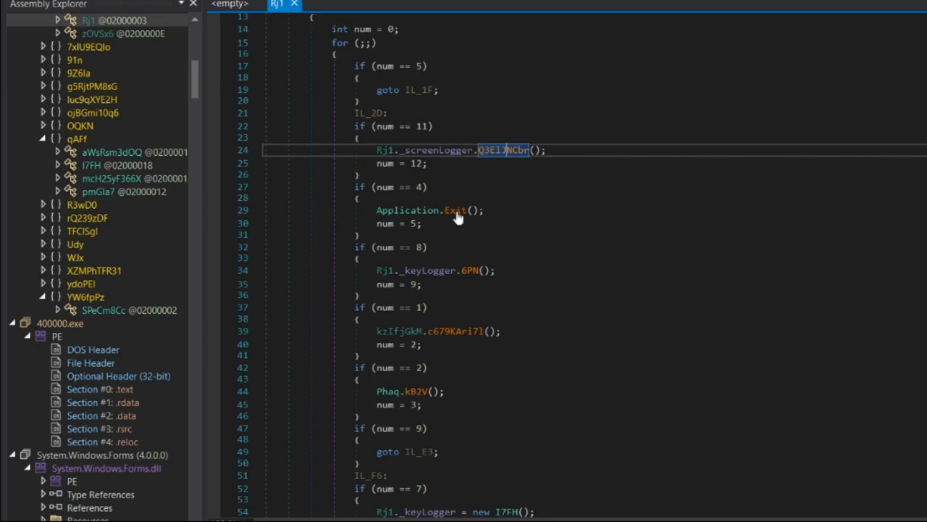
{"action": "left_click", "coordinate": [116, 166]}
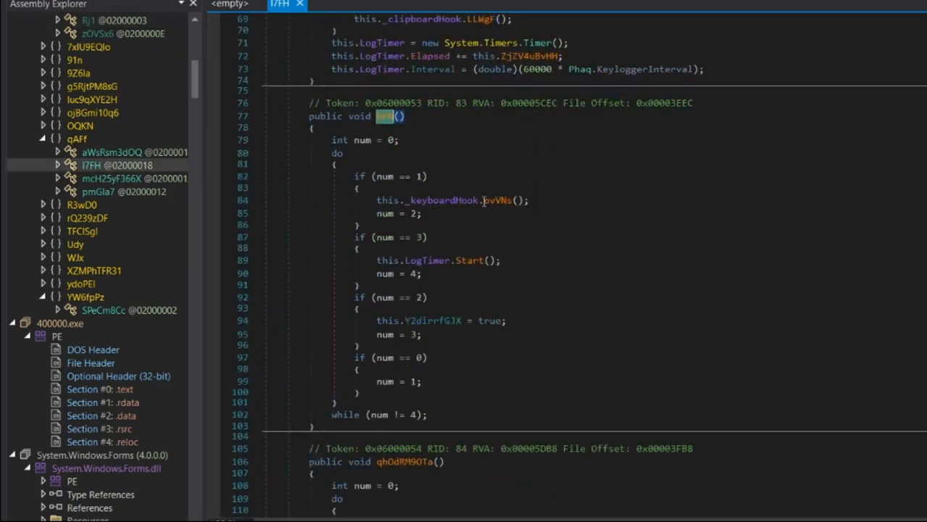
{"action": "mouse_move", "coordinate": [495, 199]}
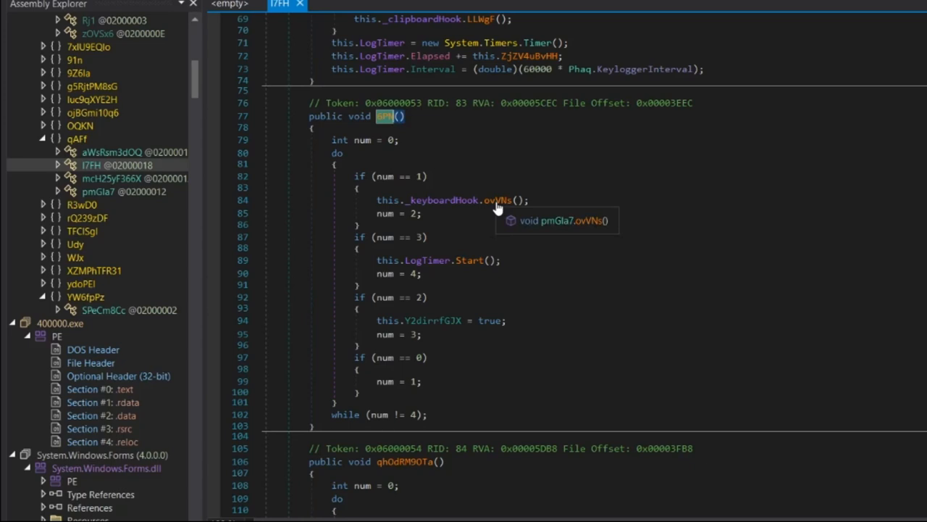
{"action": "mouse_move", "coordinate": [499, 211]}
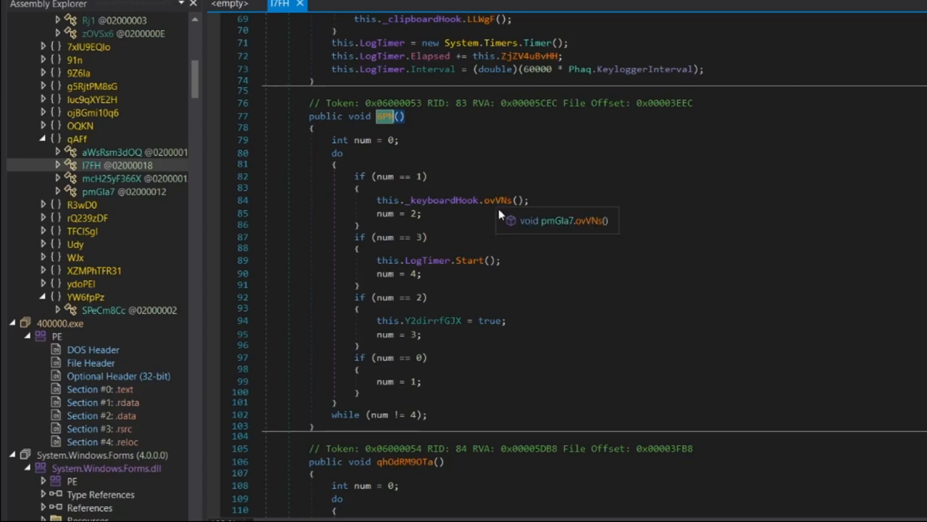
{"action": "mouse_move", "coordinate": [510, 206]}
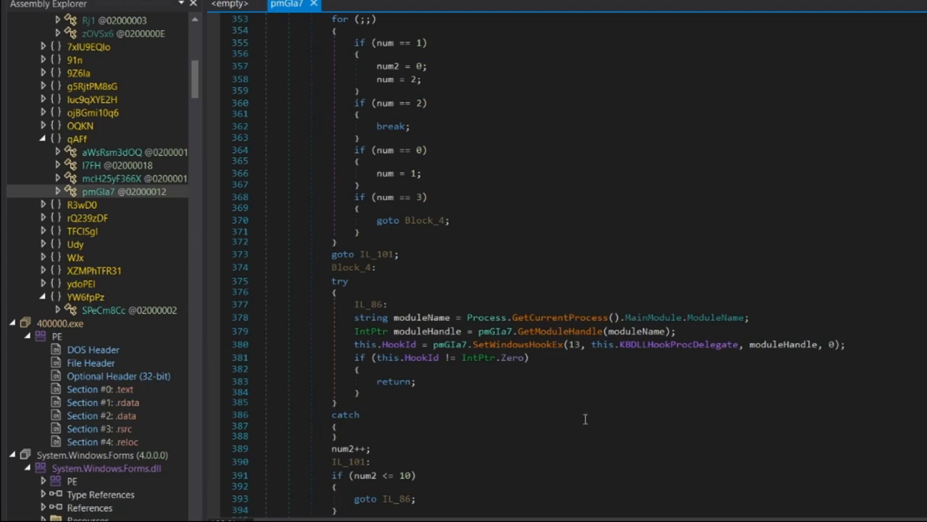
Scroll from the WM_KEYDOWN/WM_KEYUP hook constants to code appending window titles to keylog text.
{"action": "scroll", "scroll_direction": "down", "scroll_amount": 3}
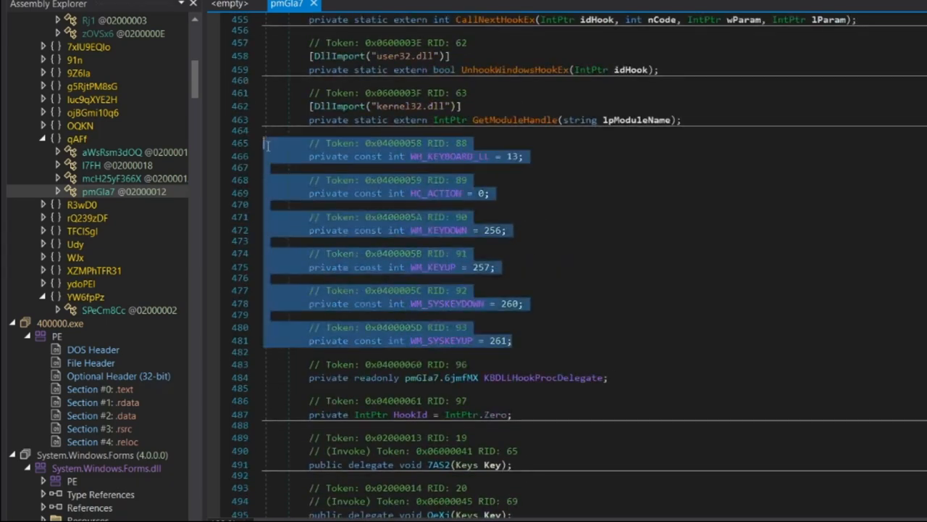
{"action": "mouse_move", "coordinate": [678, 250]}
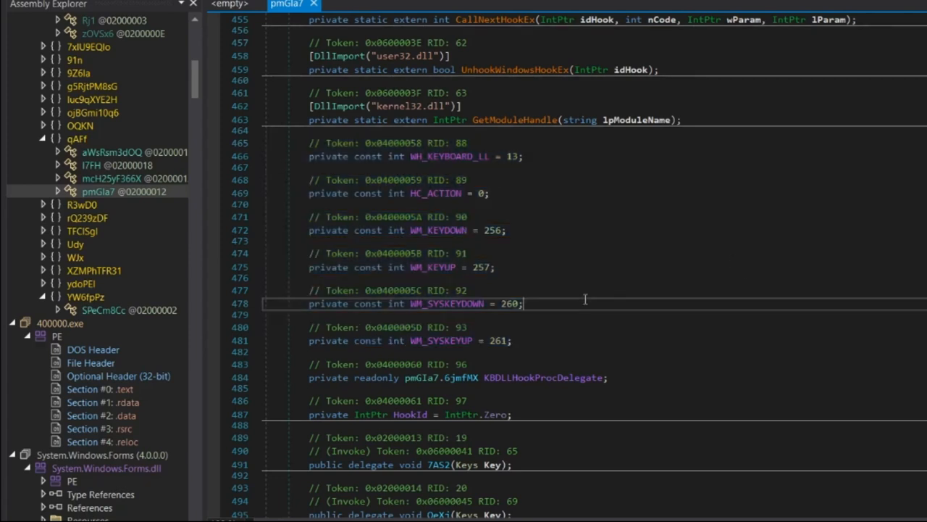
{"action": "mouse_move", "coordinate": [481, 282]}
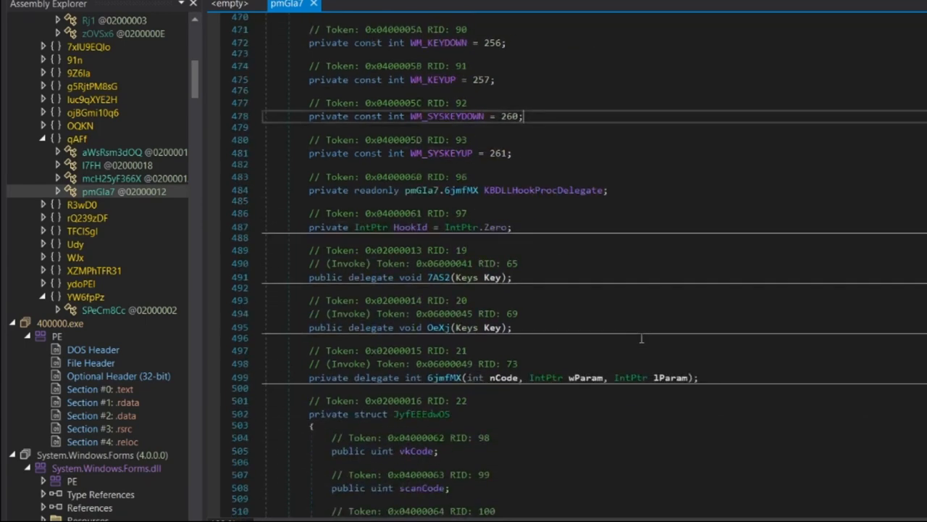
{"action": "scroll", "scroll_direction": "down", "scroll_amount": 3}
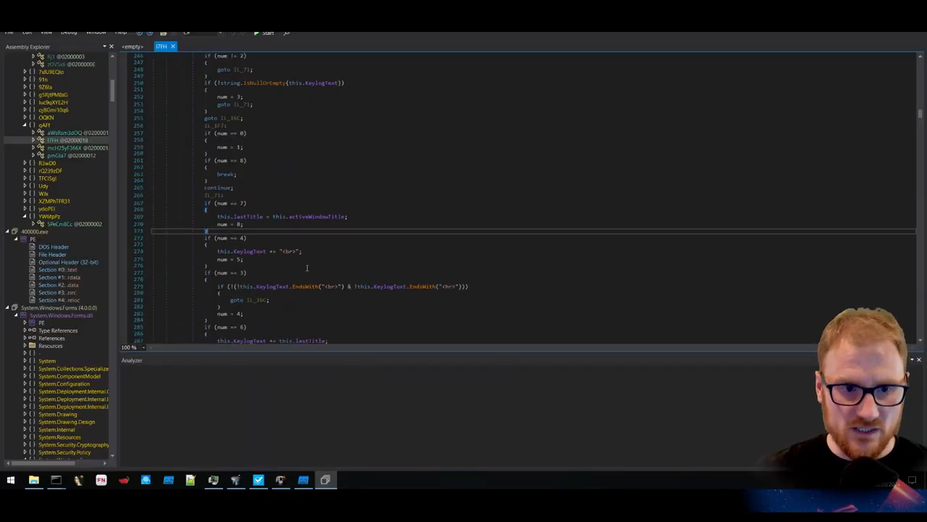
Scroll through the key-mapping keylogger code down to the routine killing same-named processes.
{"action": "scroll", "scroll_direction": "down", "scroll_amount": 3}
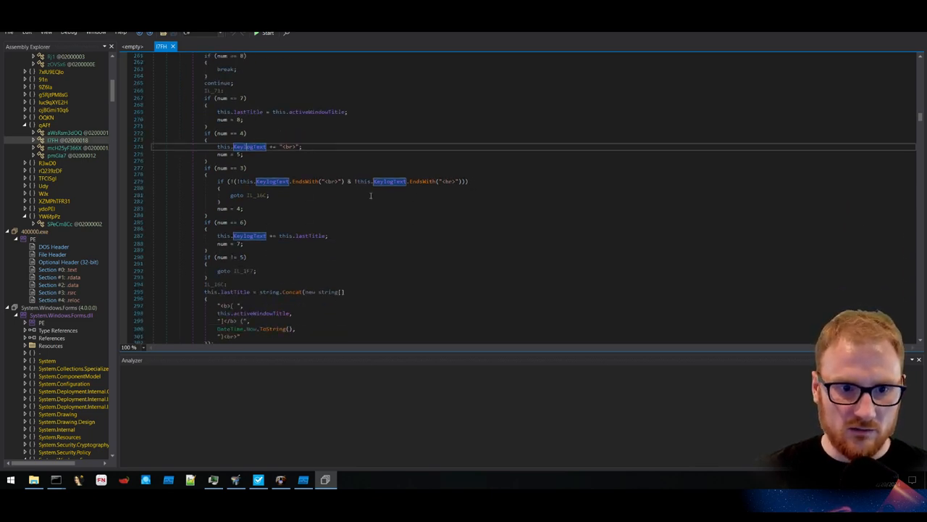
{"action": "scroll", "scroll_direction": "down", "scroll_amount": 3}
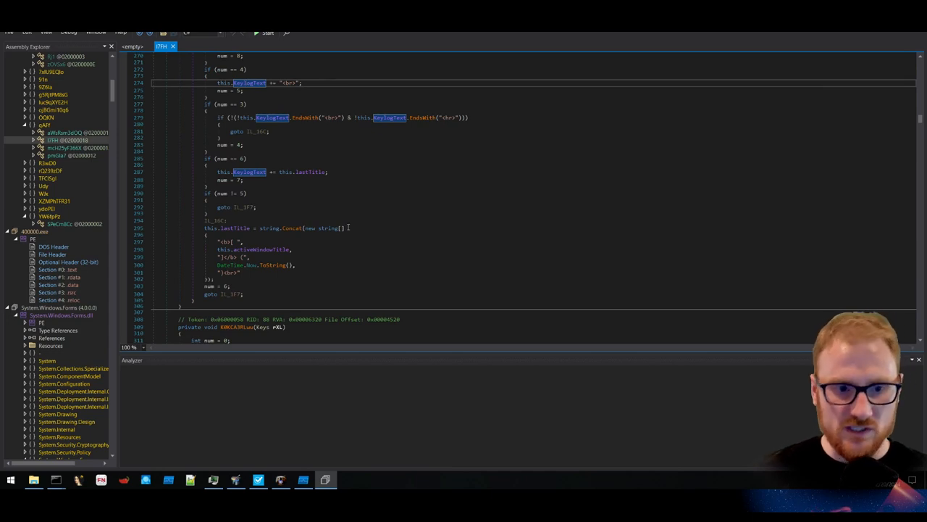
{"action": "mouse_move", "coordinate": [360, 238]}
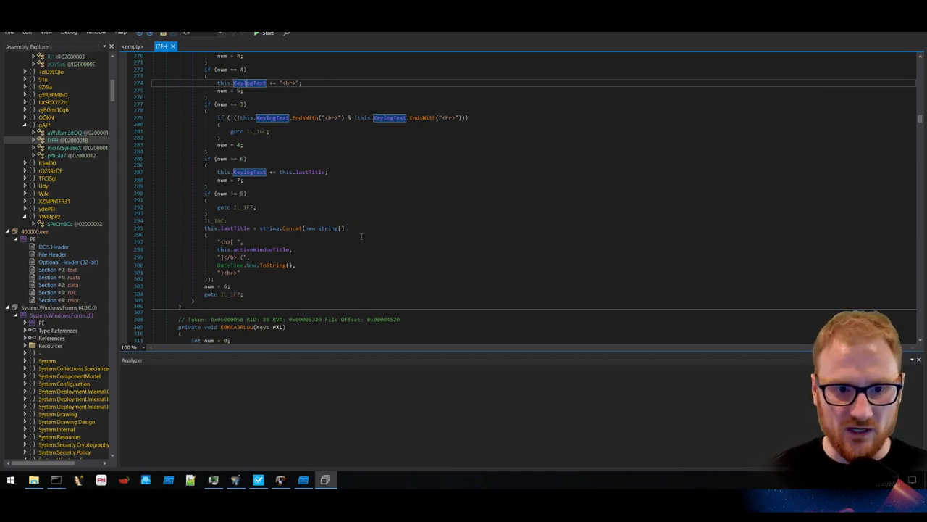
{"action": "scroll", "scroll_direction": "down", "scroll_amount": 3}
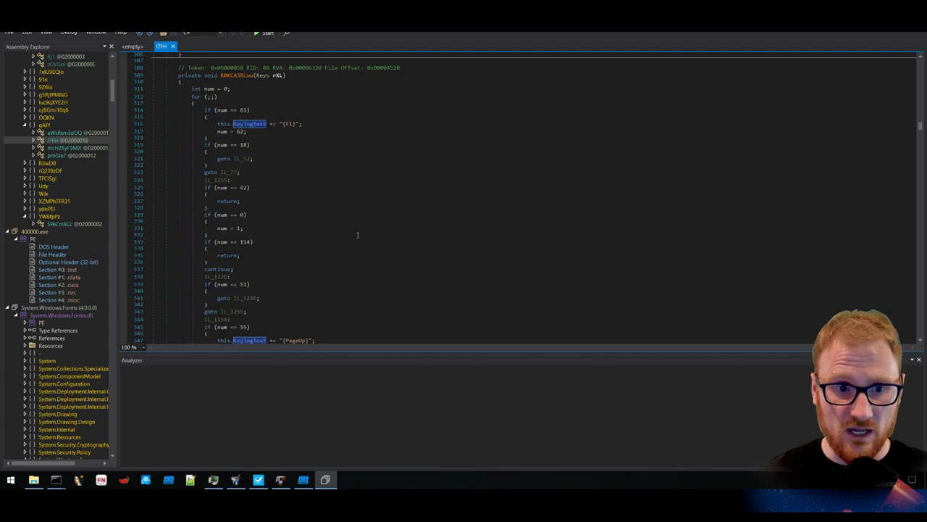
{"action": "scroll", "scroll_direction": "down", "scroll_amount": 3}
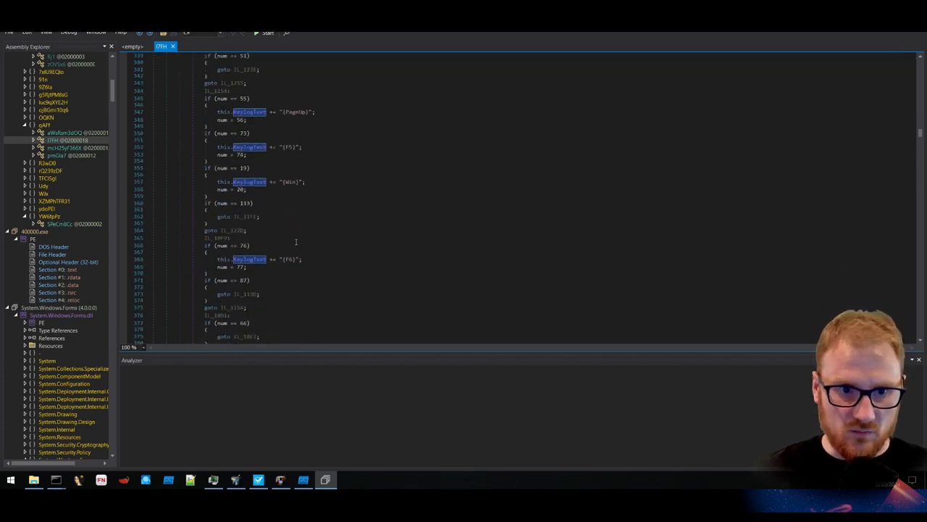
{"action": "scroll", "scroll_direction": "down", "scroll_amount": 3}
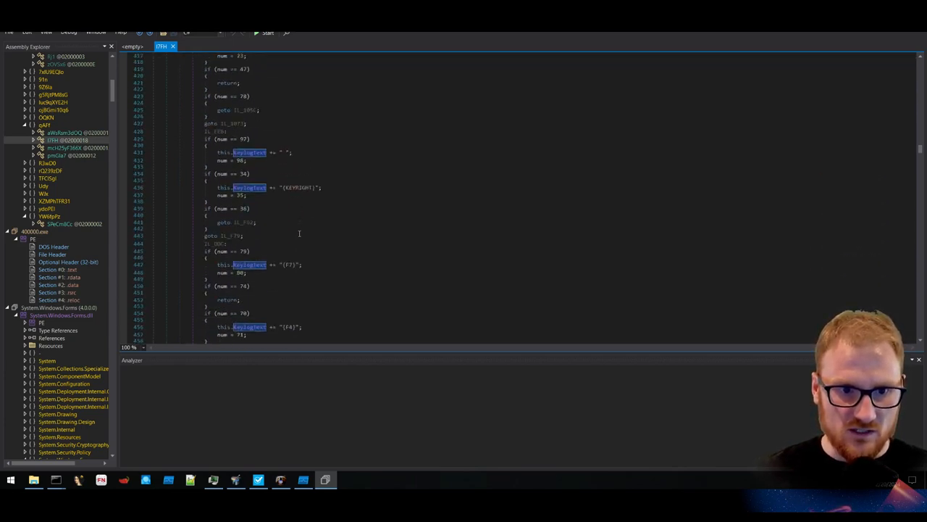
{"action": "scroll", "scroll_direction": "down", "scroll_amount": 3}
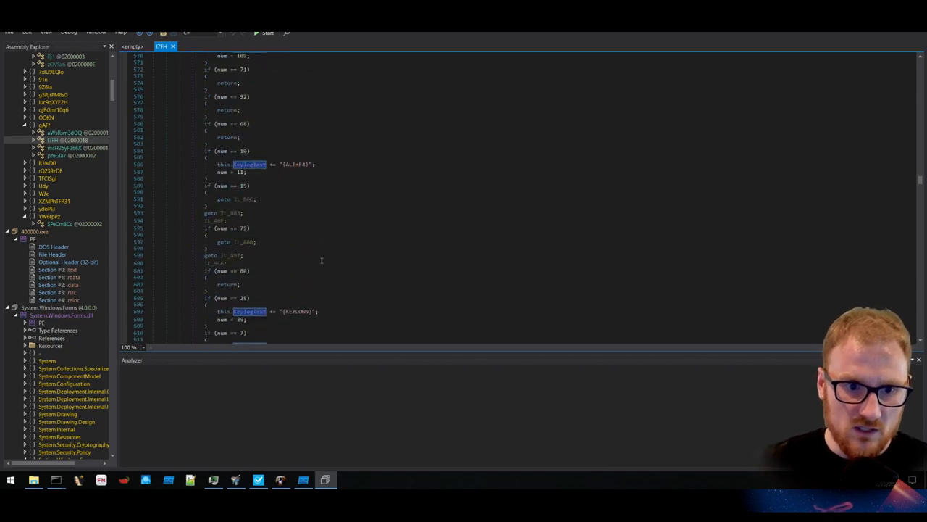
{"action": "scroll", "scroll_direction": "down", "scroll_amount": 3}
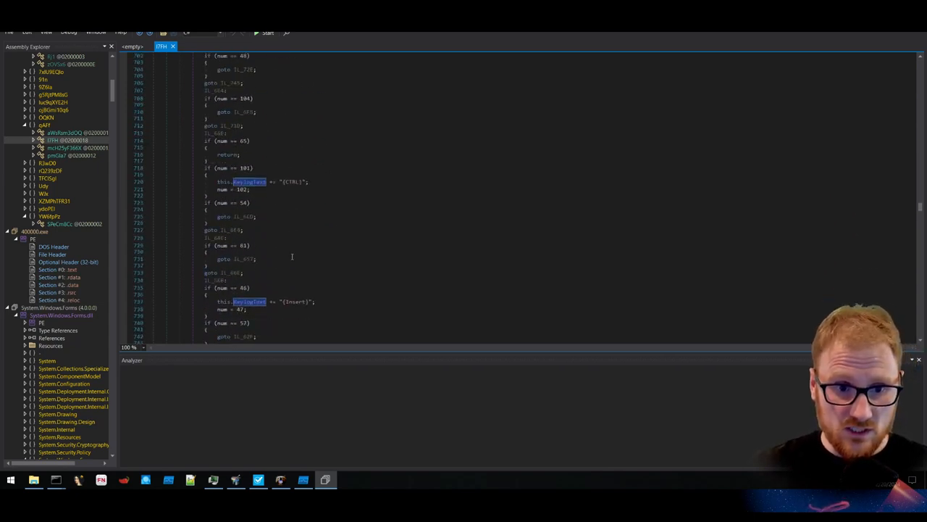
{"action": "scroll", "scroll_direction": "down", "scroll_amount": 3}
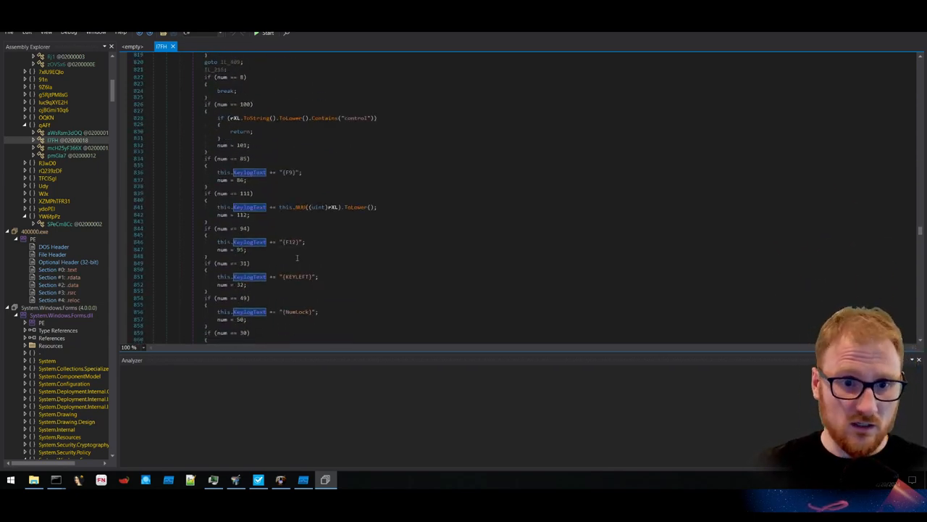
{"action": "scroll", "scroll_direction": "down", "scroll_amount": 3}
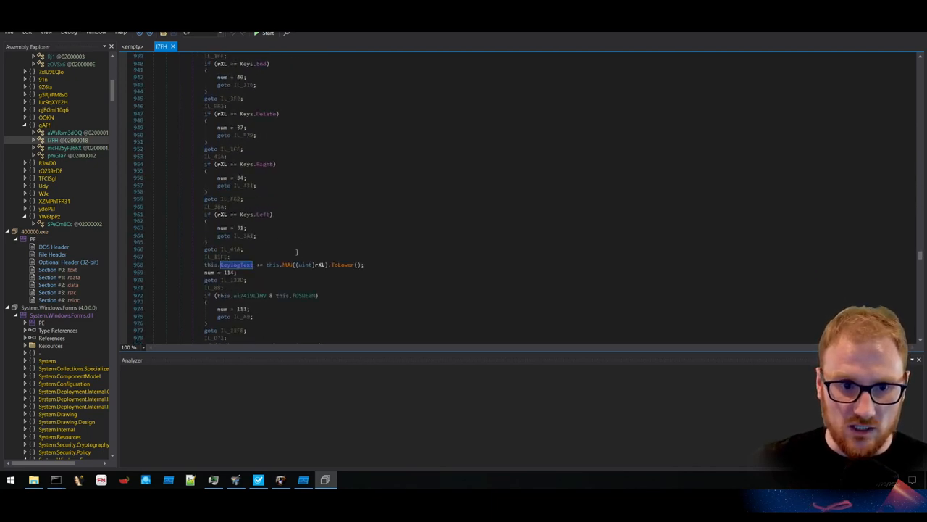
{"action": "scroll", "scroll_direction": "down", "scroll_amount": 3}
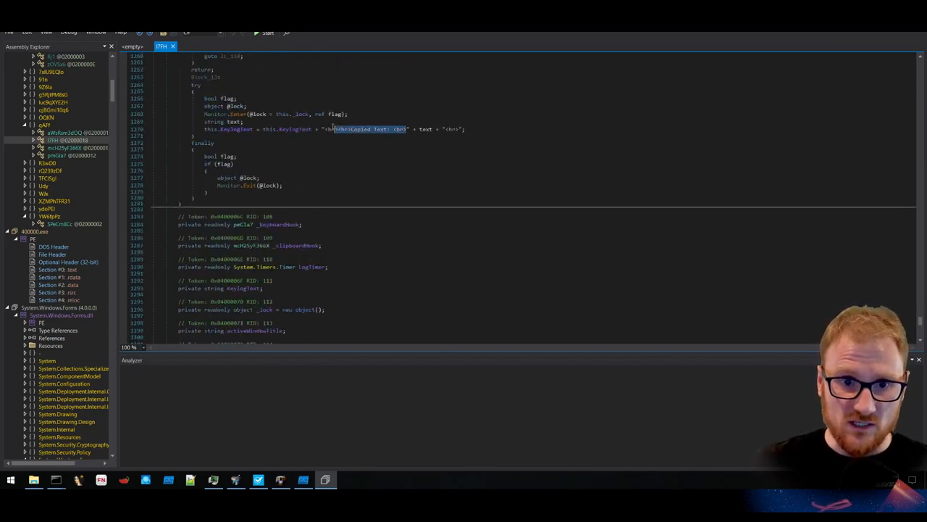
{"action": "scroll", "scroll_direction": "down", "scroll_amount": 3}
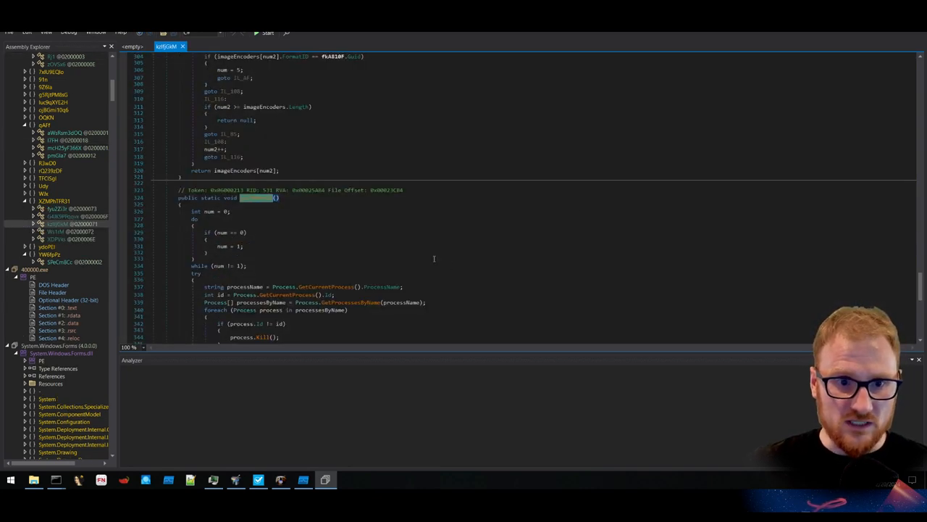
Browse the cryptography and image-upload classes, then reach the config class with the Telegram bot URL and chat ID.
{"action": "scroll", "scroll_direction": "down", "scroll_amount": 3}
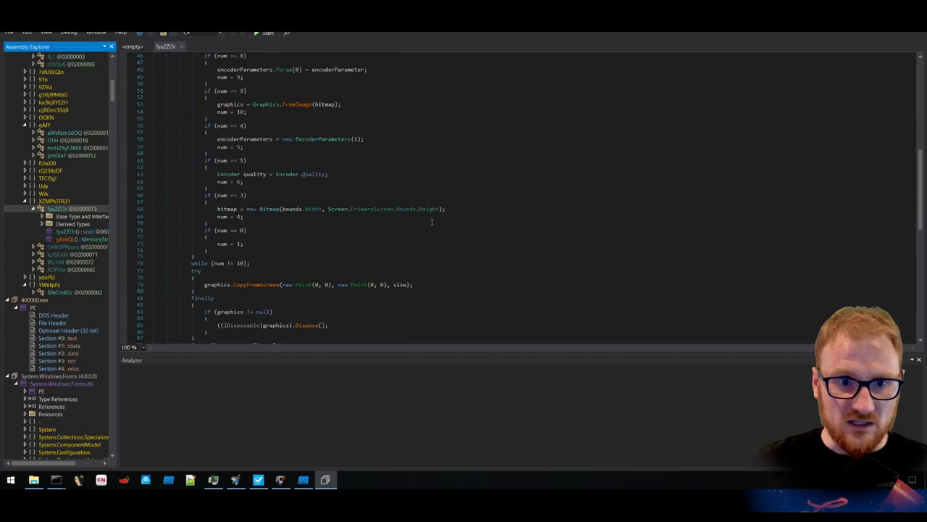
{"action": "scroll", "scroll_direction": "down", "scroll_amount": 3}
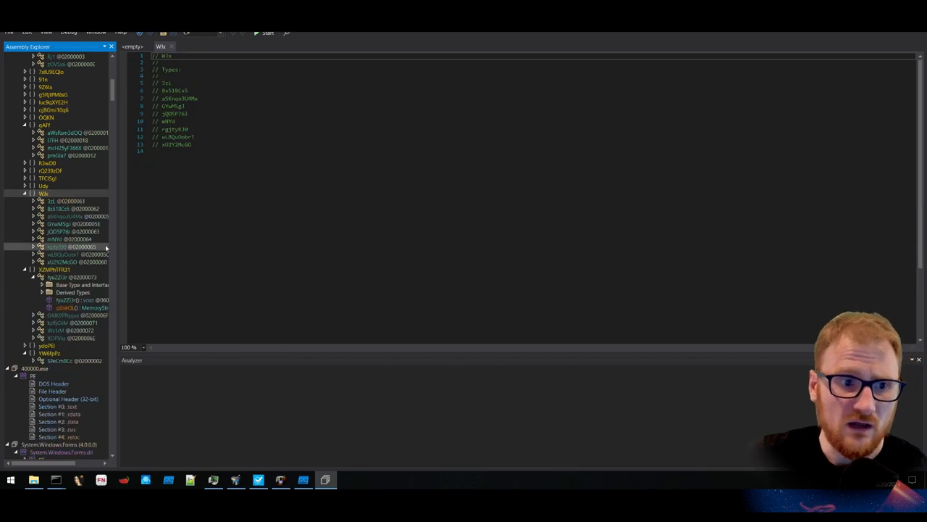
{"action": "left_click", "coordinate": [58, 237]}
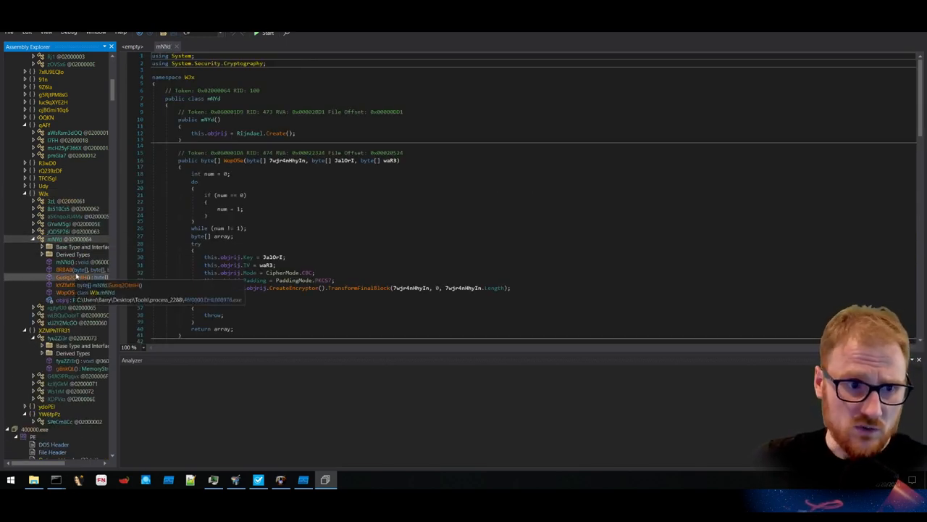
{"action": "left_click", "coordinate": [65, 284]}
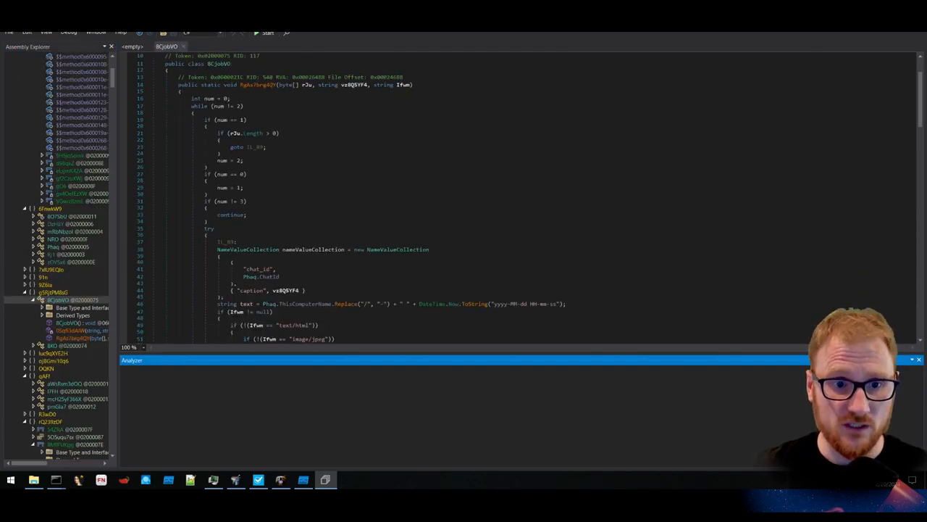
{"action": "scroll", "scroll_direction": "down", "scroll_amount": 3}
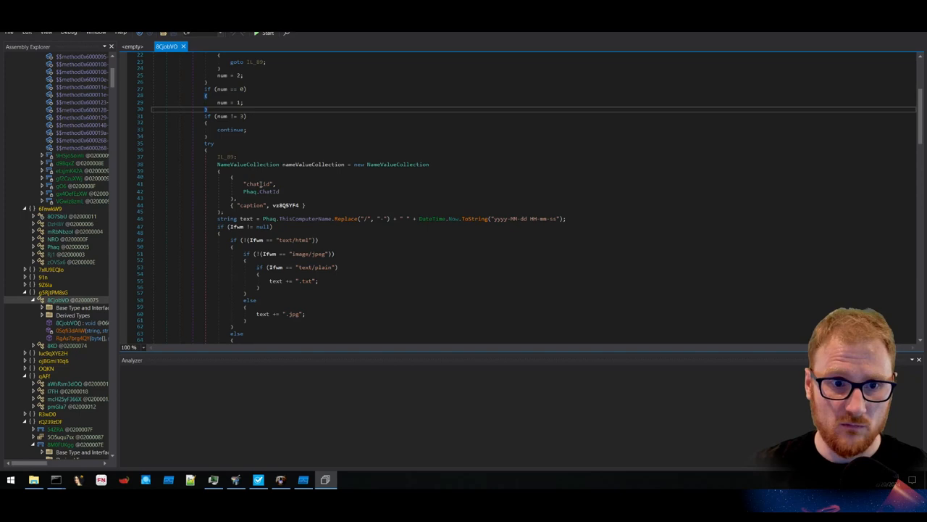
{"action": "scroll", "scroll_direction": "down", "scroll_amount": 3}
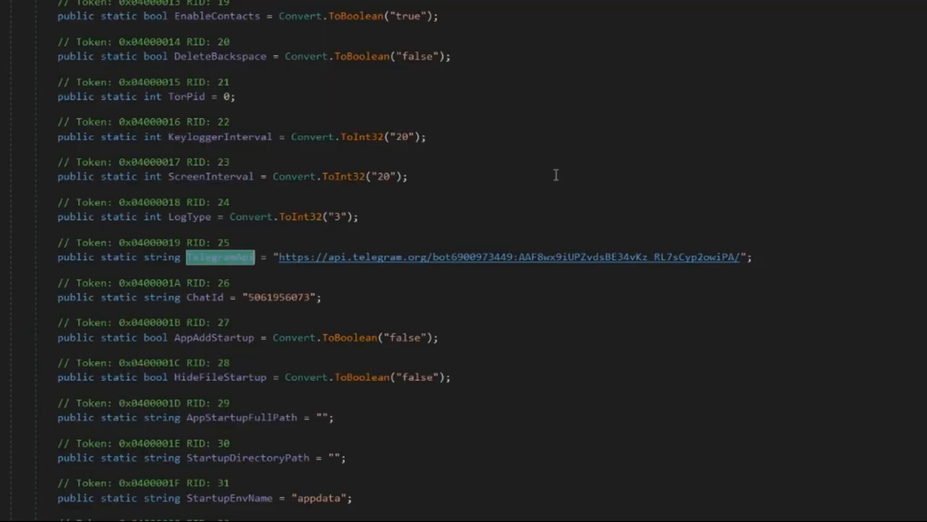
{"action": "mouse_move", "coordinate": [498, 258]}
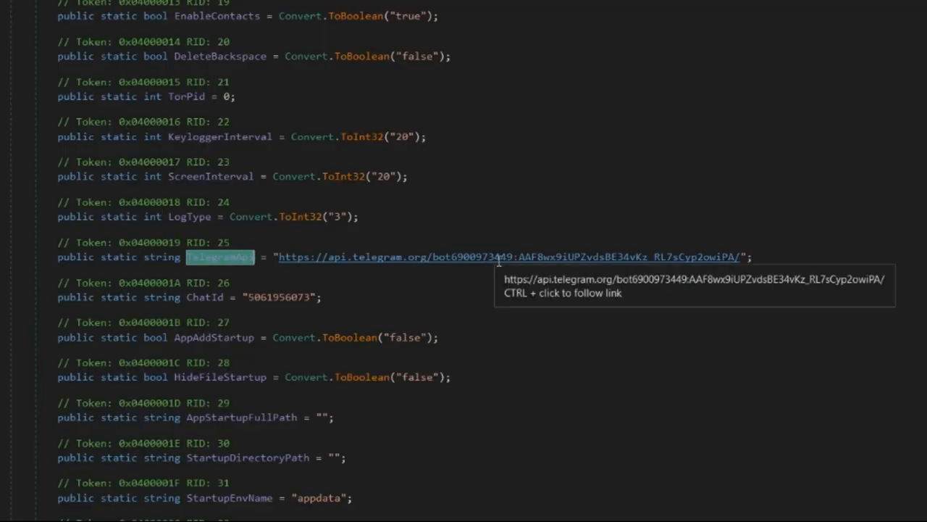
{"action": "mouse_move", "coordinate": [788, 412]}
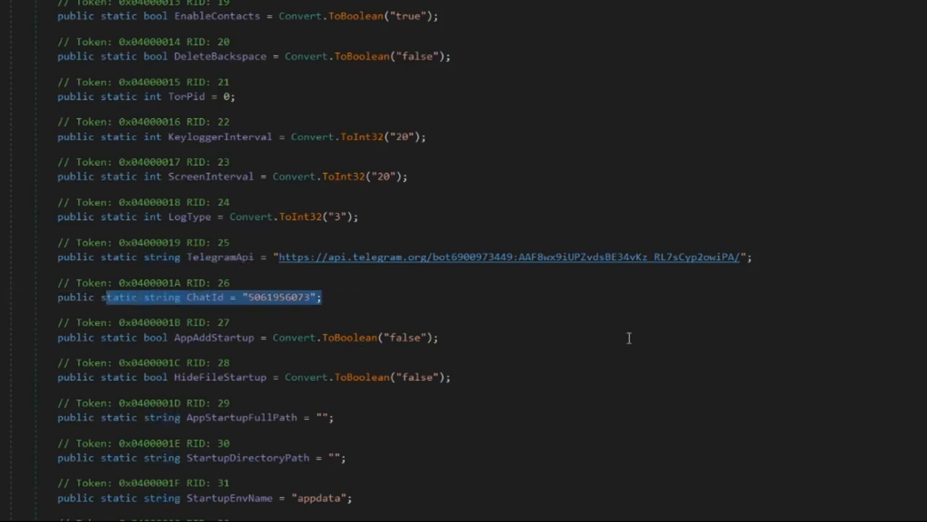
{"action": "scroll", "scroll_direction": "down", "scroll_amount": 3}
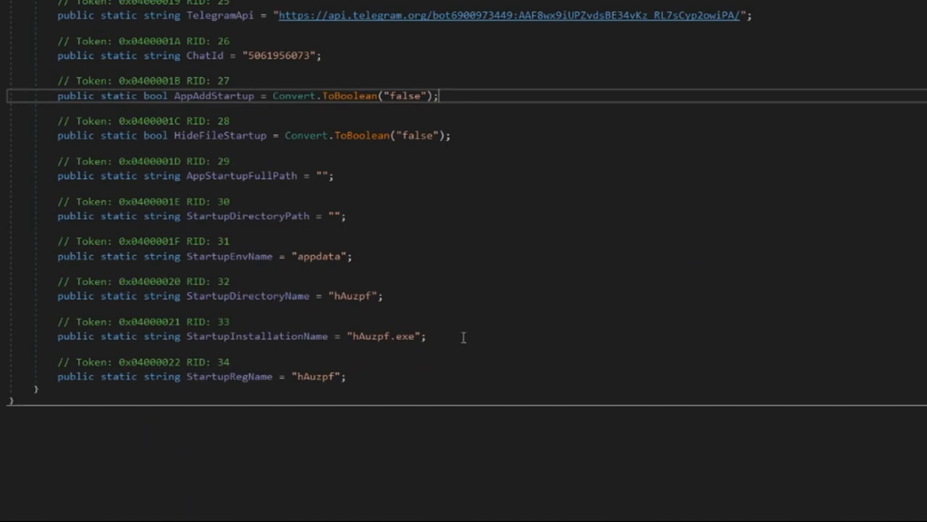
{"action": "mouse_move", "coordinate": [362, 256]}
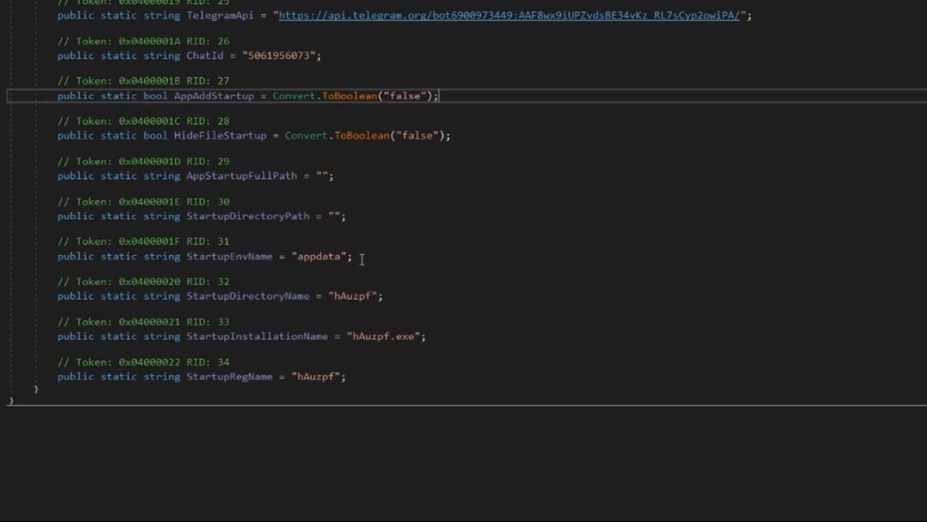
Highlight the appdata startup environment value among the StartupInstallationName and StartupRegName fields.
{"action": "double_click", "coordinate": [317, 255]}
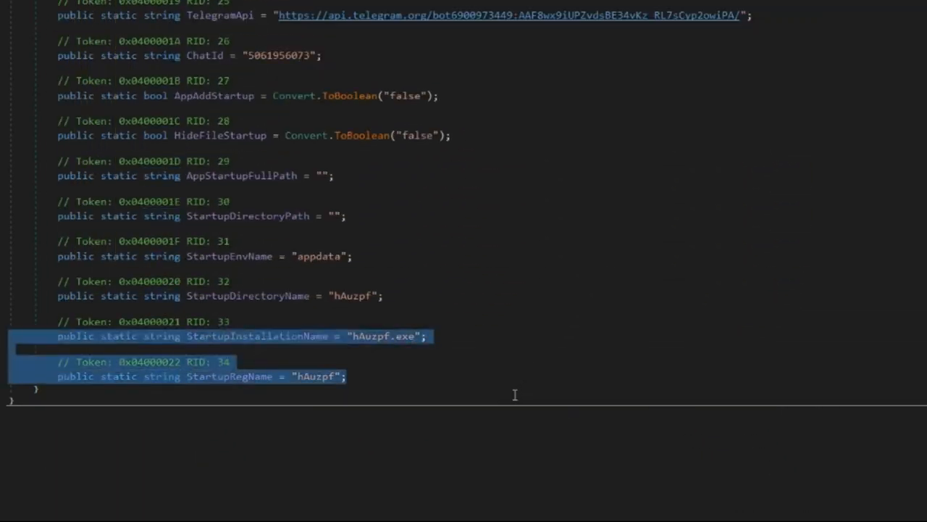
{"action": "left_click", "coordinate": [348, 377]}
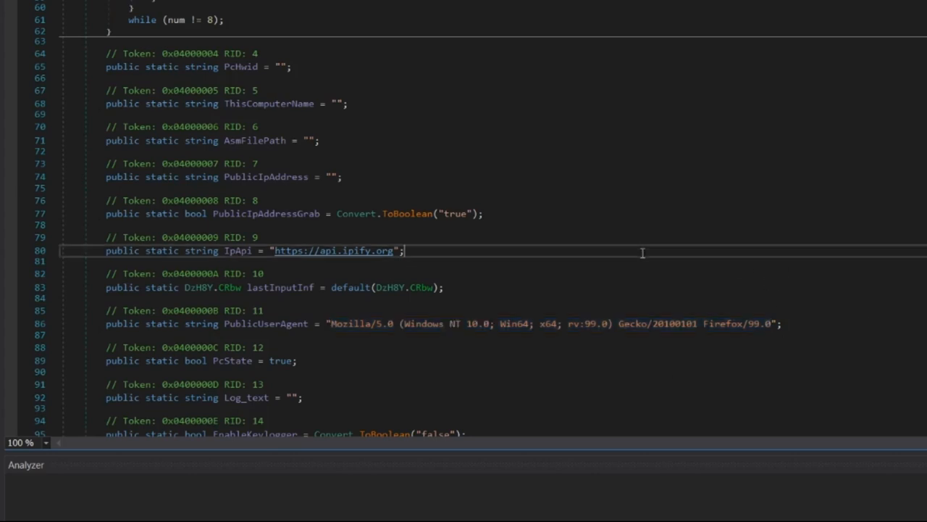
{"action": "mouse_move", "coordinate": [385, 372]}
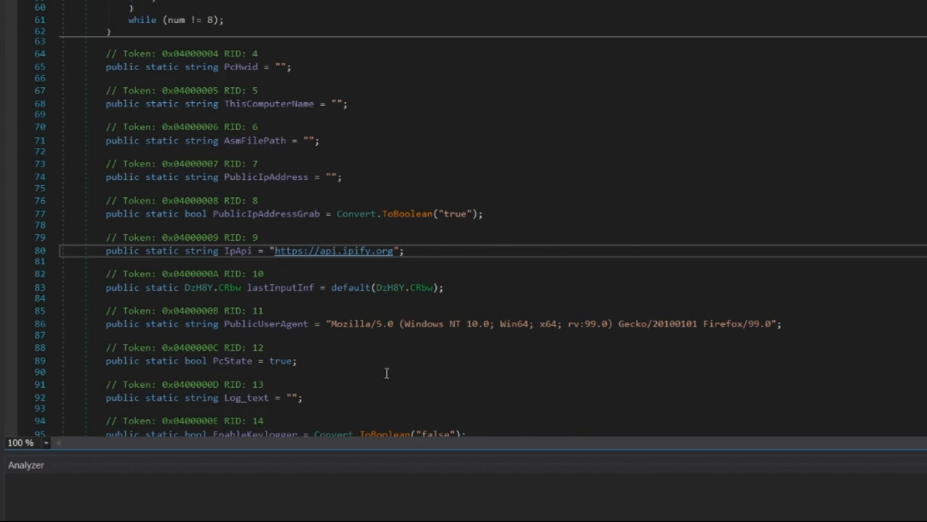
{"action": "mouse_move", "coordinate": [487, 323]}
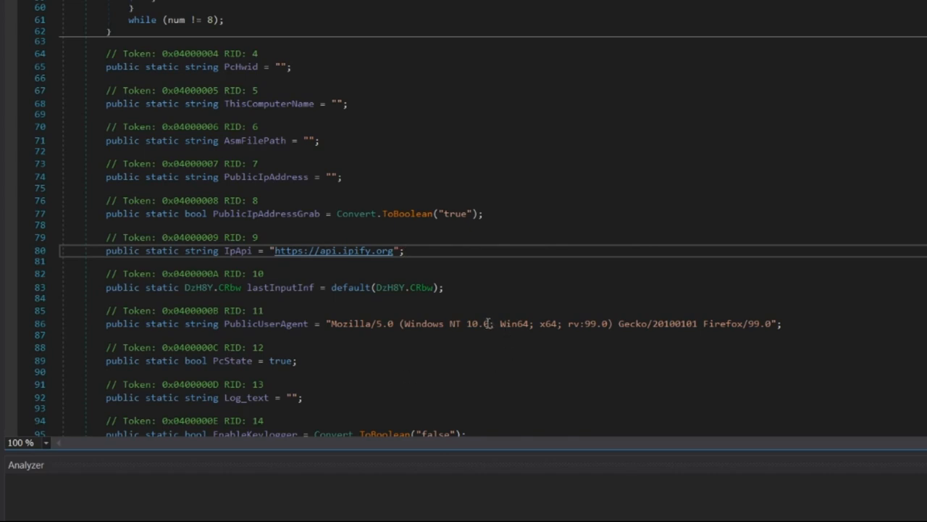
Mark the public IP lookup URL and navigate to the StartupInstallationName definition, hAuzpf.exe.
{"action": "double_click", "coordinate": [513, 323]}
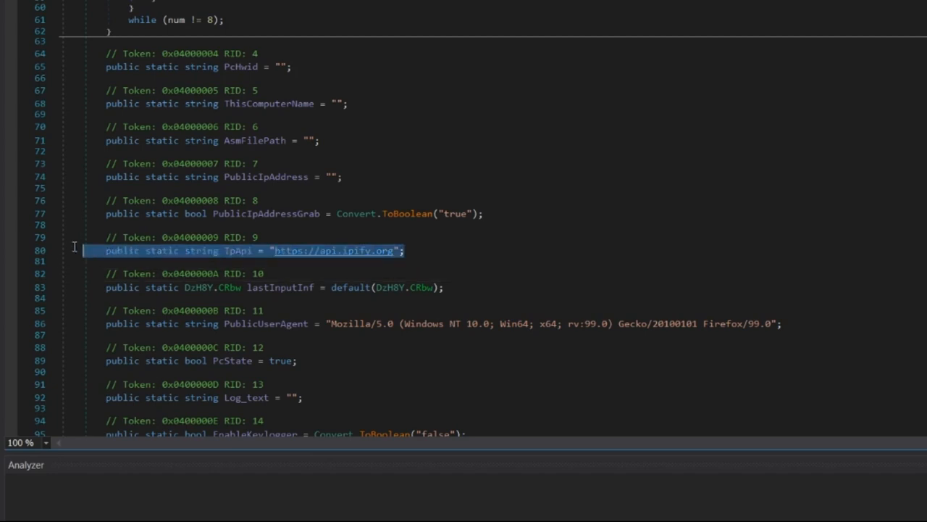
{"action": "mouse_move", "coordinate": [417, 227]}
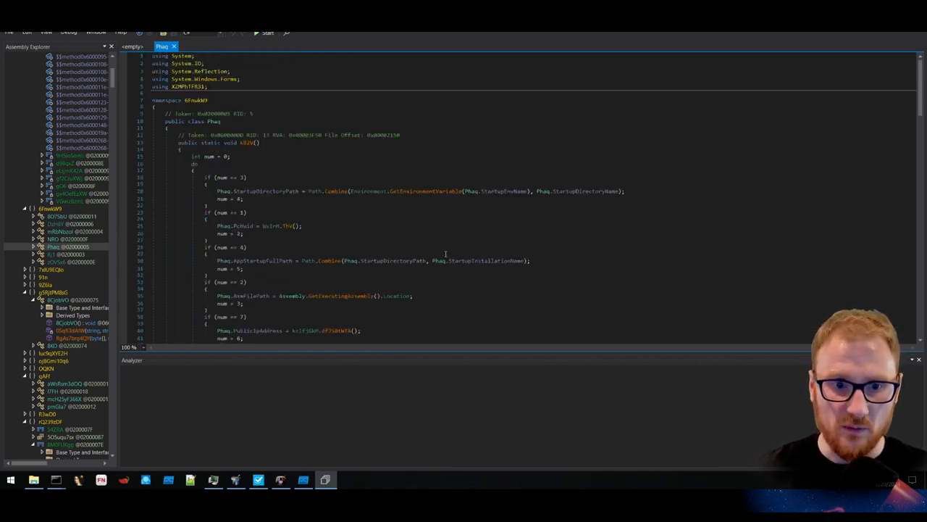
{"action": "scroll", "scroll_direction": "down", "scroll_amount": 3}
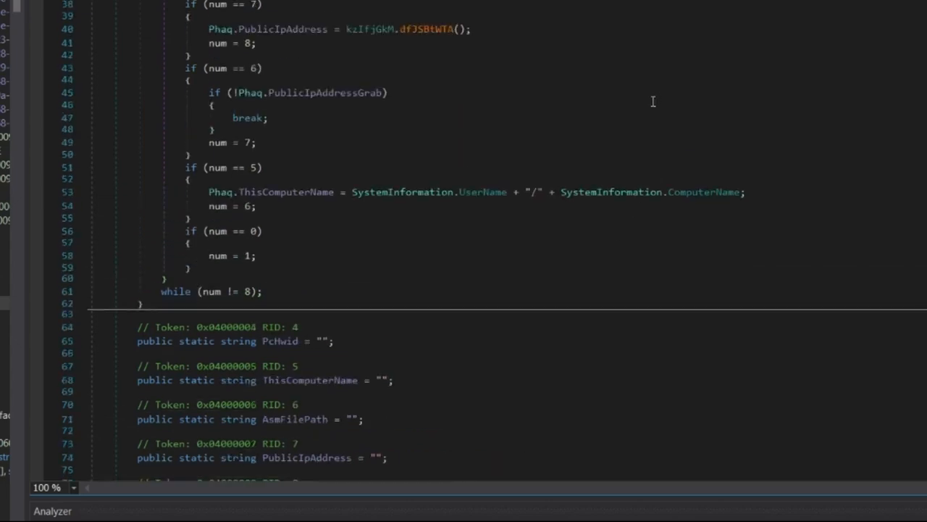
{"action": "mouse_move", "coordinate": [616, 273]}
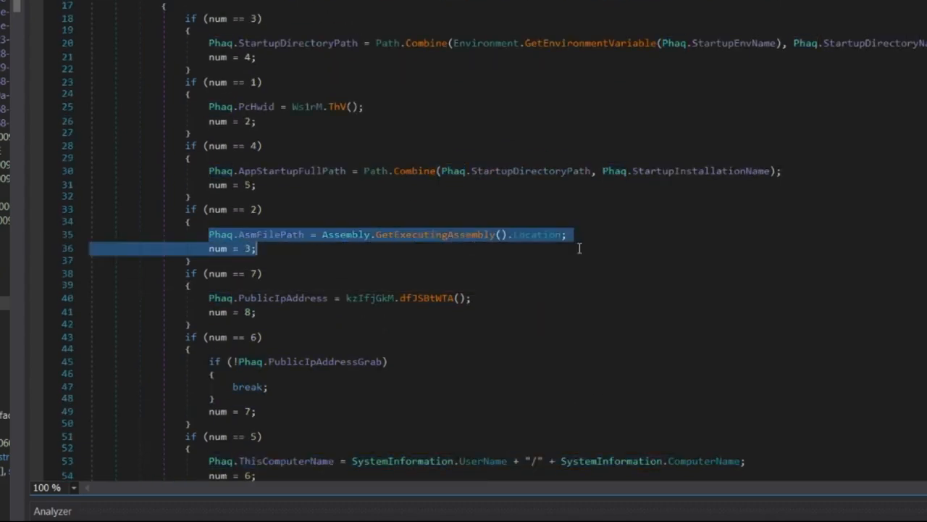
{"action": "left_click", "coordinate": [469, 171]}
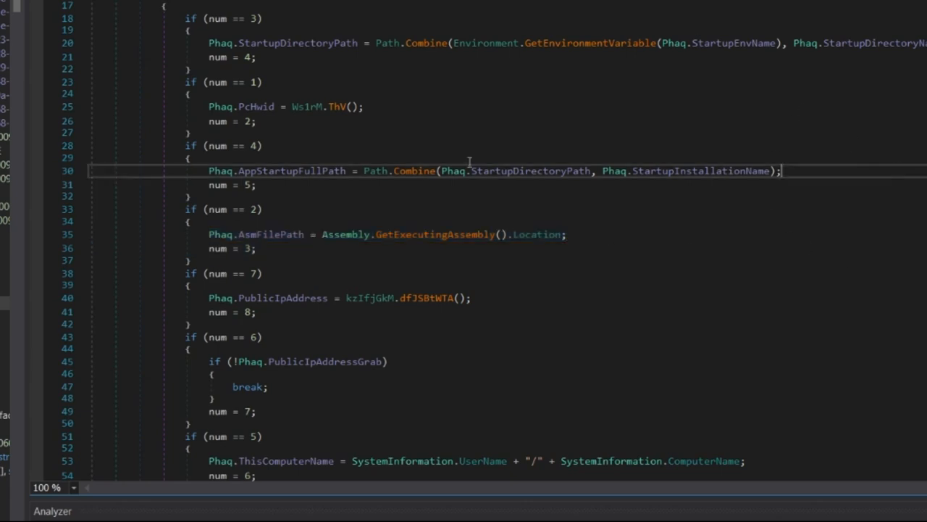
{"action": "mouse_move", "coordinate": [458, 184]}
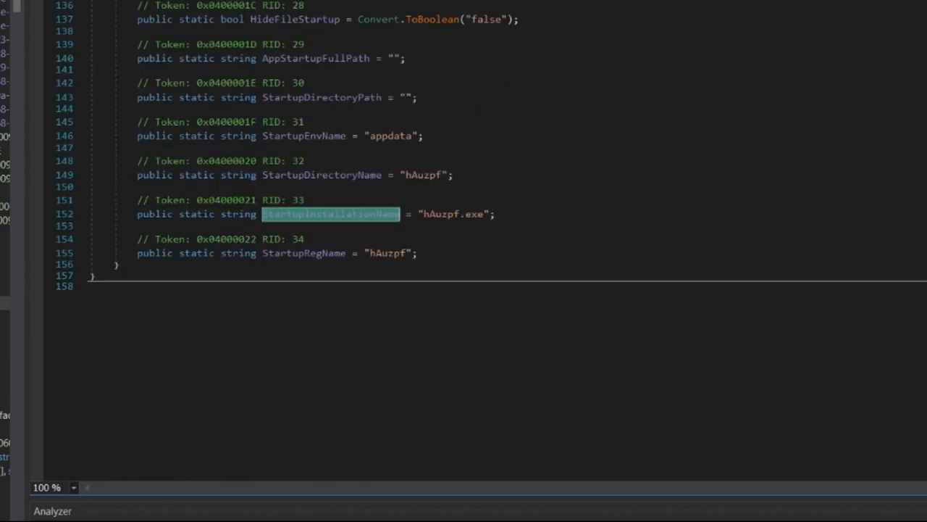
{"action": "left_click", "coordinate": [12, 478]}
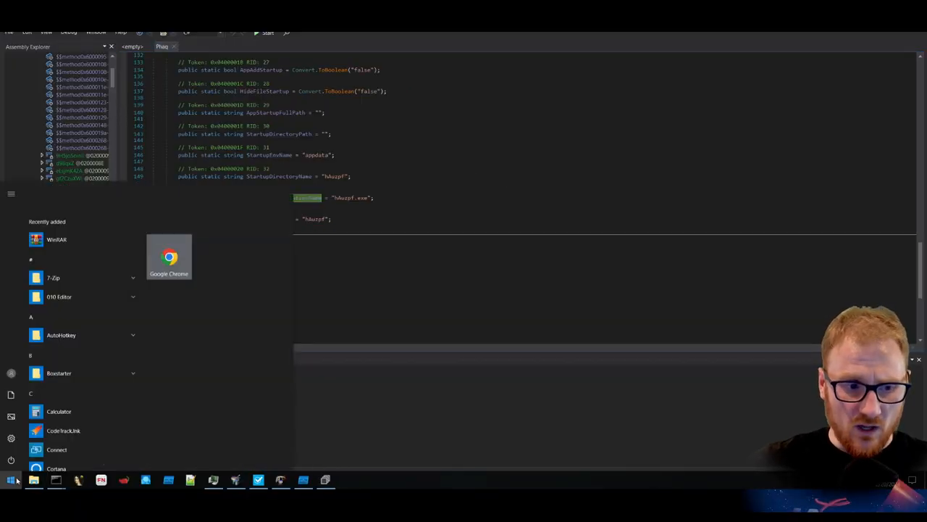
Launch Autoruns via the Start menu, review the Logon autostart entries, and return to dnSpy.
{"action": "type", "text": "auto"}
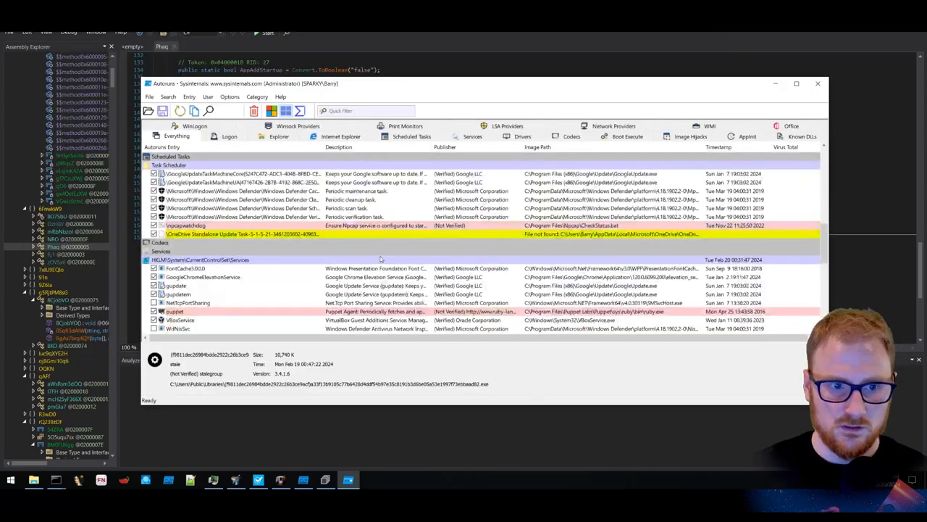
{"action": "scroll", "scroll_direction": "down", "scroll_amount": 3}
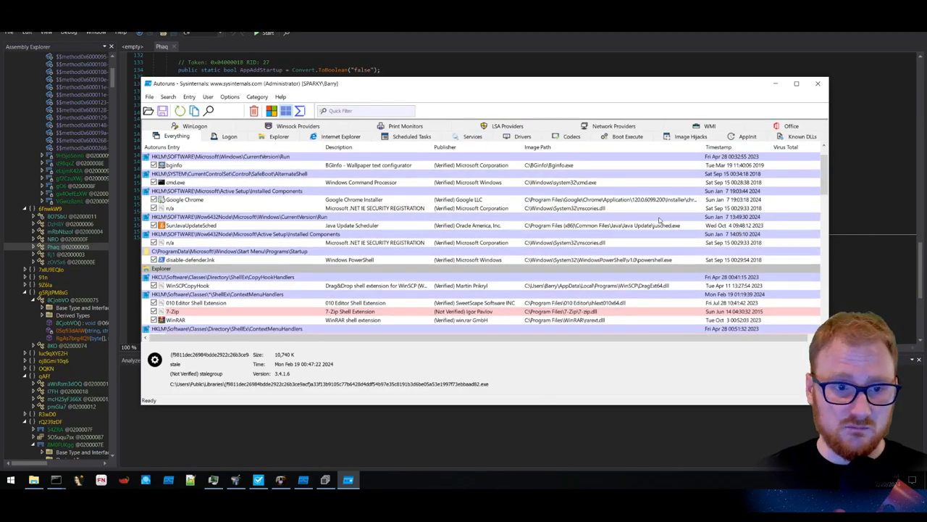
{"action": "left_click", "coordinate": [817, 83]}
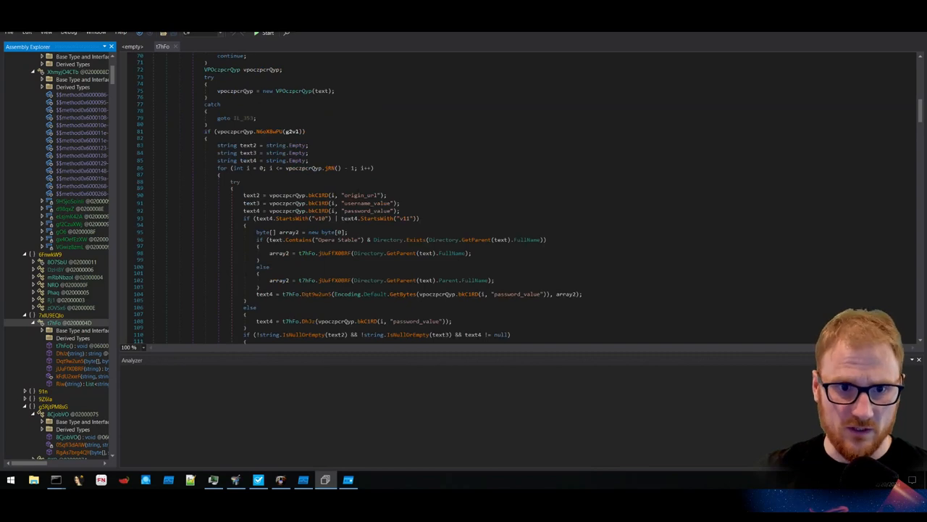
Follow the Opera Stable check, Local State encrypted key, Login Data paths and DLL name array.
{"action": "scroll", "scroll_direction": "down", "scroll_amount": 3}
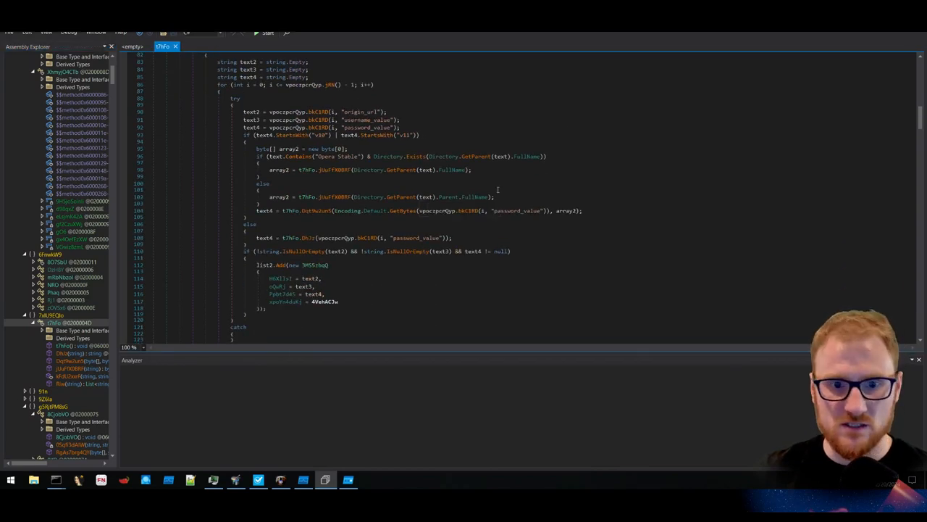
{"action": "mouse_move", "coordinate": [611, 171]}
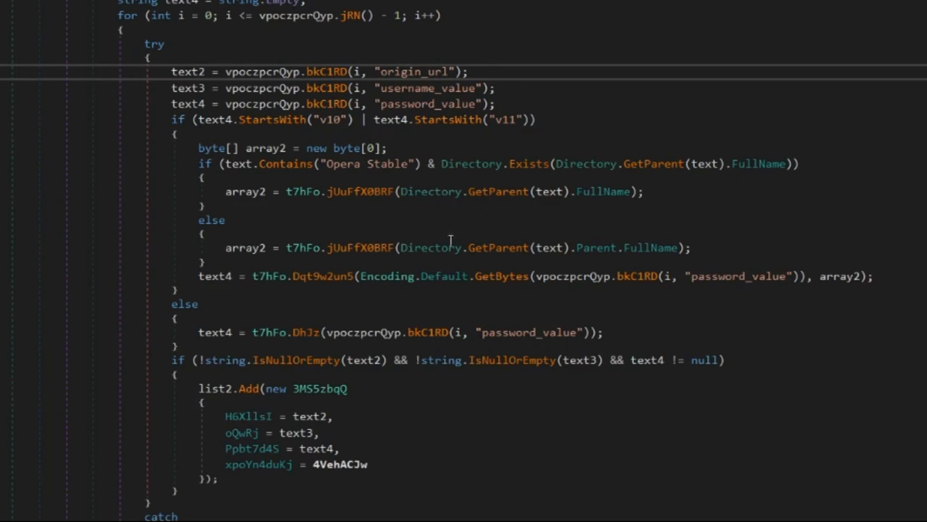
{"action": "double_click", "coordinate": [372, 163]}
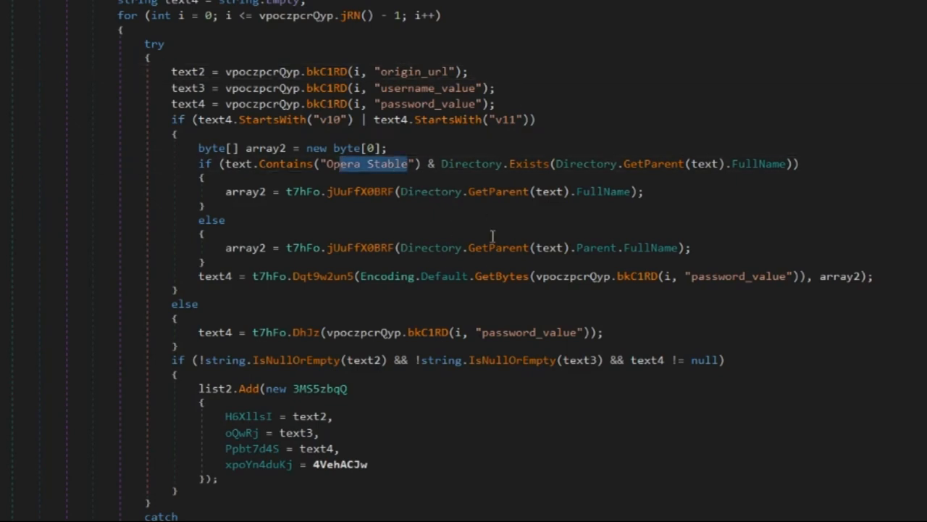
{"action": "scroll", "scroll_direction": "down", "scroll_amount": 3}
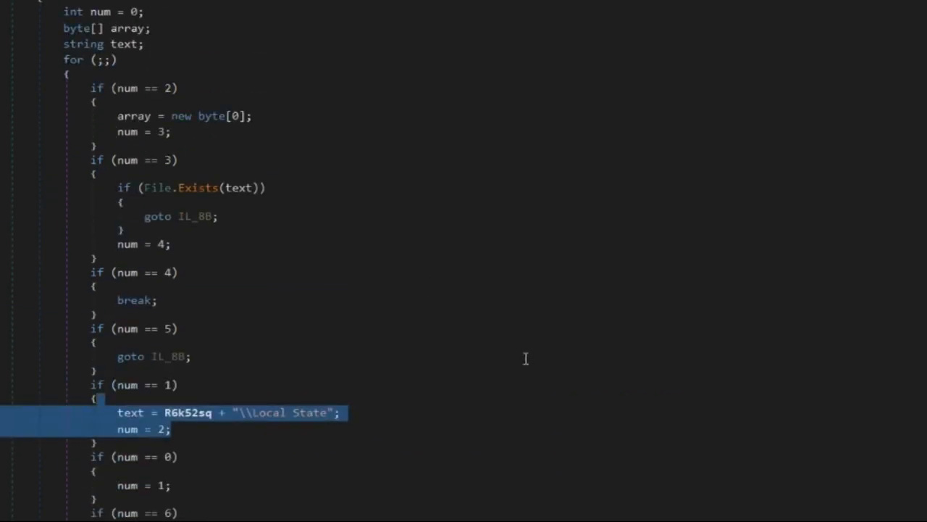
{"action": "scroll", "scroll_direction": "down", "scroll_amount": 3}
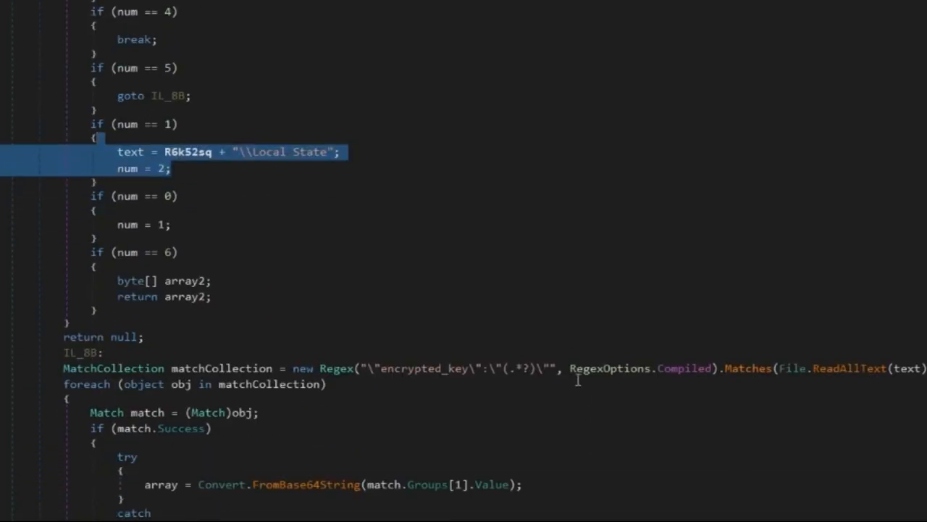
{"action": "scroll", "scroll_direction": "down", "scroll_amount": 3}
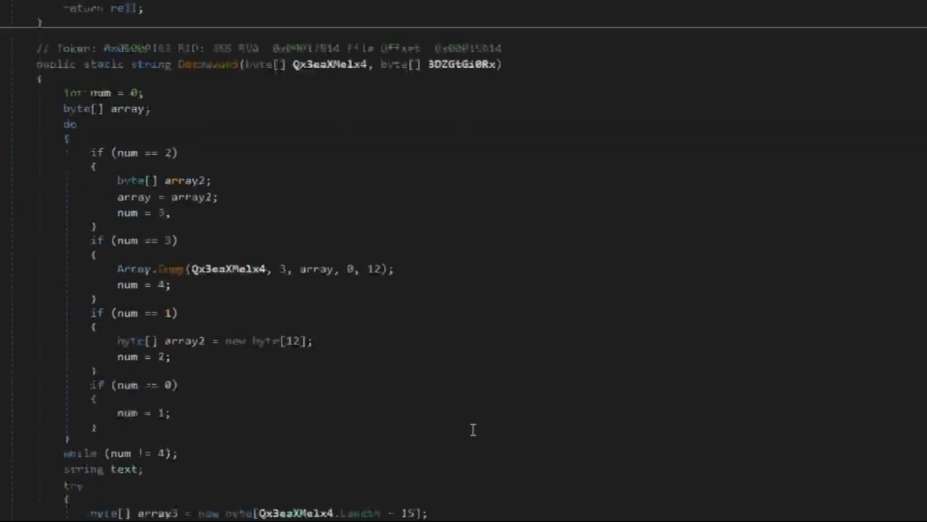
{"action": "scroll", "scroll_direction": "down", "scroll_amount": 3}
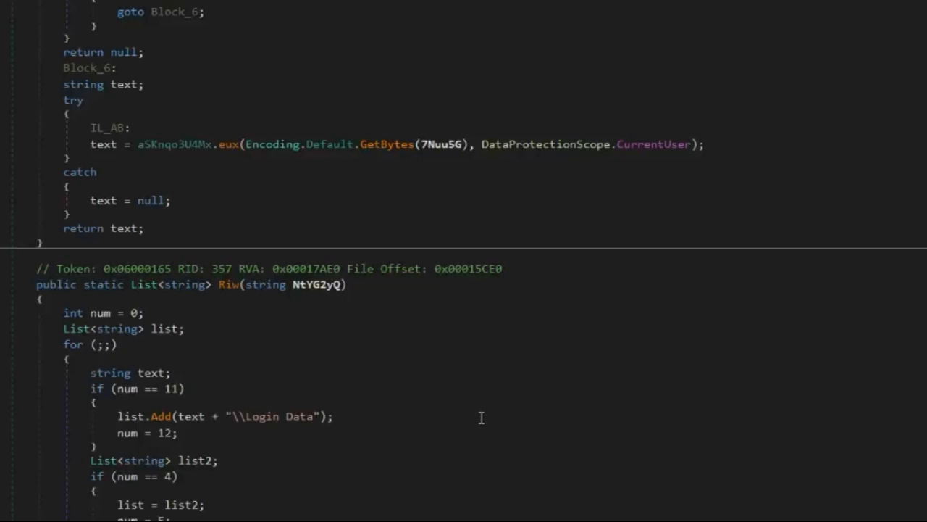
{"action": "scroll", "scroll_direction": "down", "scroll_amount": 3}
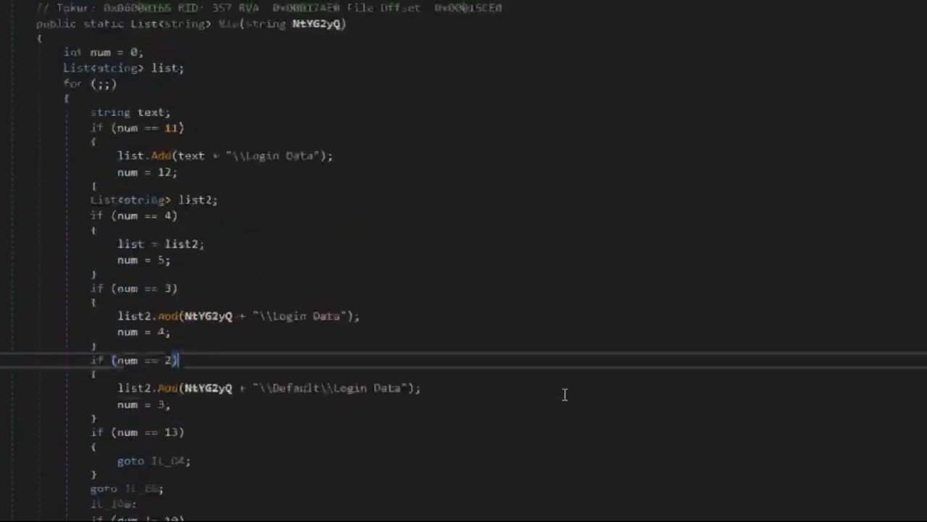
{"action": "scroll", "scroll_direction": "down", "scroll_amount": 3}
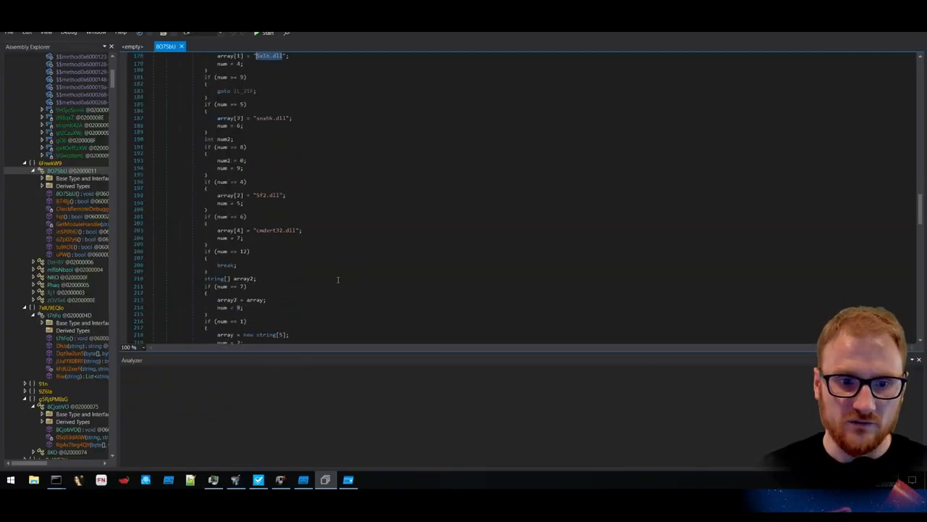
Reach the anti-VM method and mark the Win32_VideoController VMware/VirtualBox check.
{"action": "scroll", "scroll_direction": "down", "scroll_amount": 3}
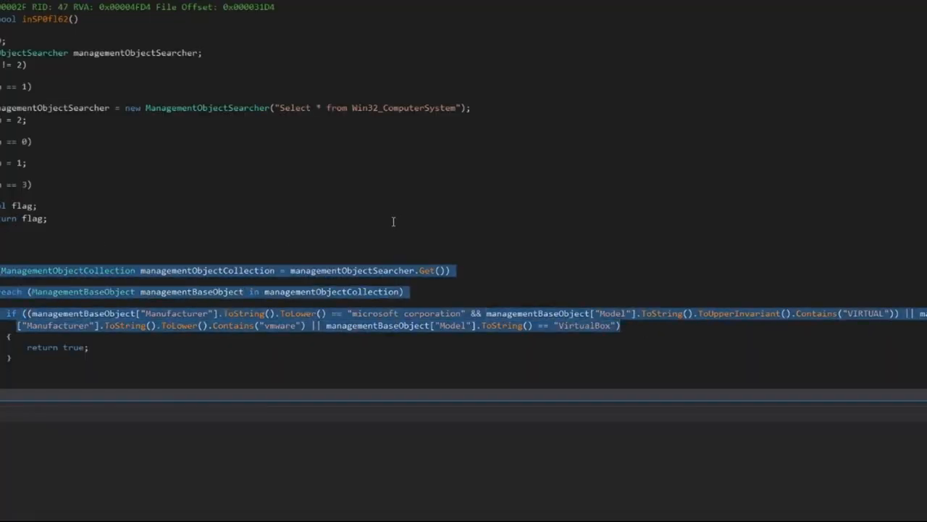
{"action": "scroll", "scroll_direction": "down", "scroll_amount": 3}
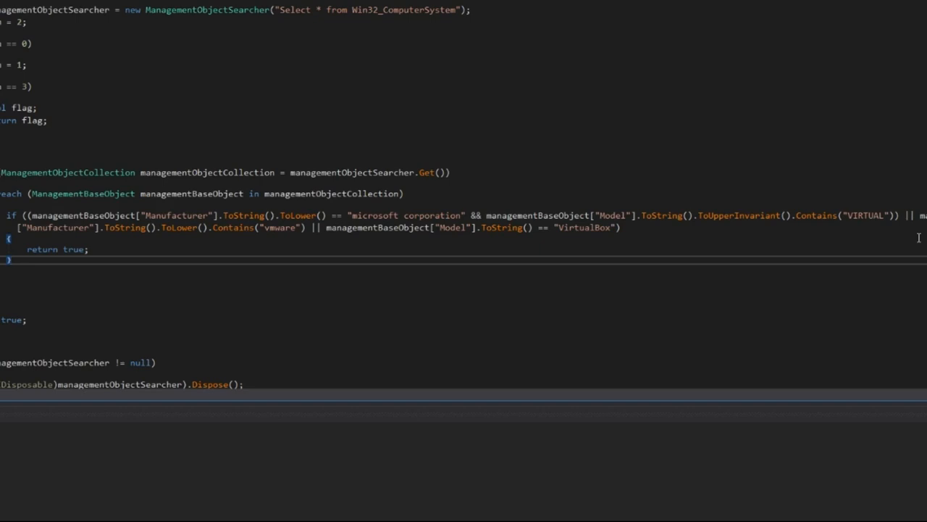
{"action": "scroll", "scroll_direction": "down", "scroll_amount": 3}
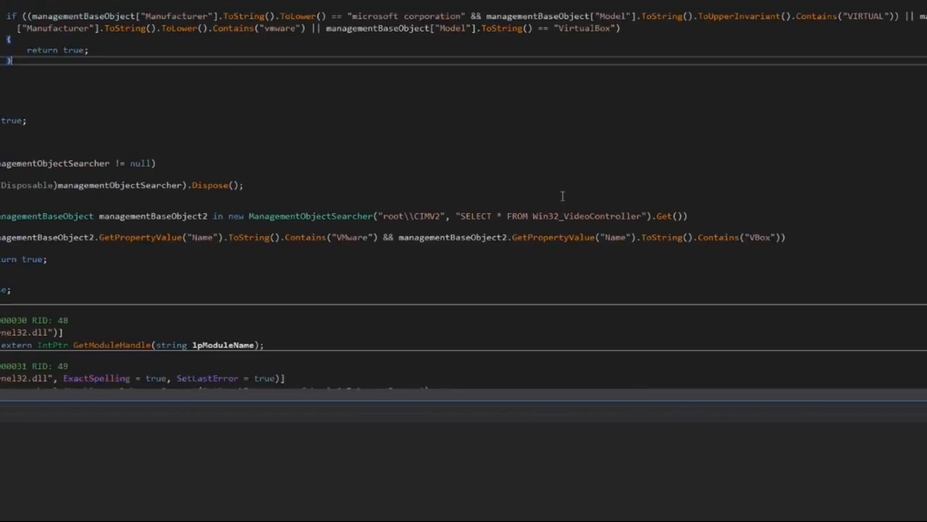
{"action": "mouse_move", "coordinate": [283, 217]}
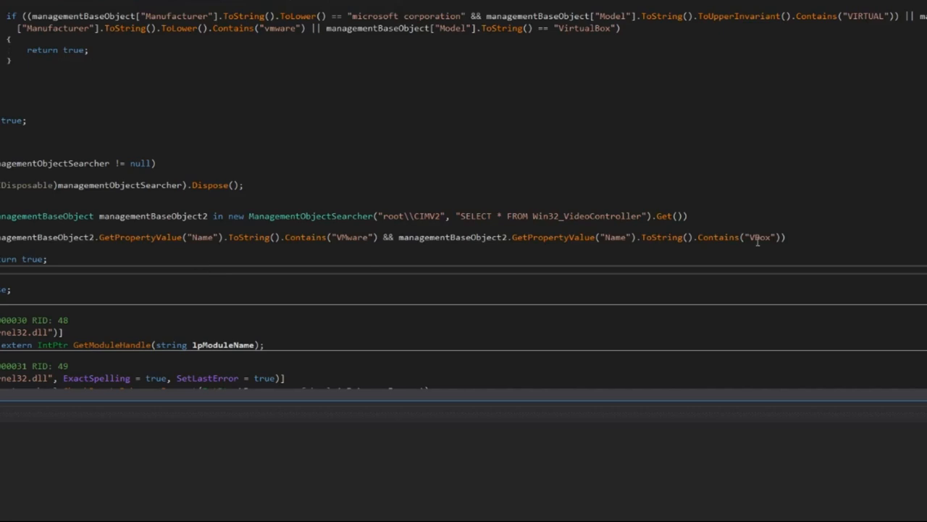
{"action": "left_click_drag", "start_coordinate": [0, 216], "coordinate": [785, 258]}
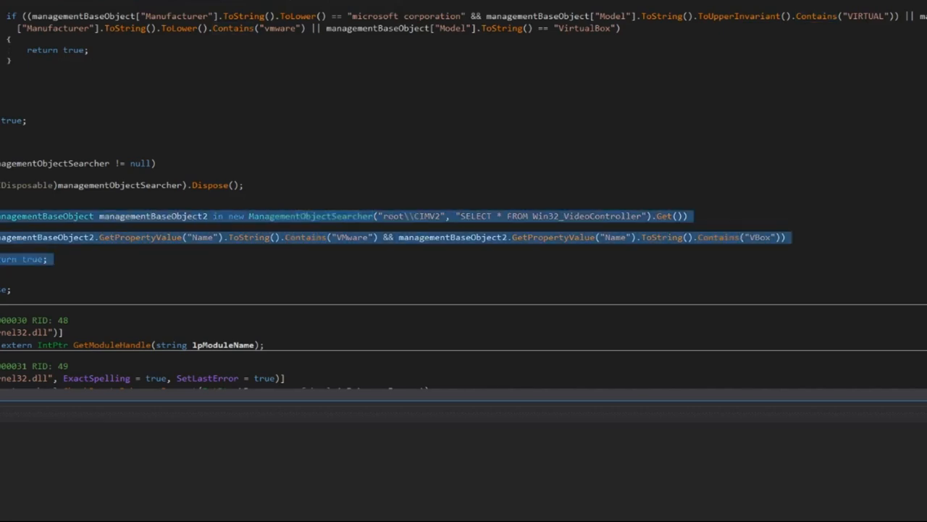
{"action": "double_click", "coordinate": [353, 238]}
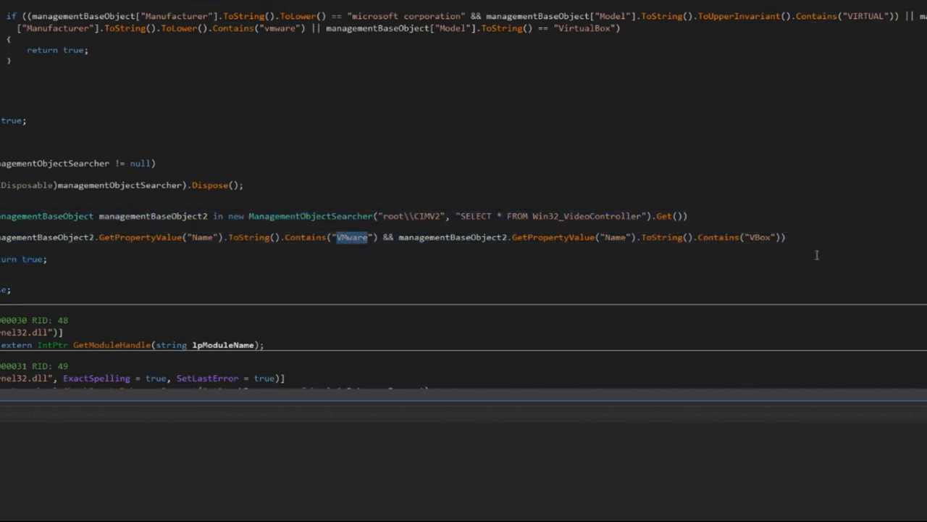
Highlight the CheckRemoteDebuggerPresent call, then select another class of the sample.
{"action": "scroll", "scroll_direction": "down", "scroll_amount": 3}
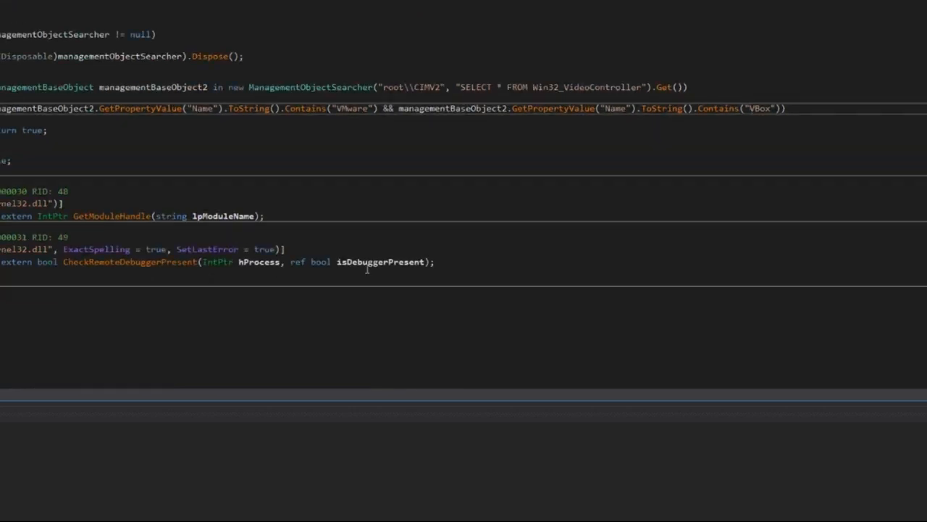
{"action": "double_click", "coordinate": [108, 261]}
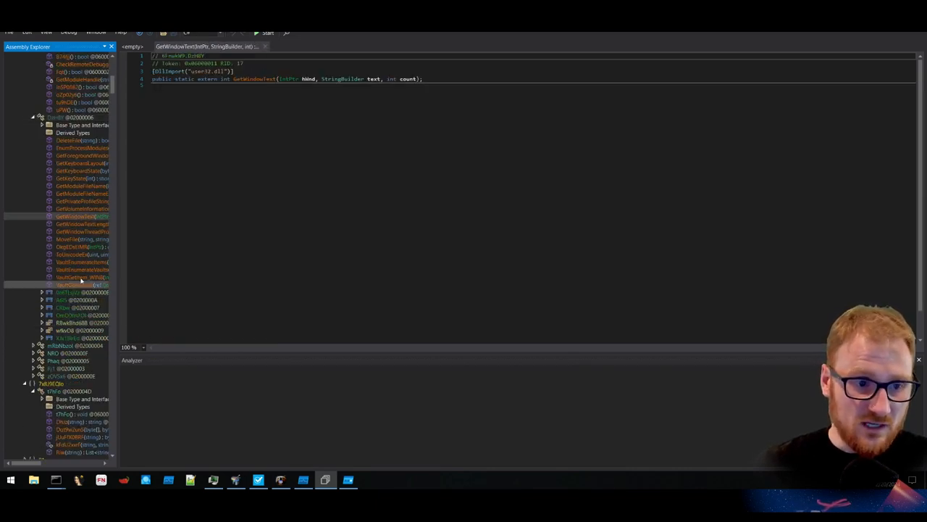
{"action": "left_click", "coordinate": [61, 300]}
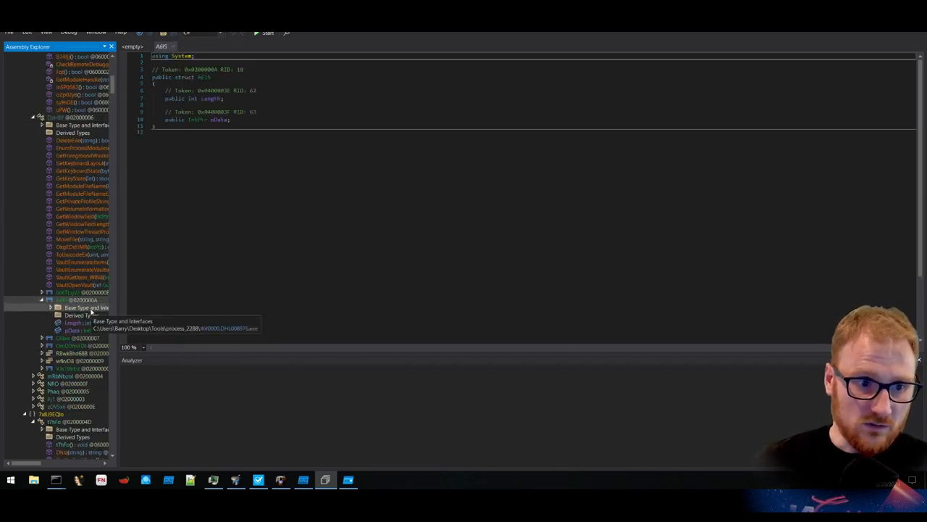